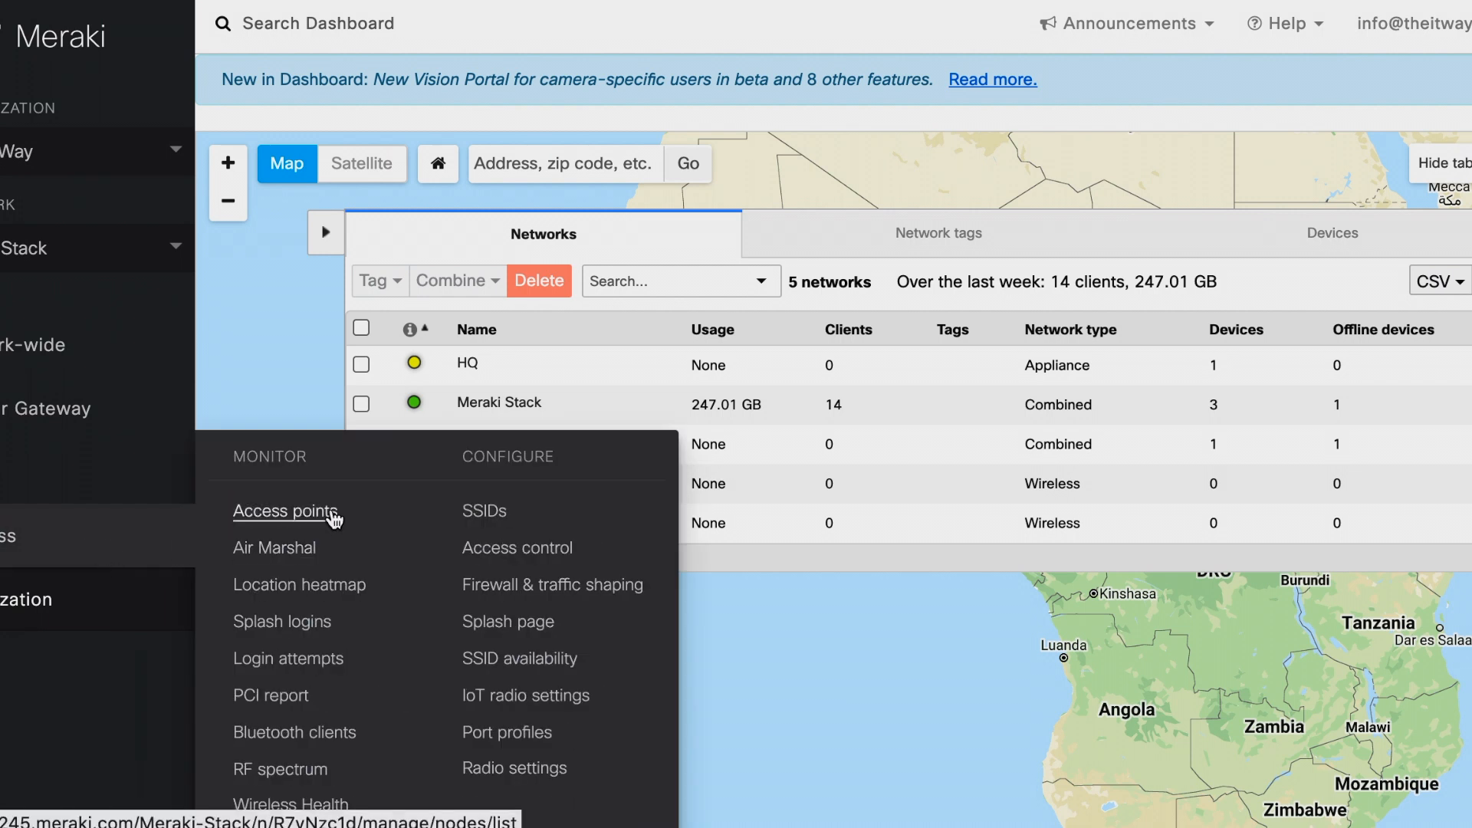
- Open the MR30H AP from the access points list to view its broadcasting SSIDs
left_click(286, 510)
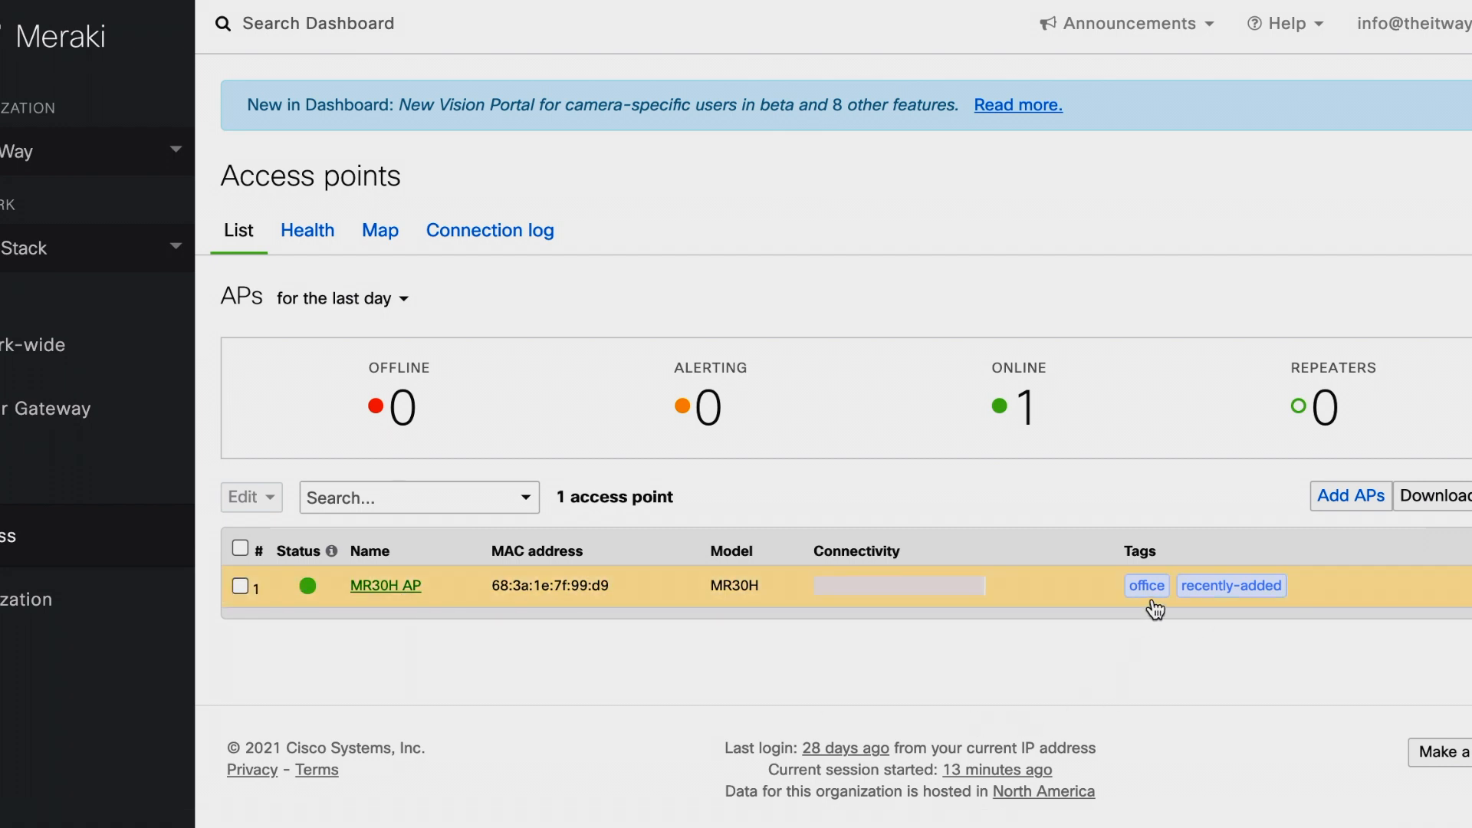
mouse_move(643, 494)
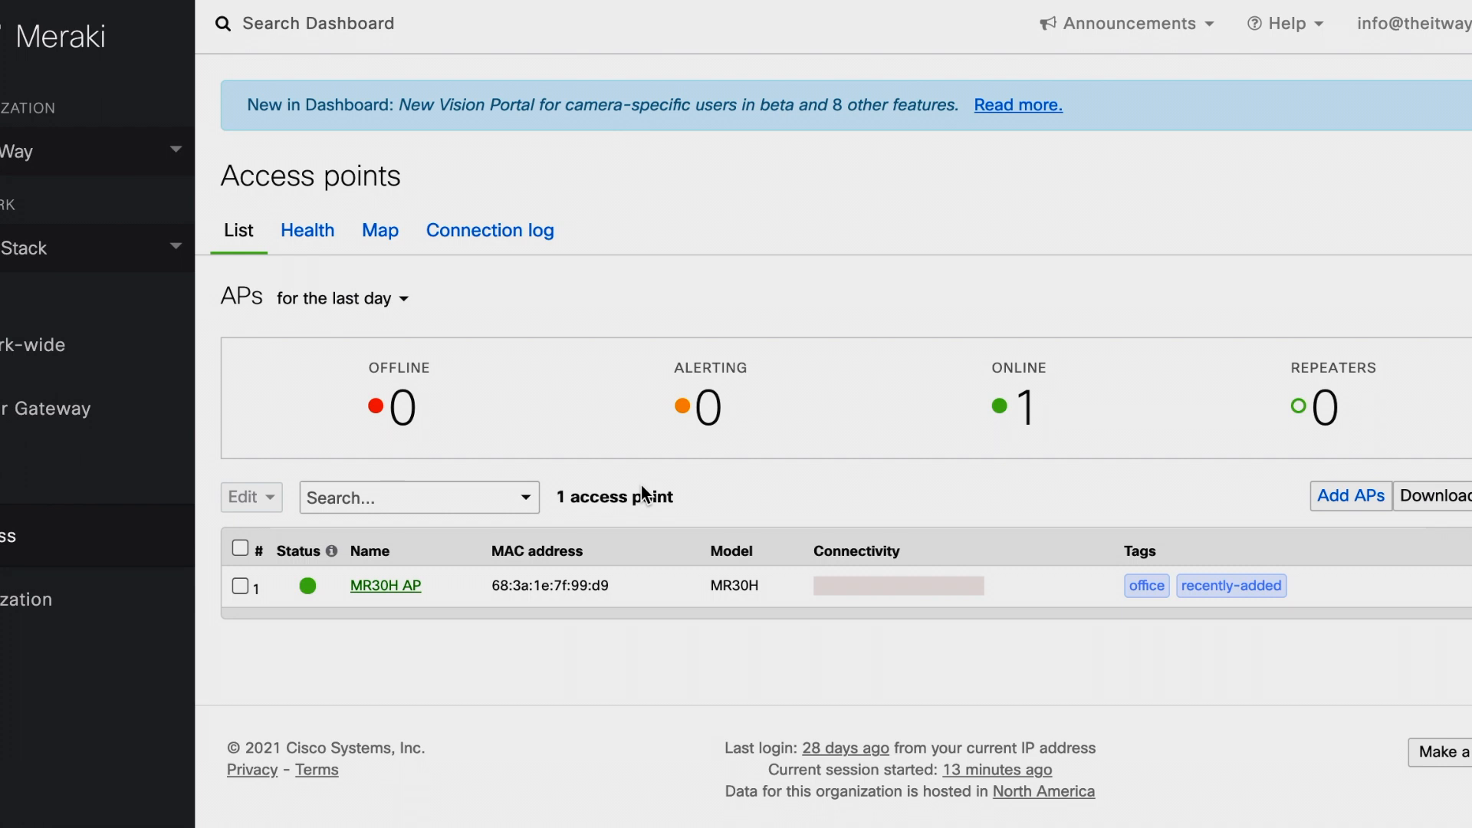
left_click(384, 585)
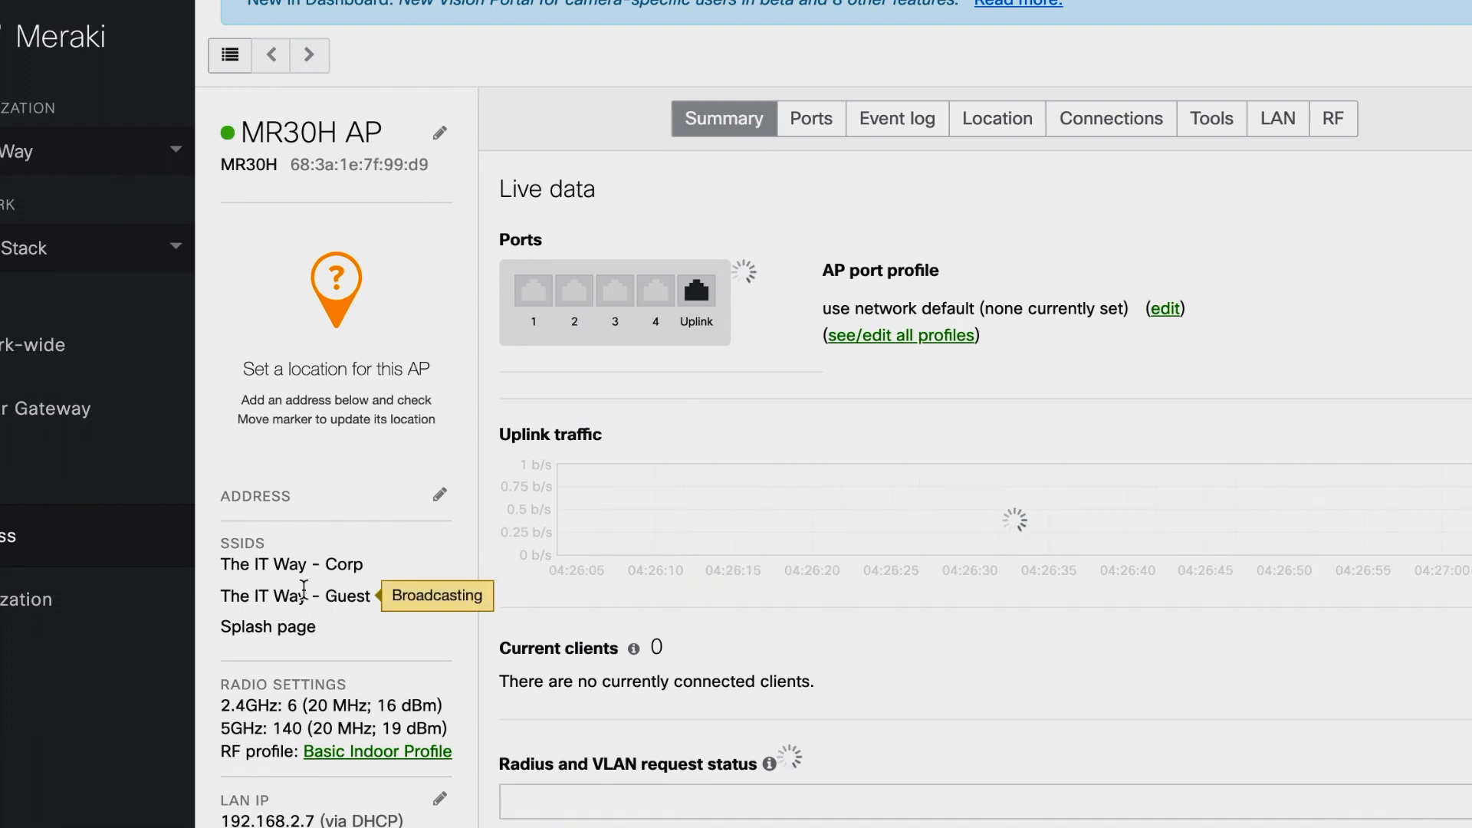
mouse_move(310, 571)
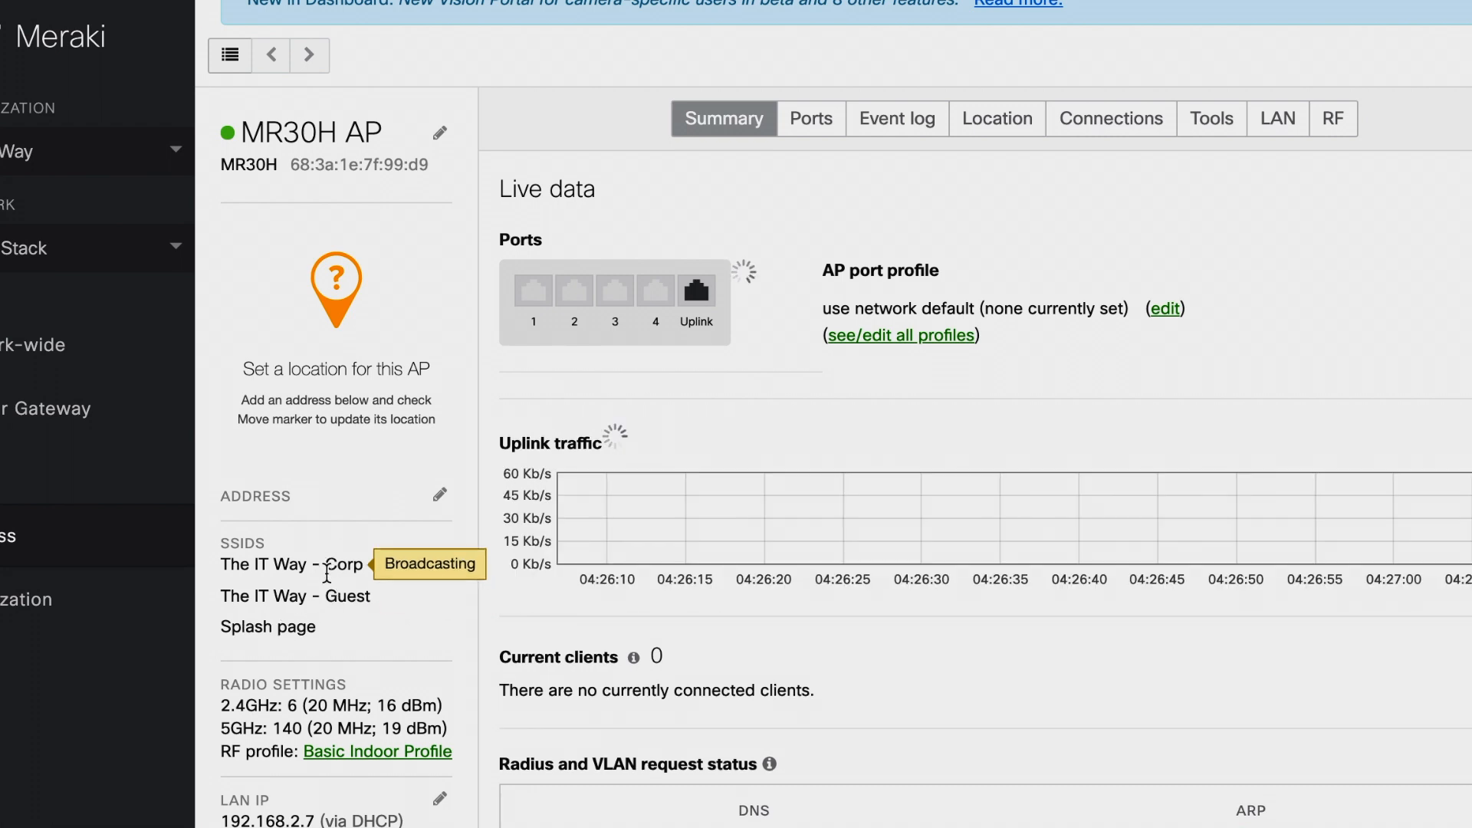
mouse_move(306, 598)
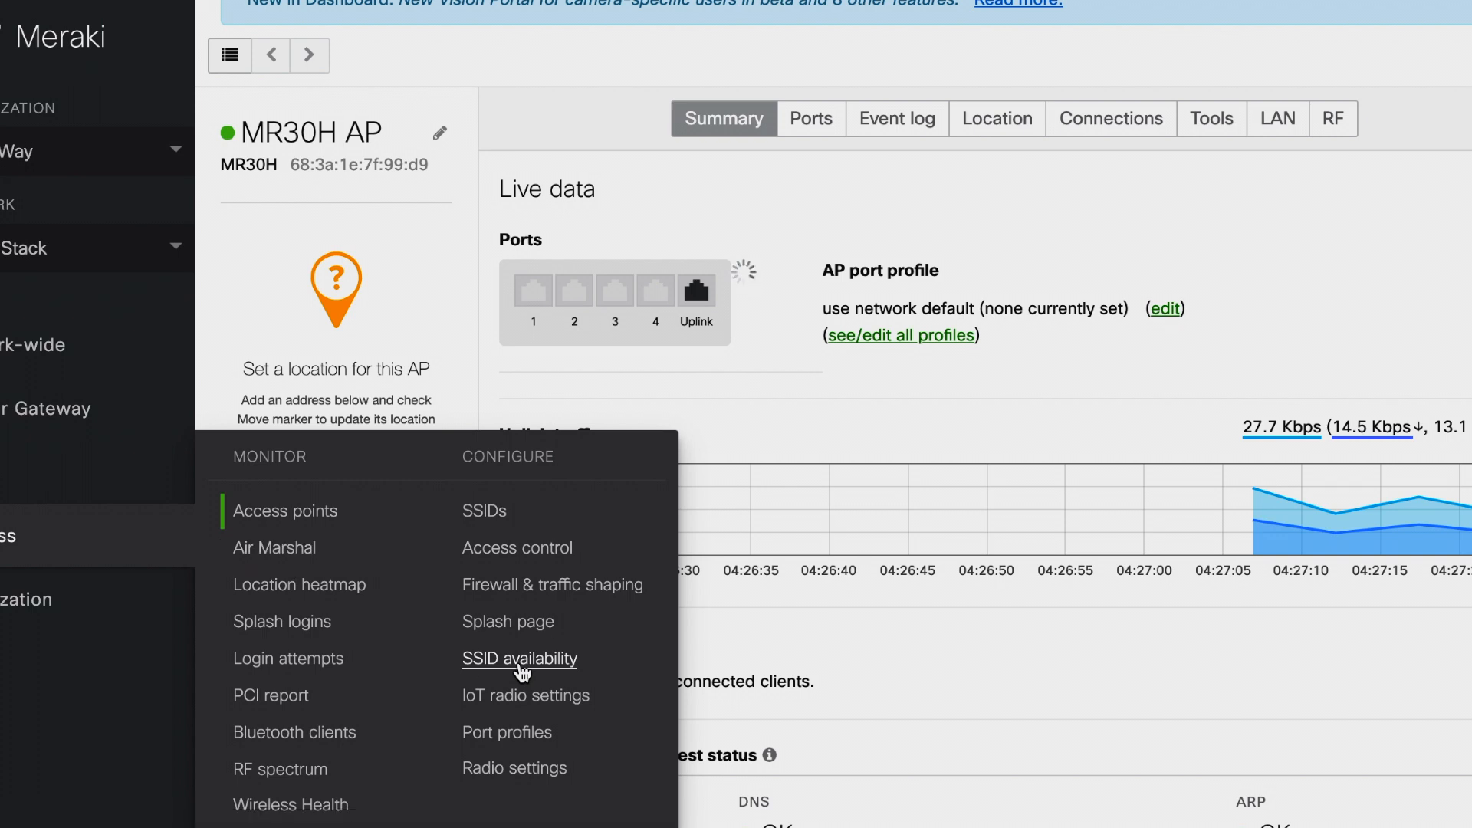
- Review The IT Way - Guest's visibility and per-AP availability options under SSID availability
left_click(519, 657)
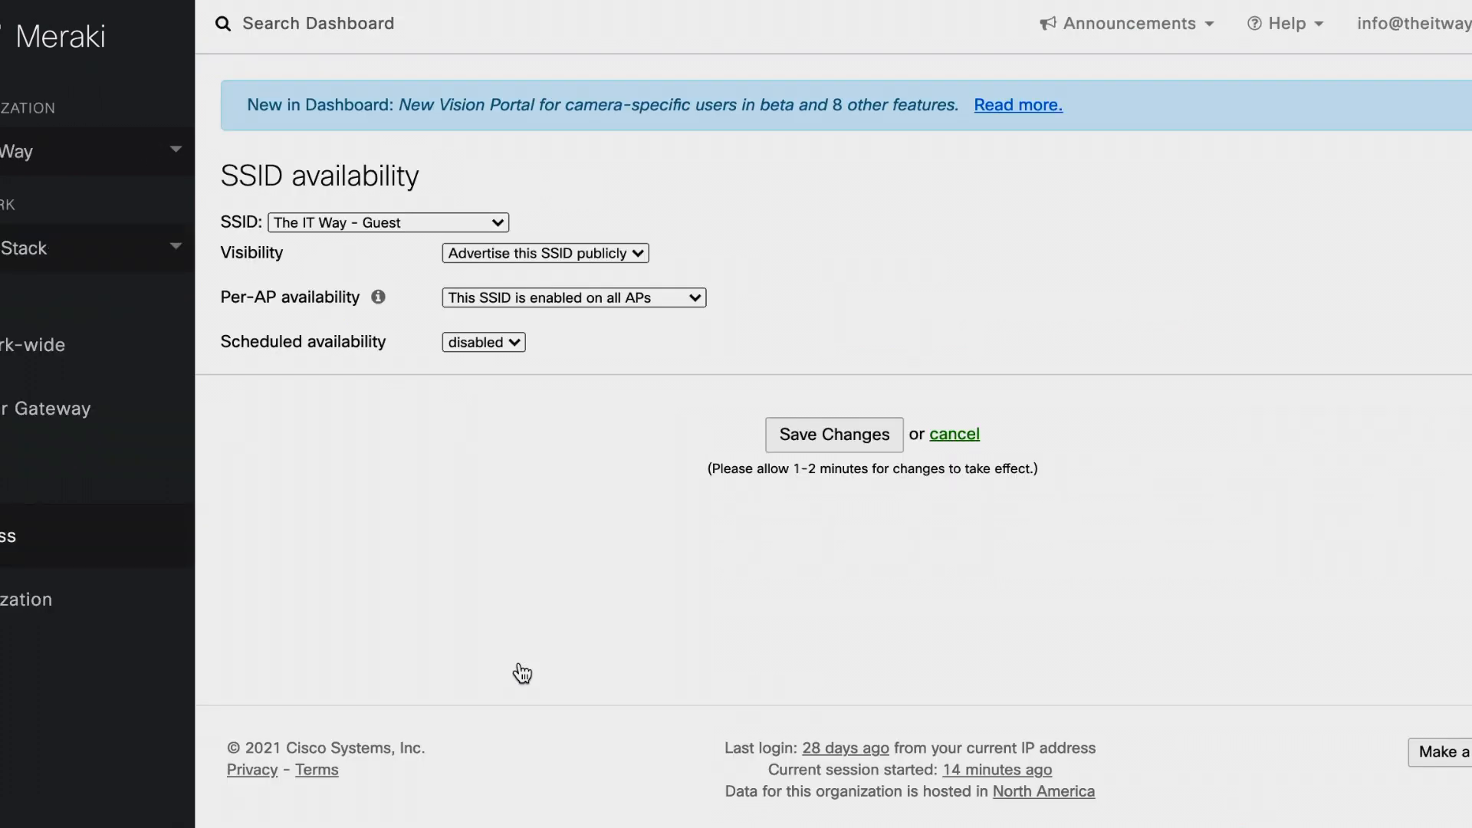
mouse_move(884, 263)
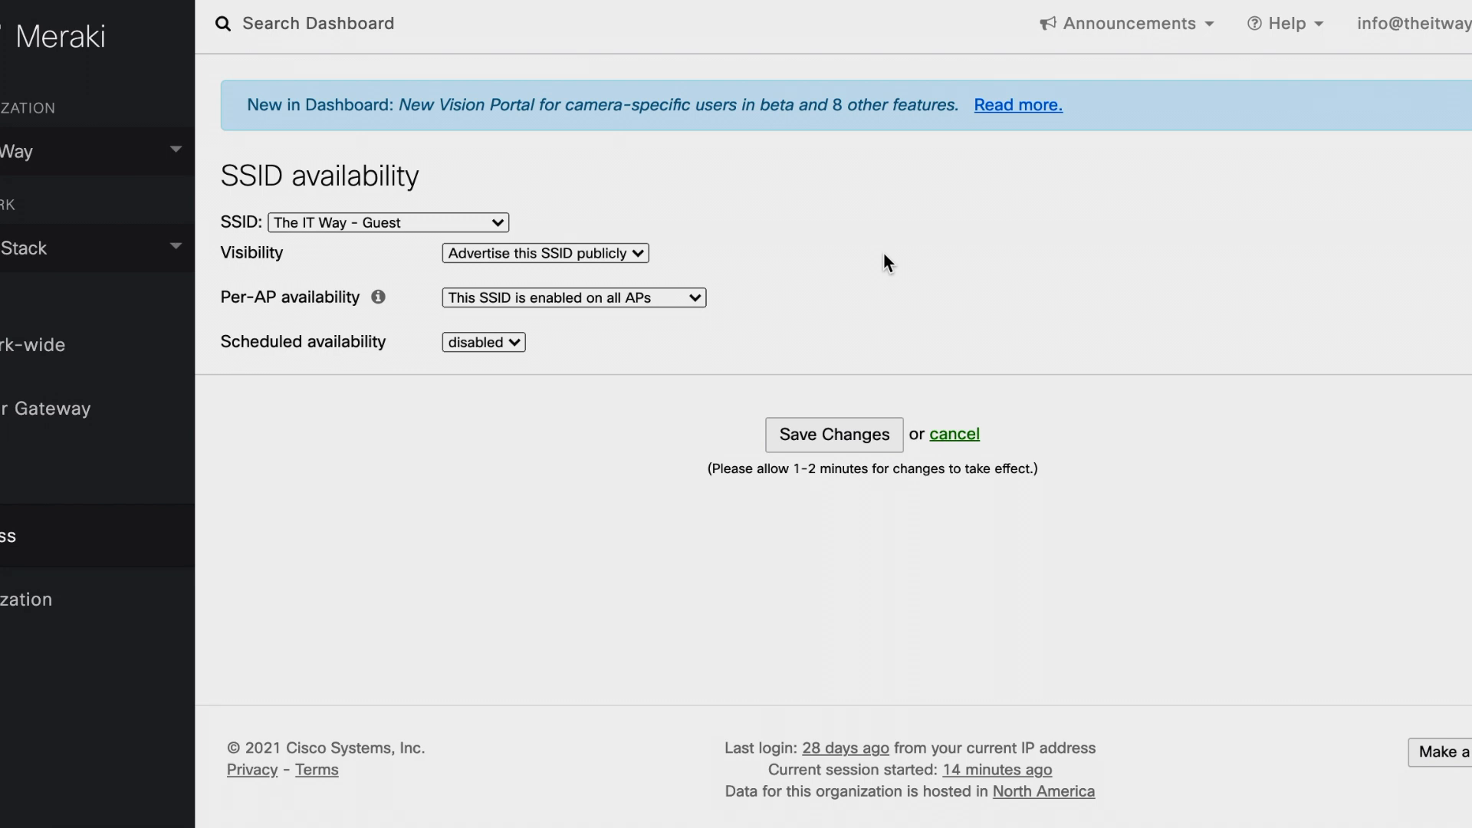
mouse_move(493, 219)
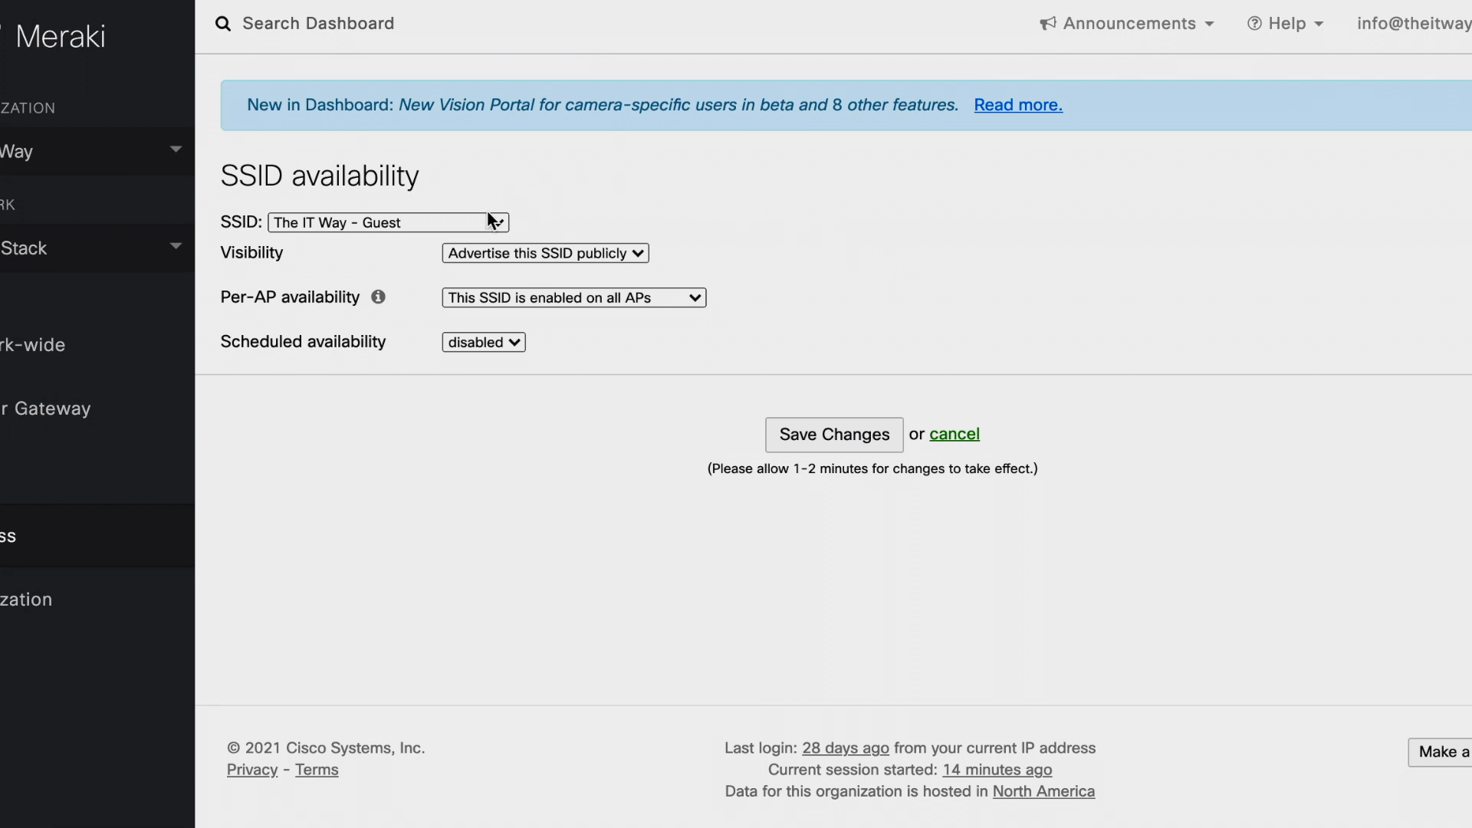
left_click(389, 221)
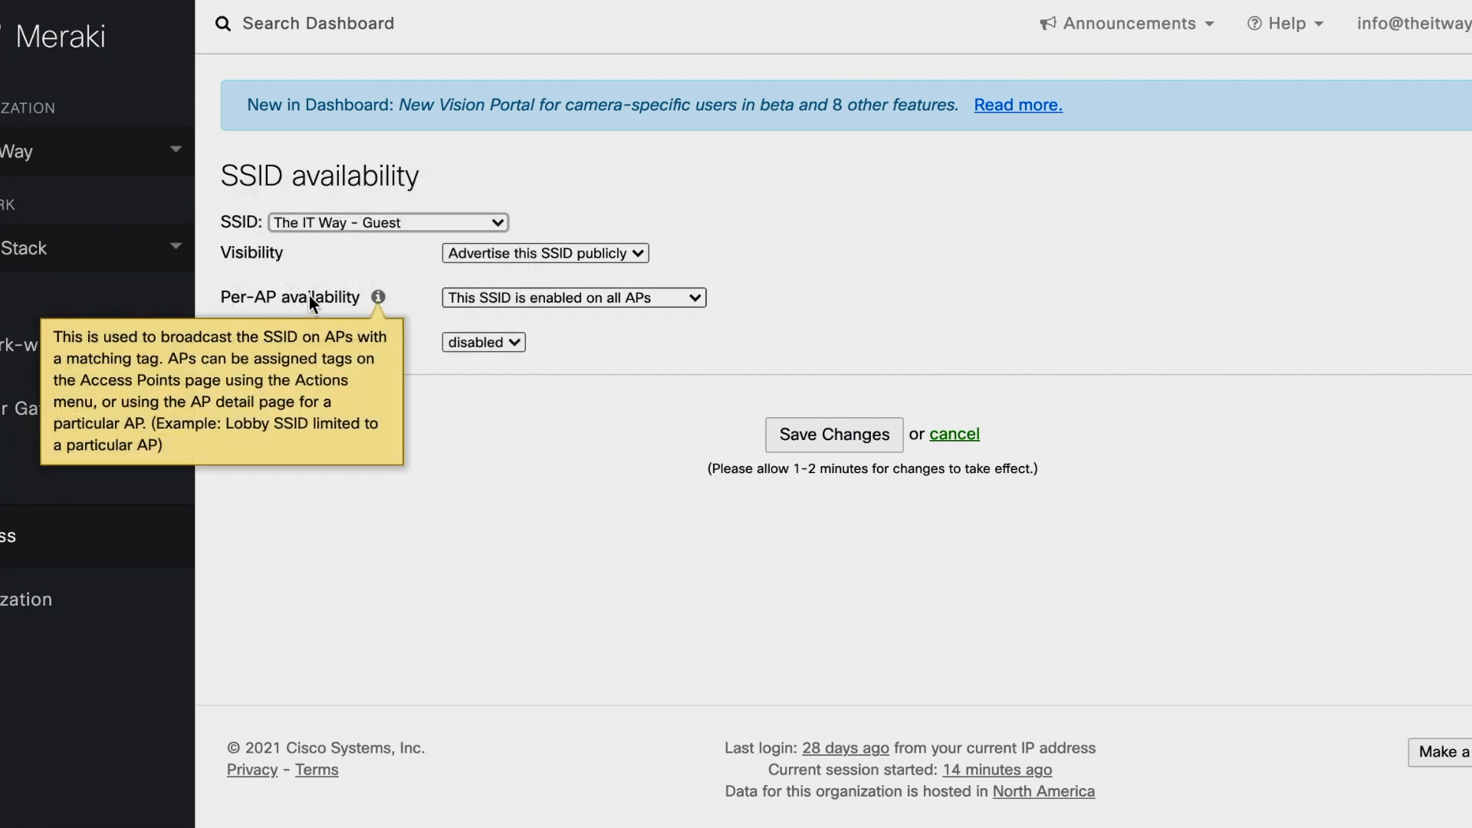
left_click(545, 252)
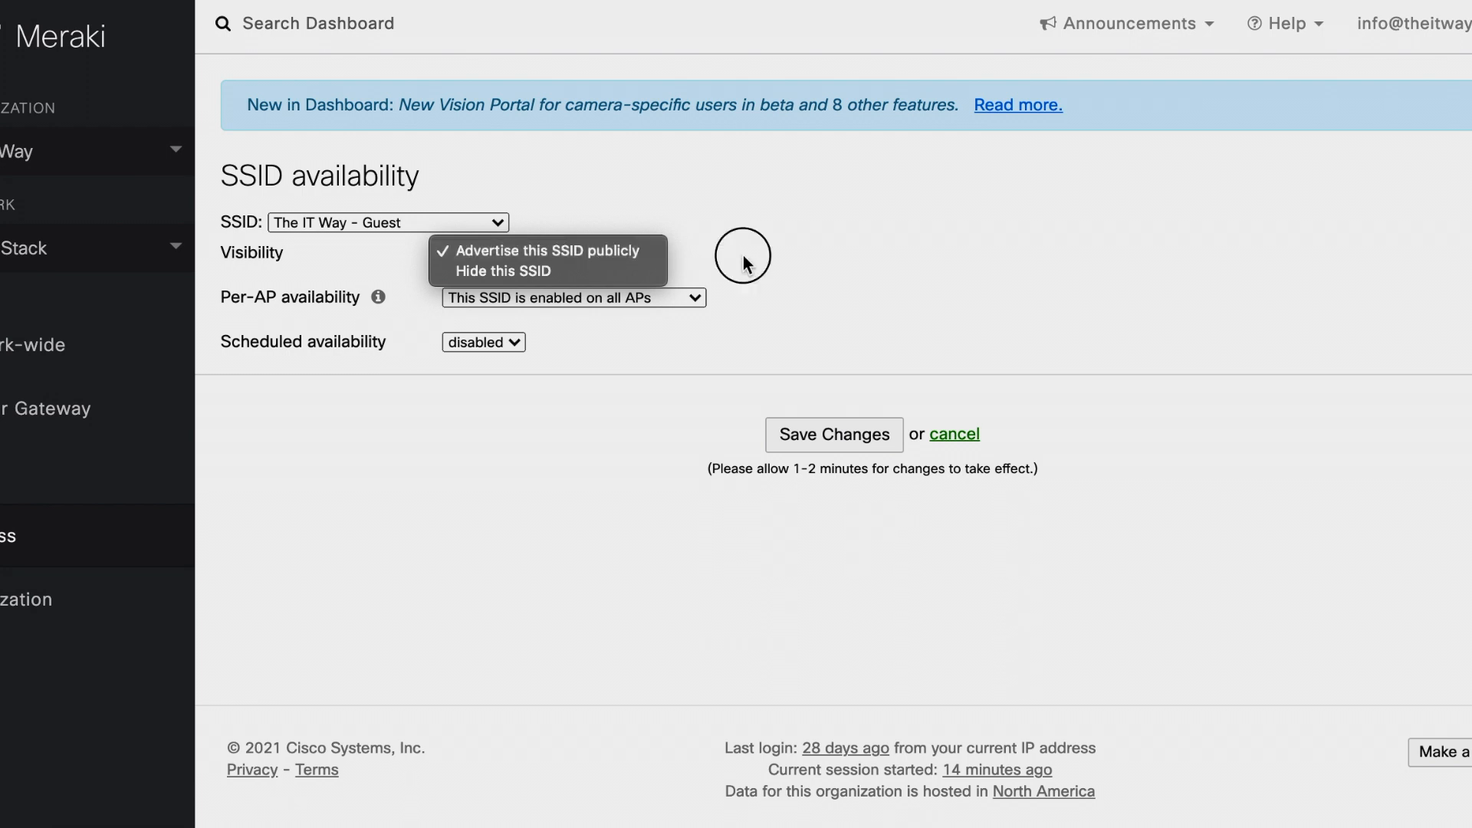
left_click(545, 250)
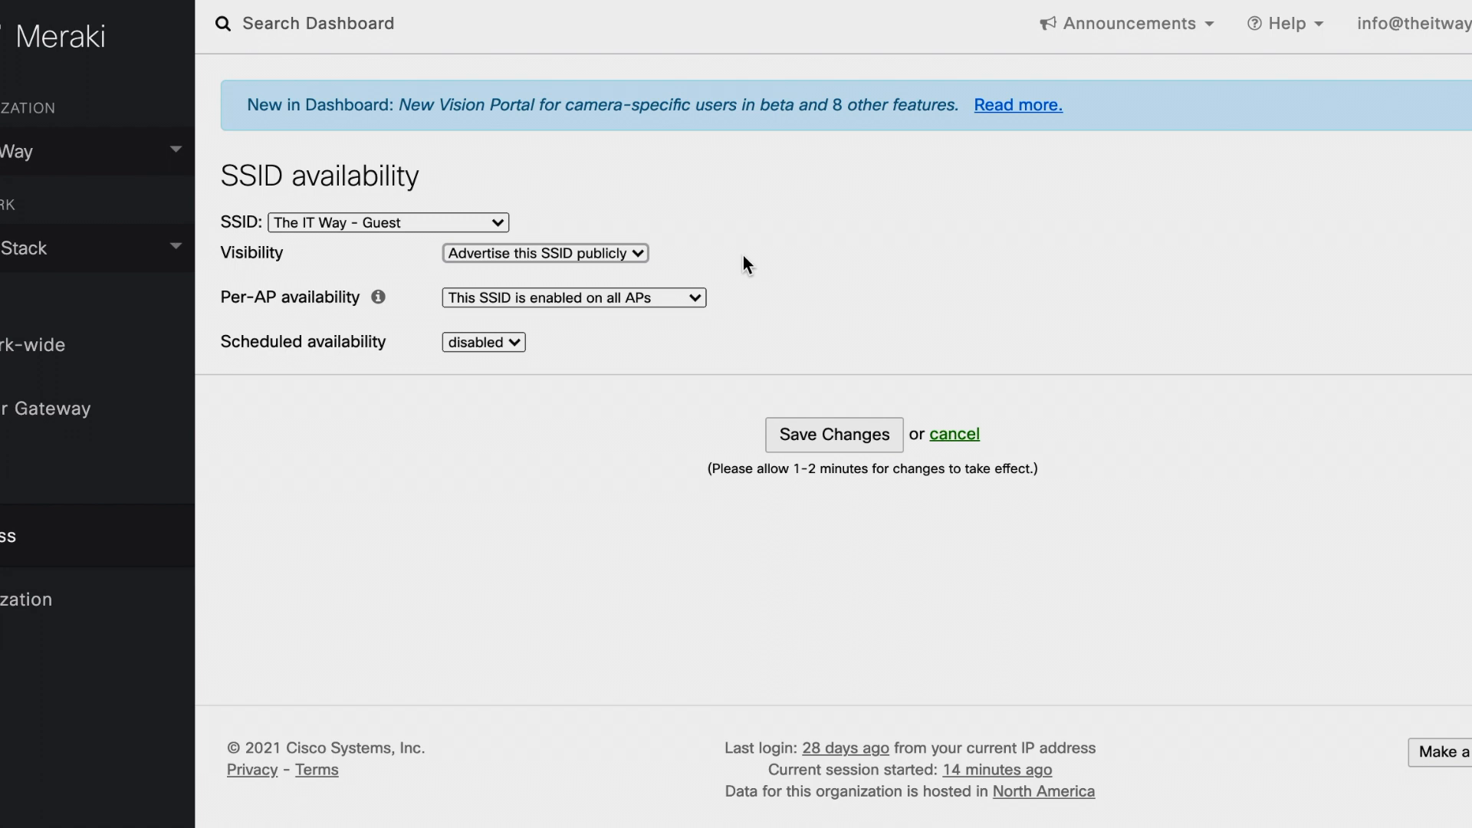
mouse_move(298, 301)
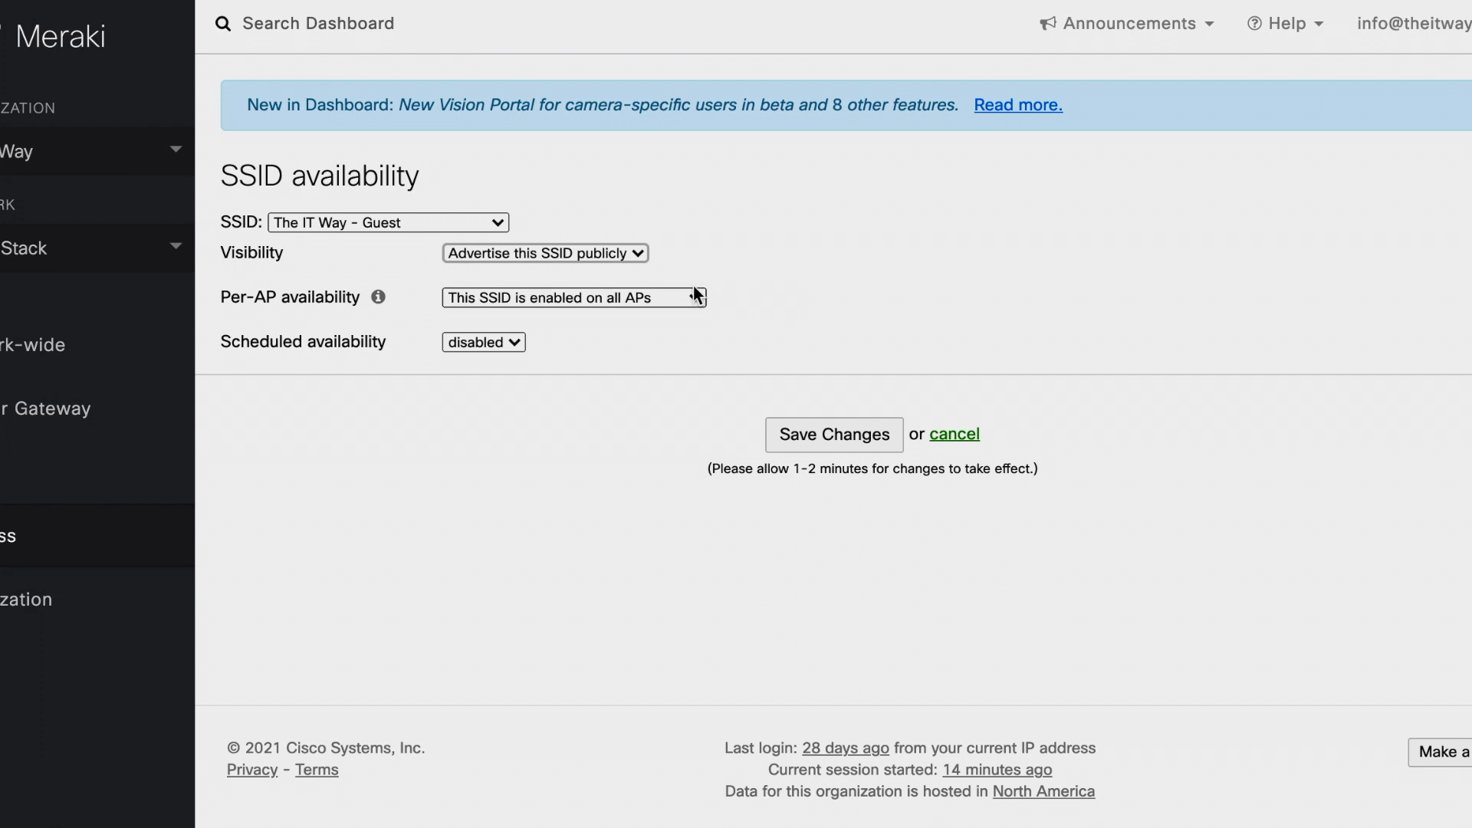
- Enable The IT Way - Guest only on APs tagged office, matching one AP
left_click(572, 298)
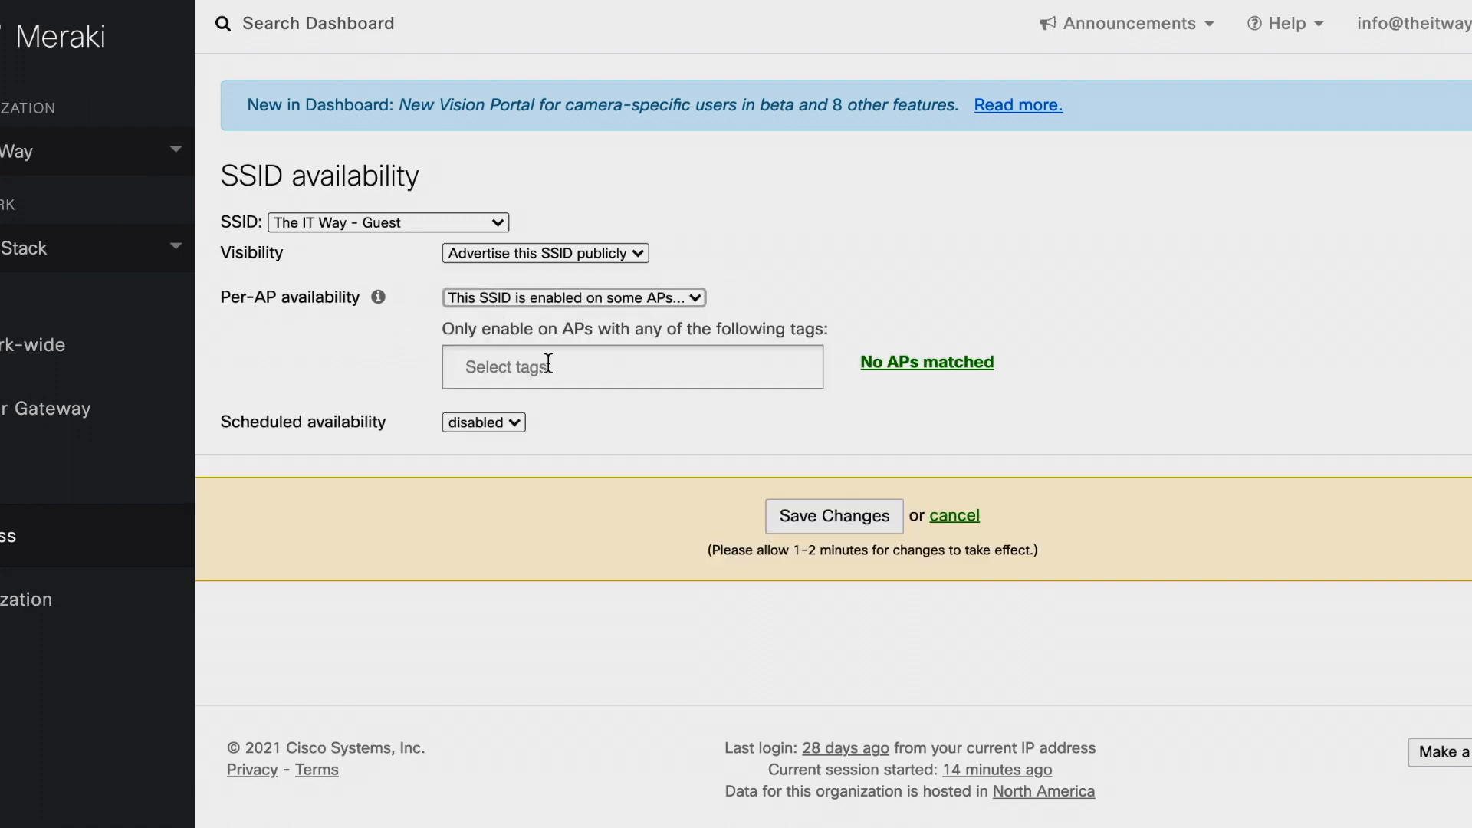
left_click(633, 366)
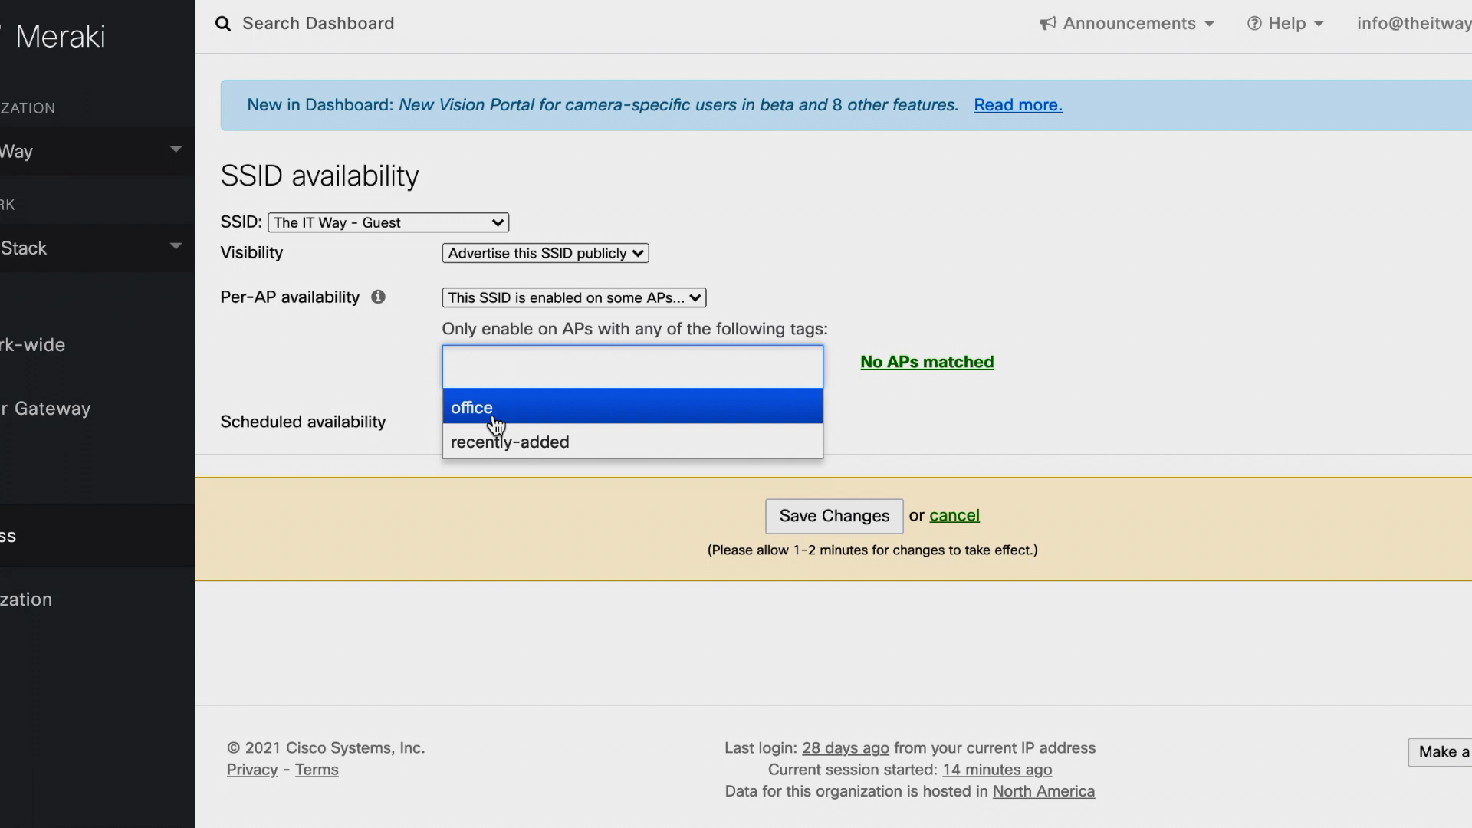
left_click(471, 407)
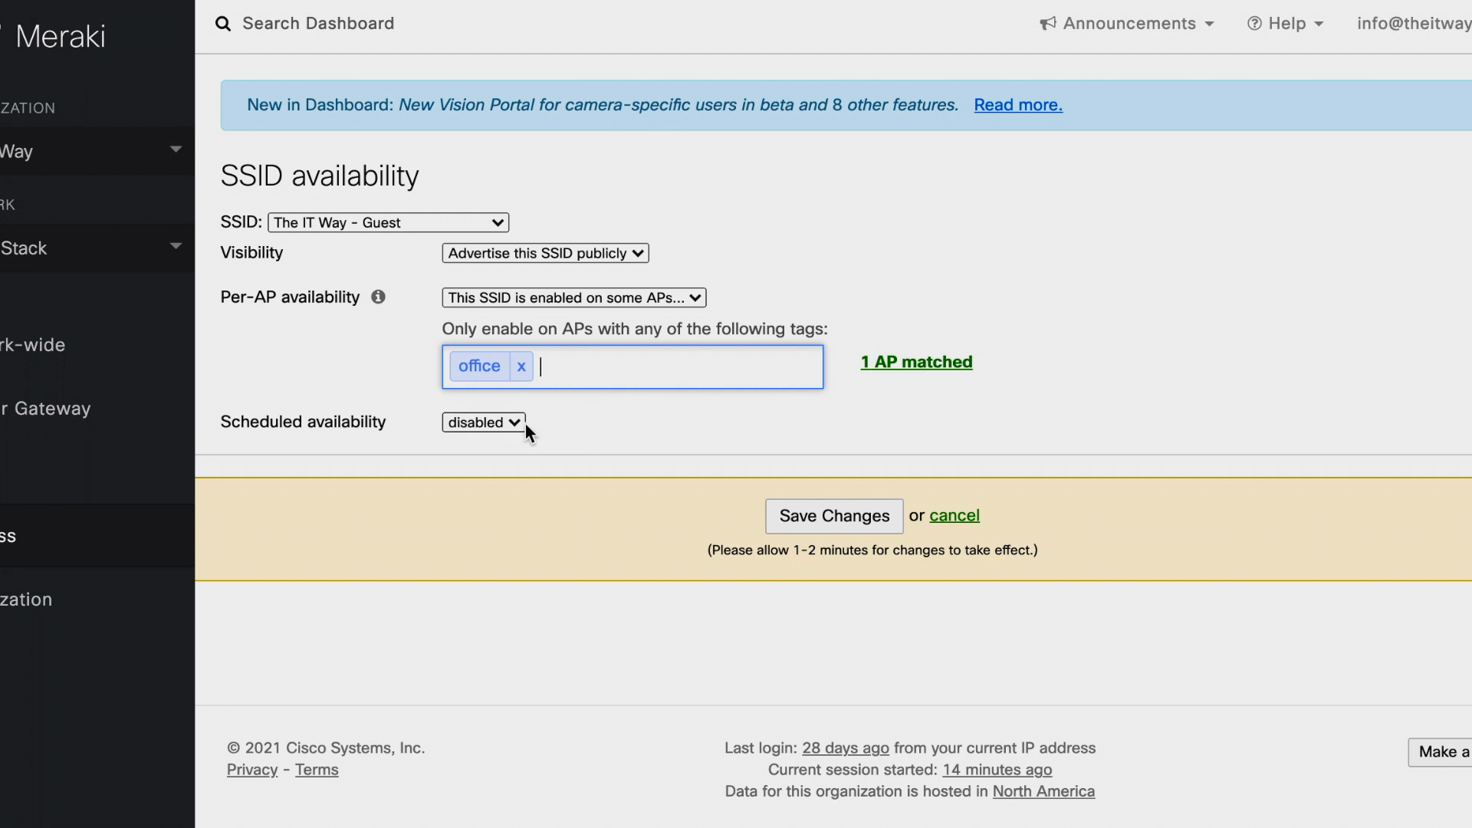
left_click(484, 422)
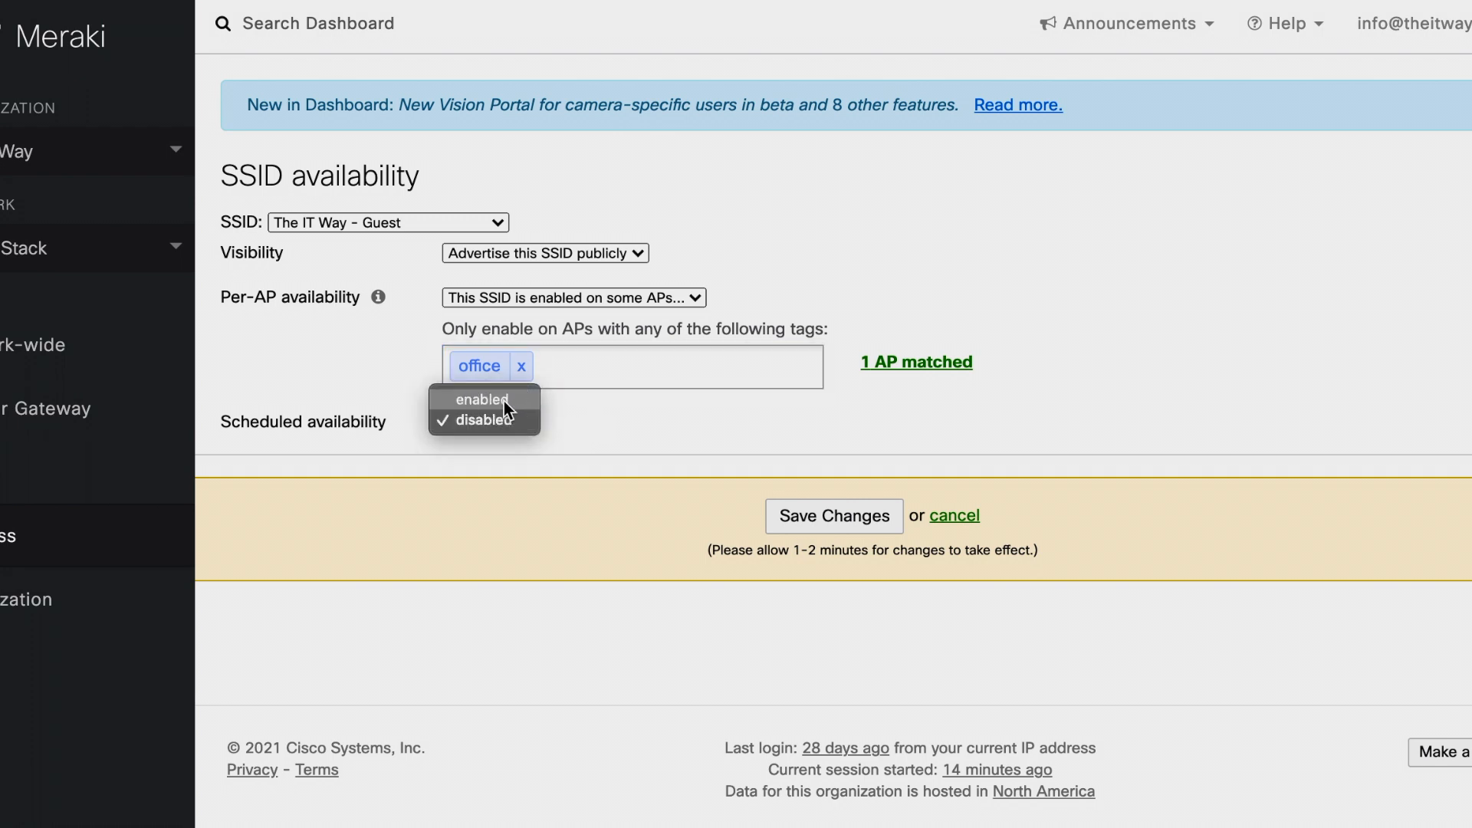
- Turn on scheduled availability and keep a custom 8:00–17:00 daily schedule
left_click(481, 398)
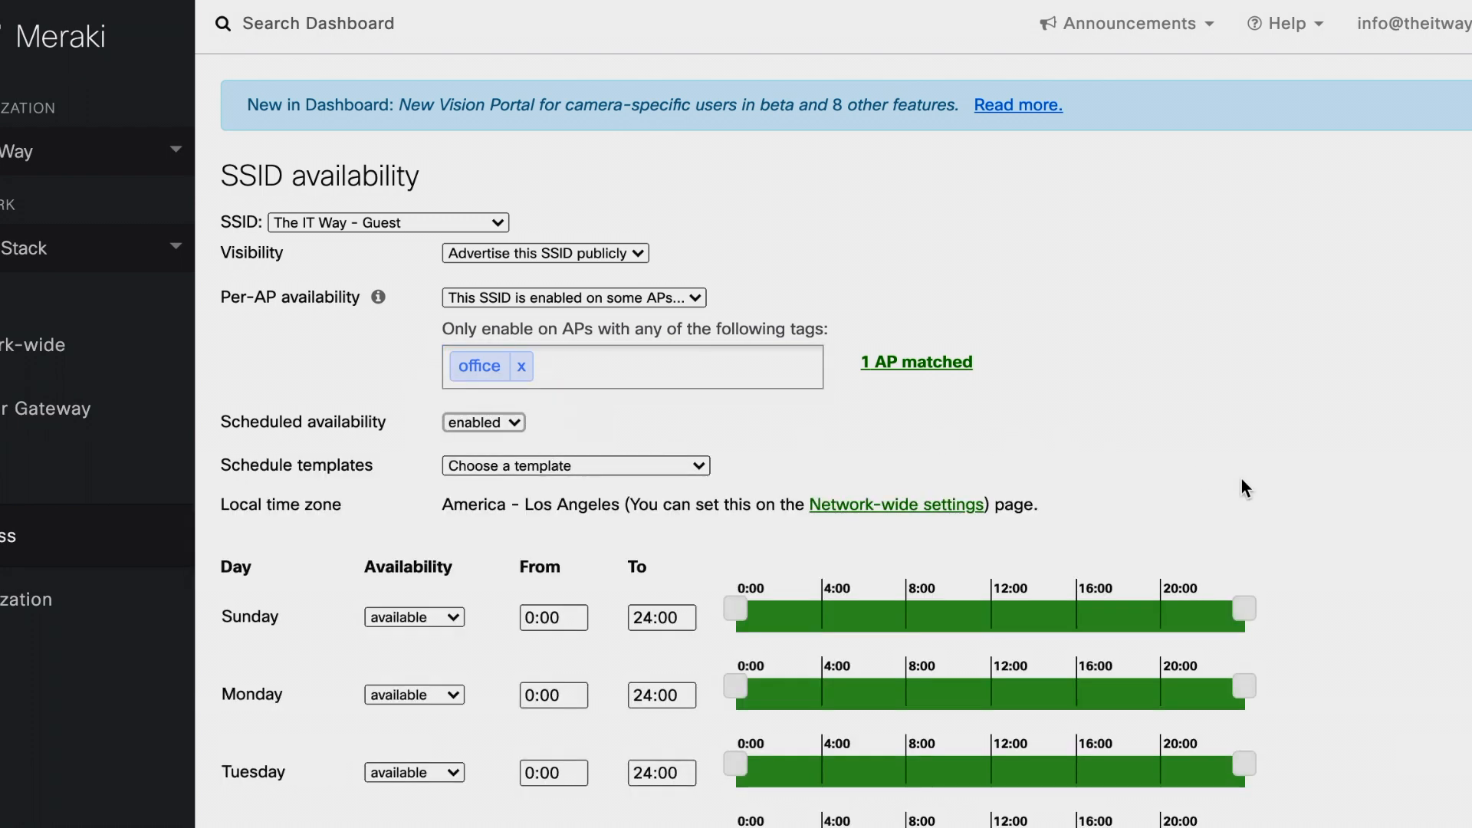
scroll("down", 3)
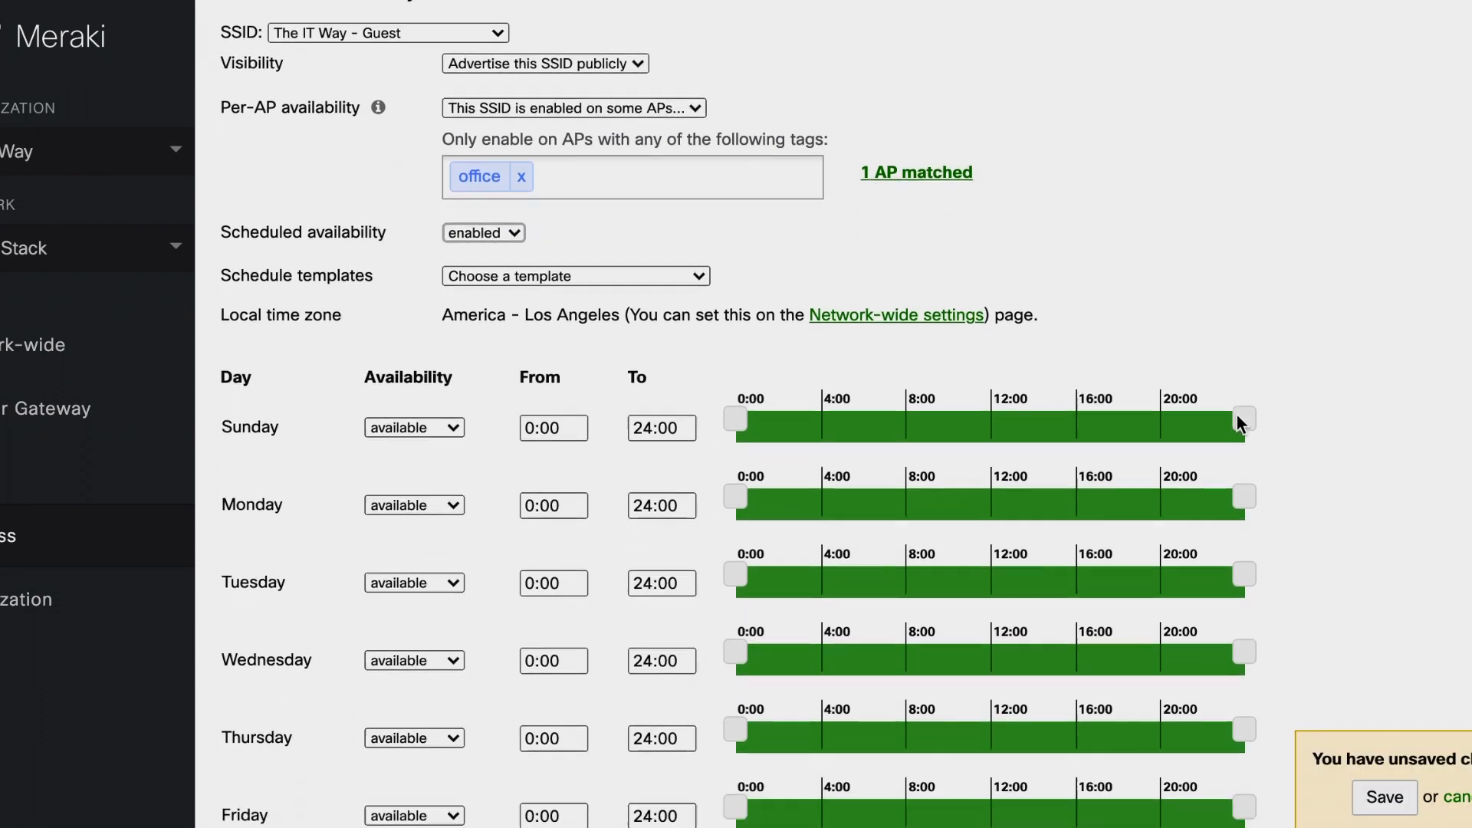
scroll("down", 3)
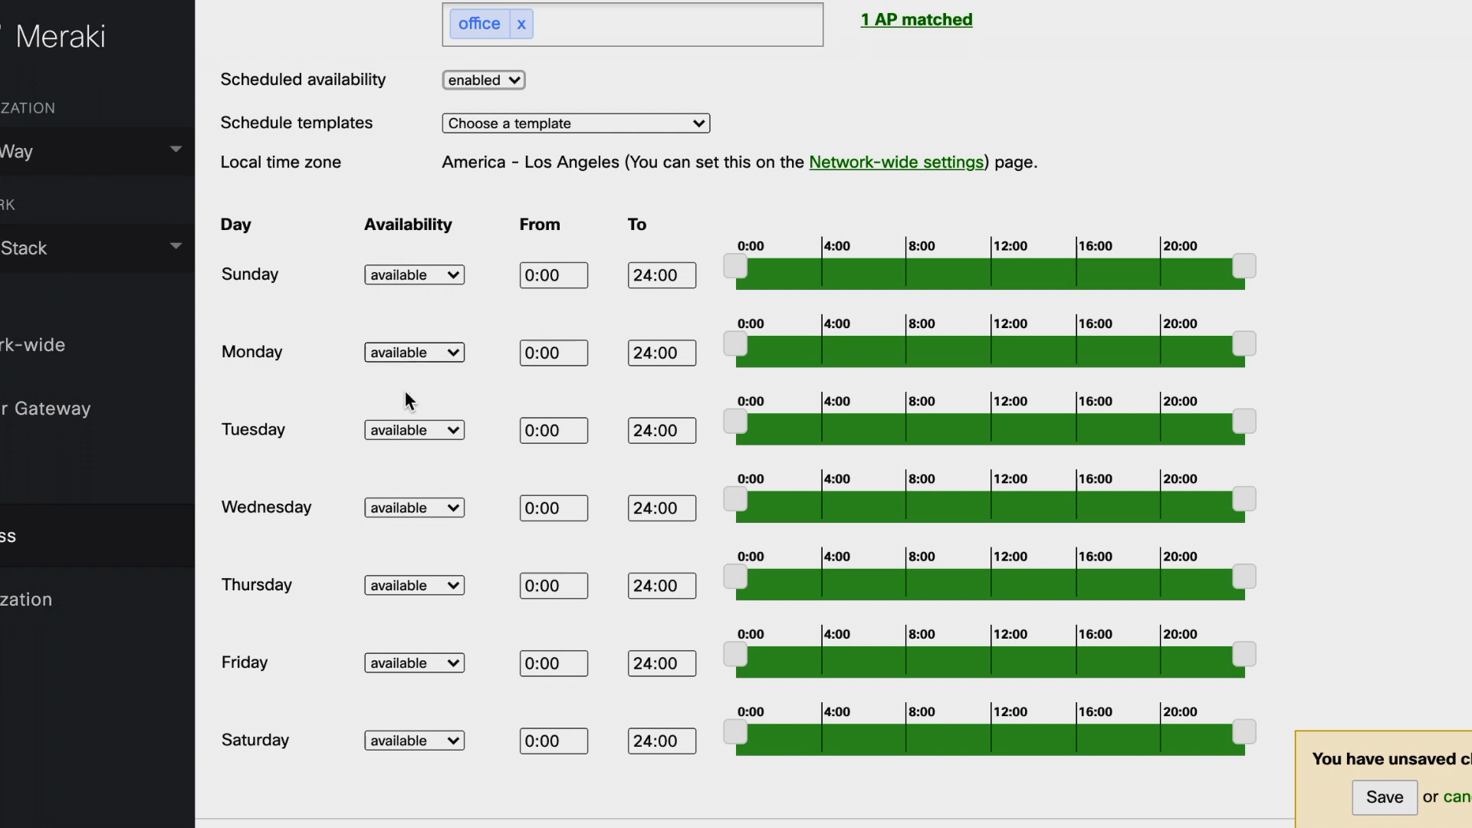
mouse_move(478, 615)
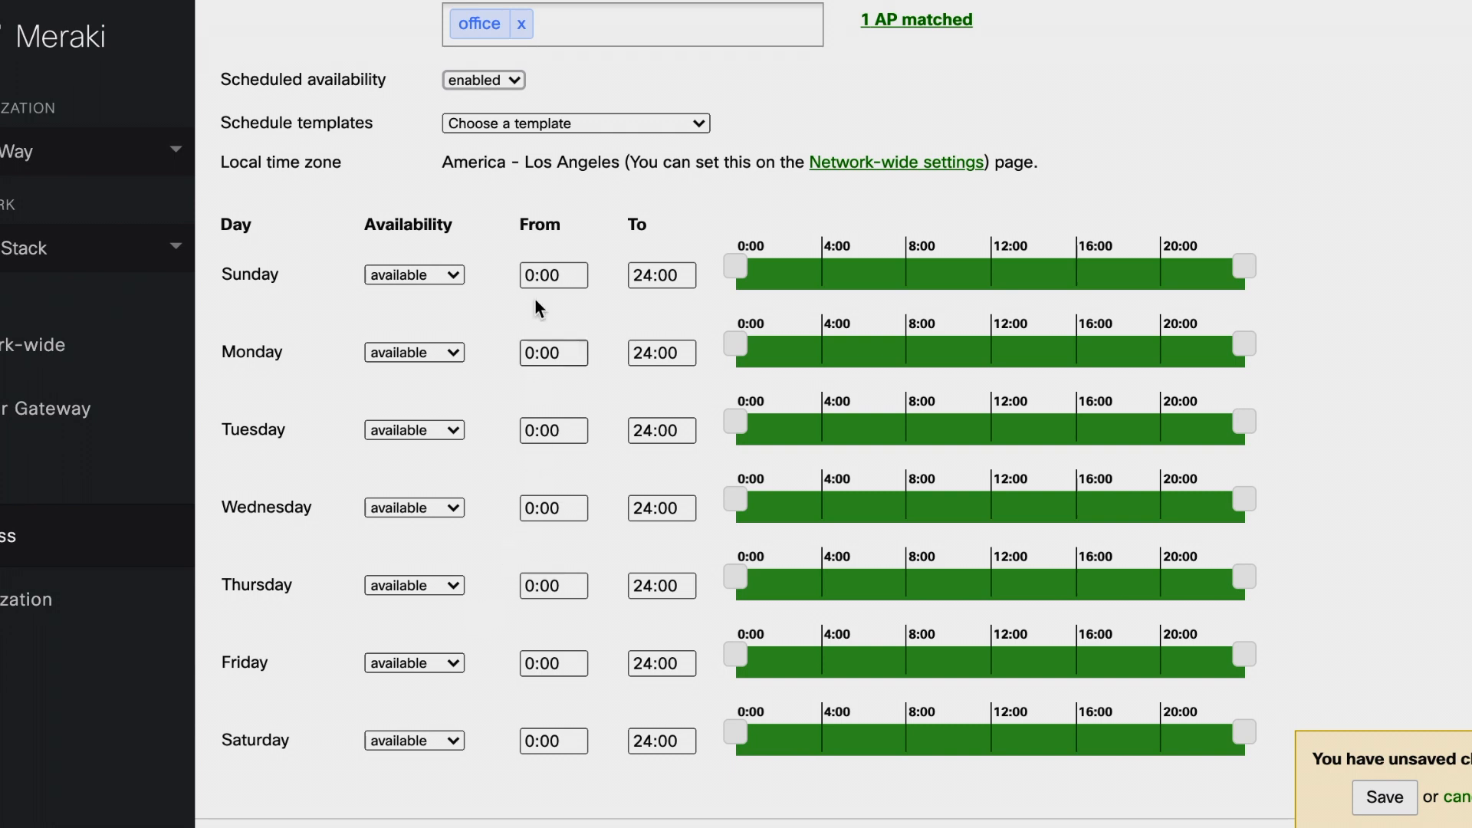
mouse_move(929, 326)
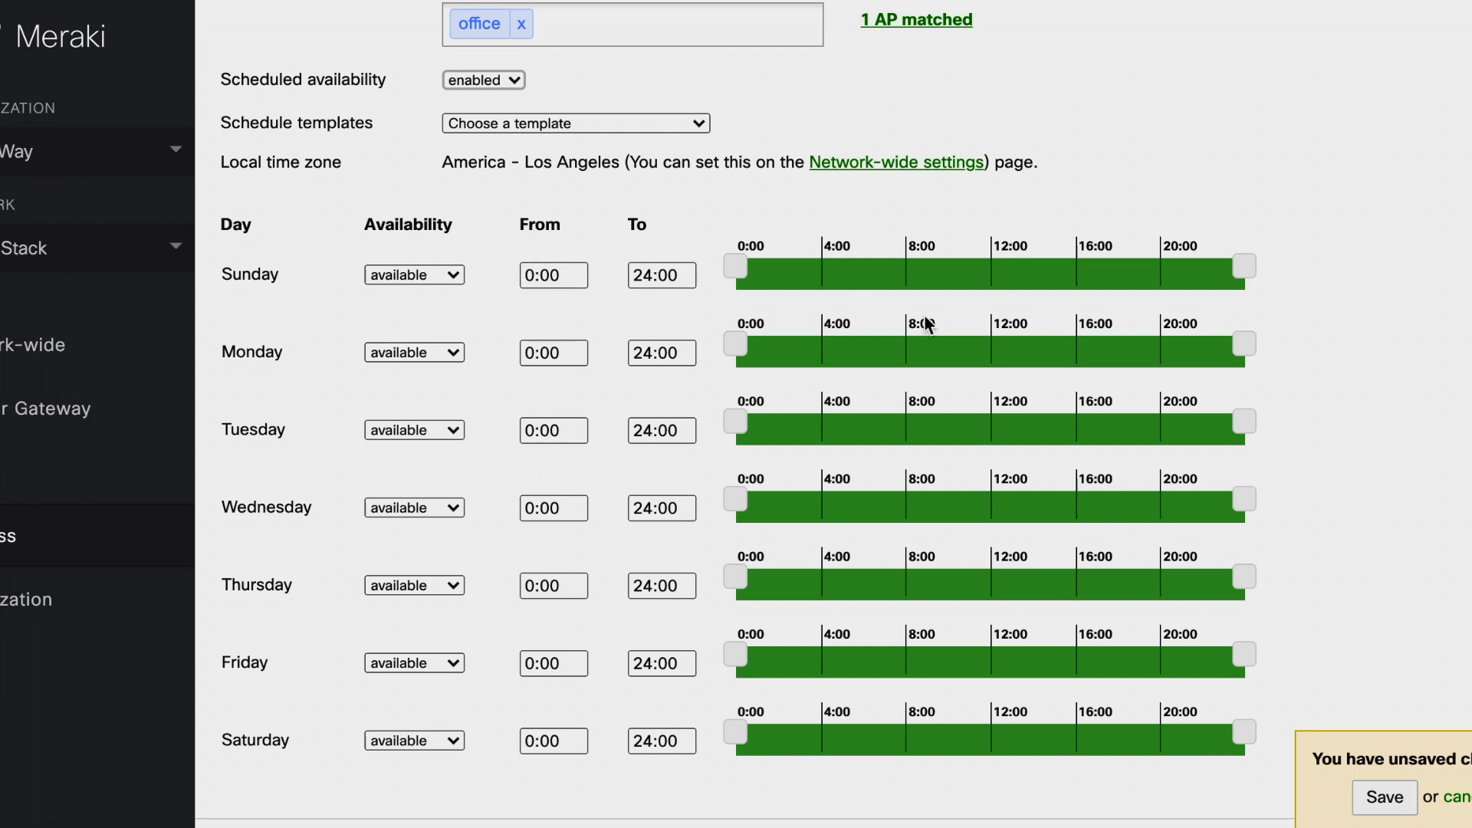
mouse_move(833, 676)
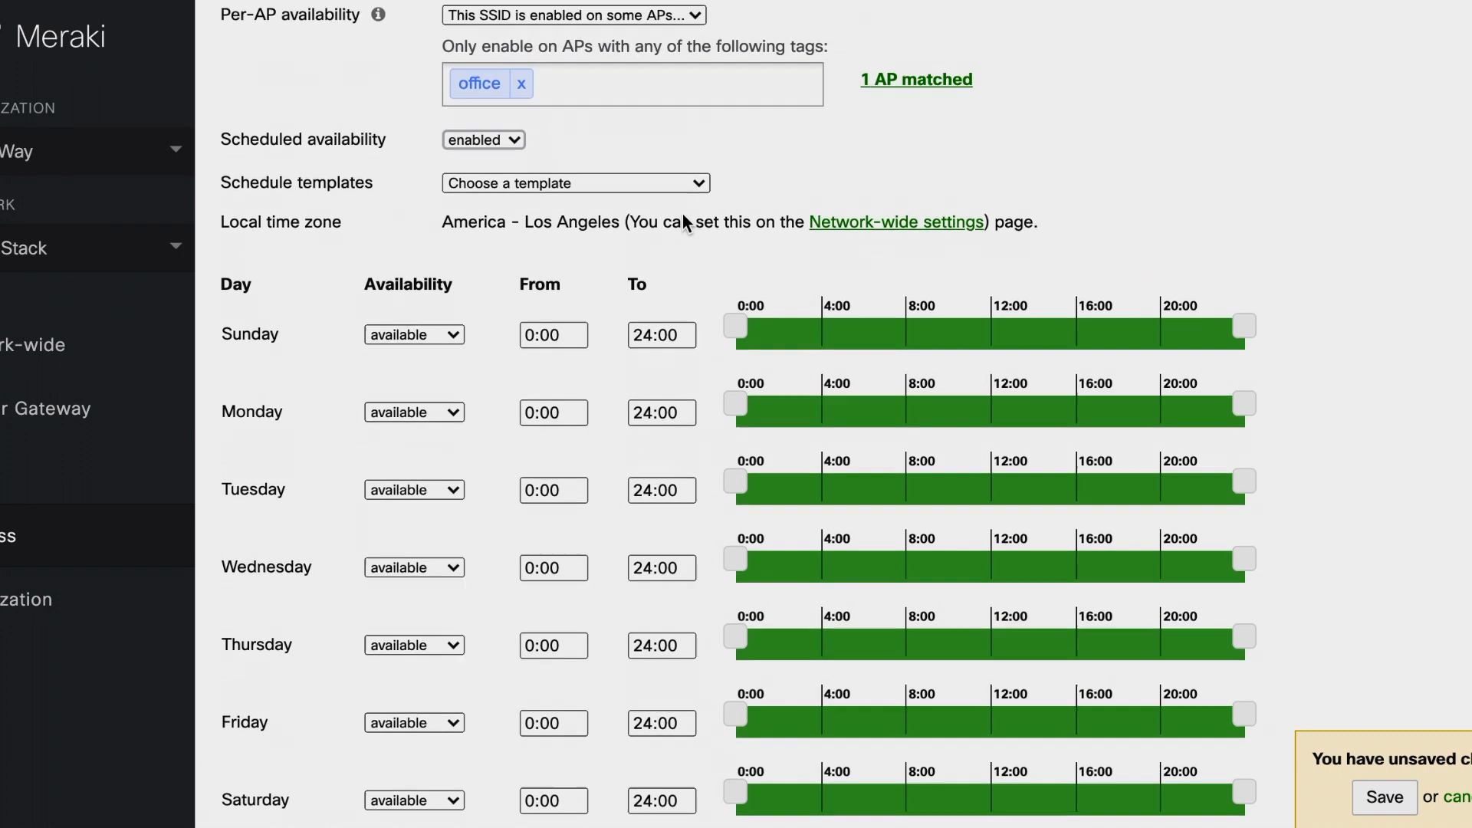
mouse_move(343, 179)
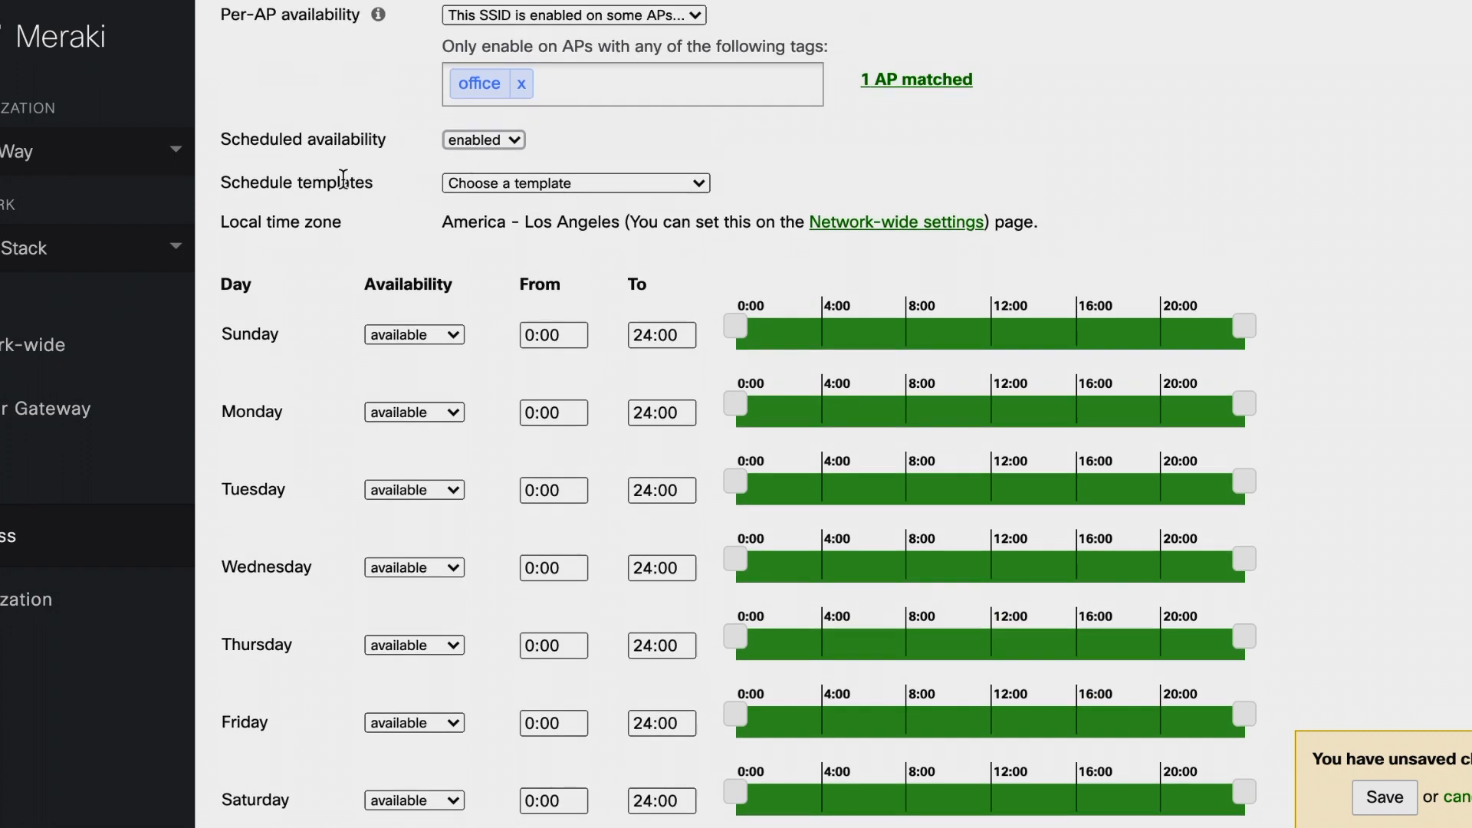
left_click(574, 183)
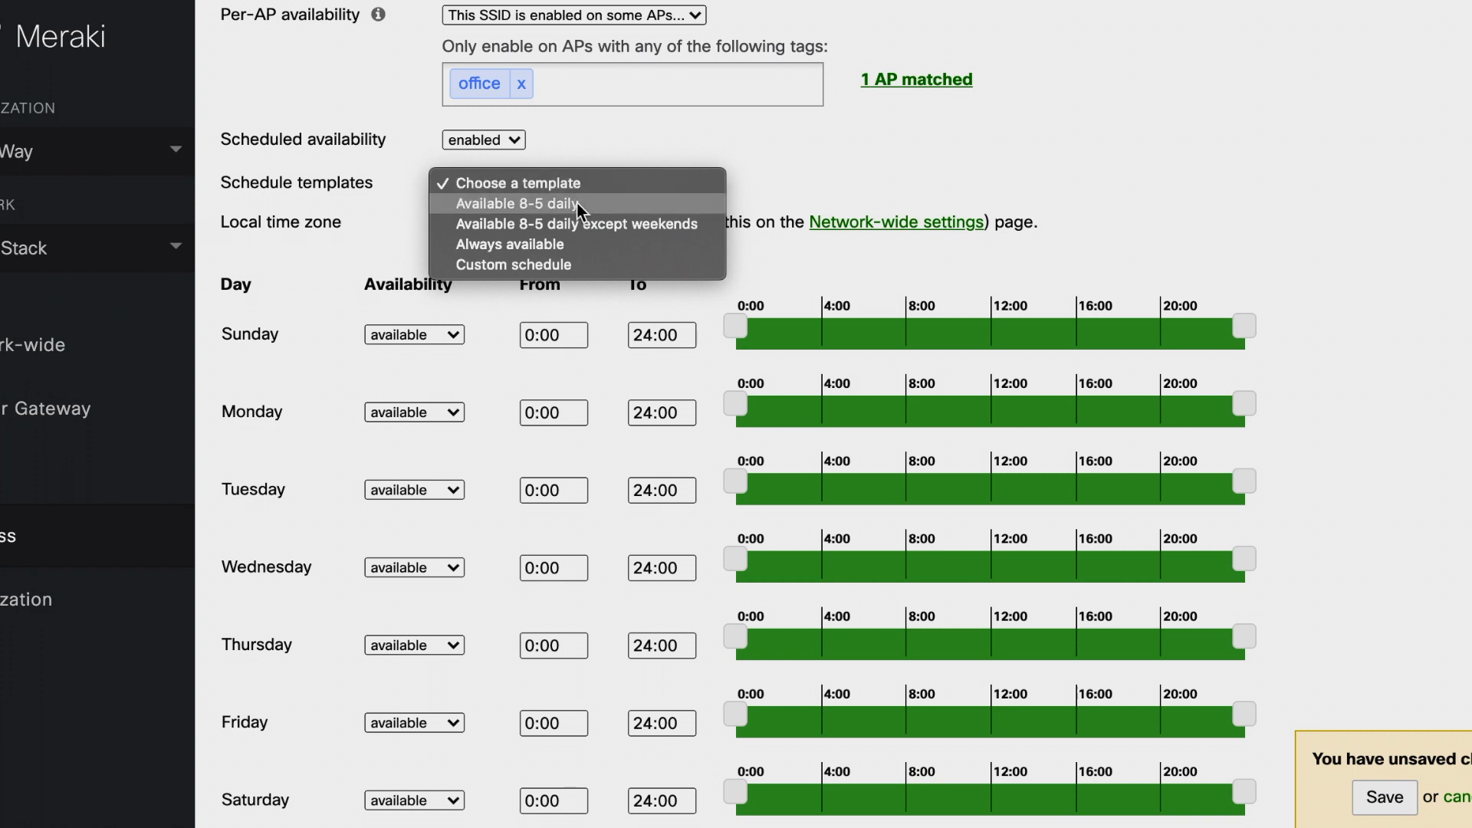
mouse_move(611, 211)
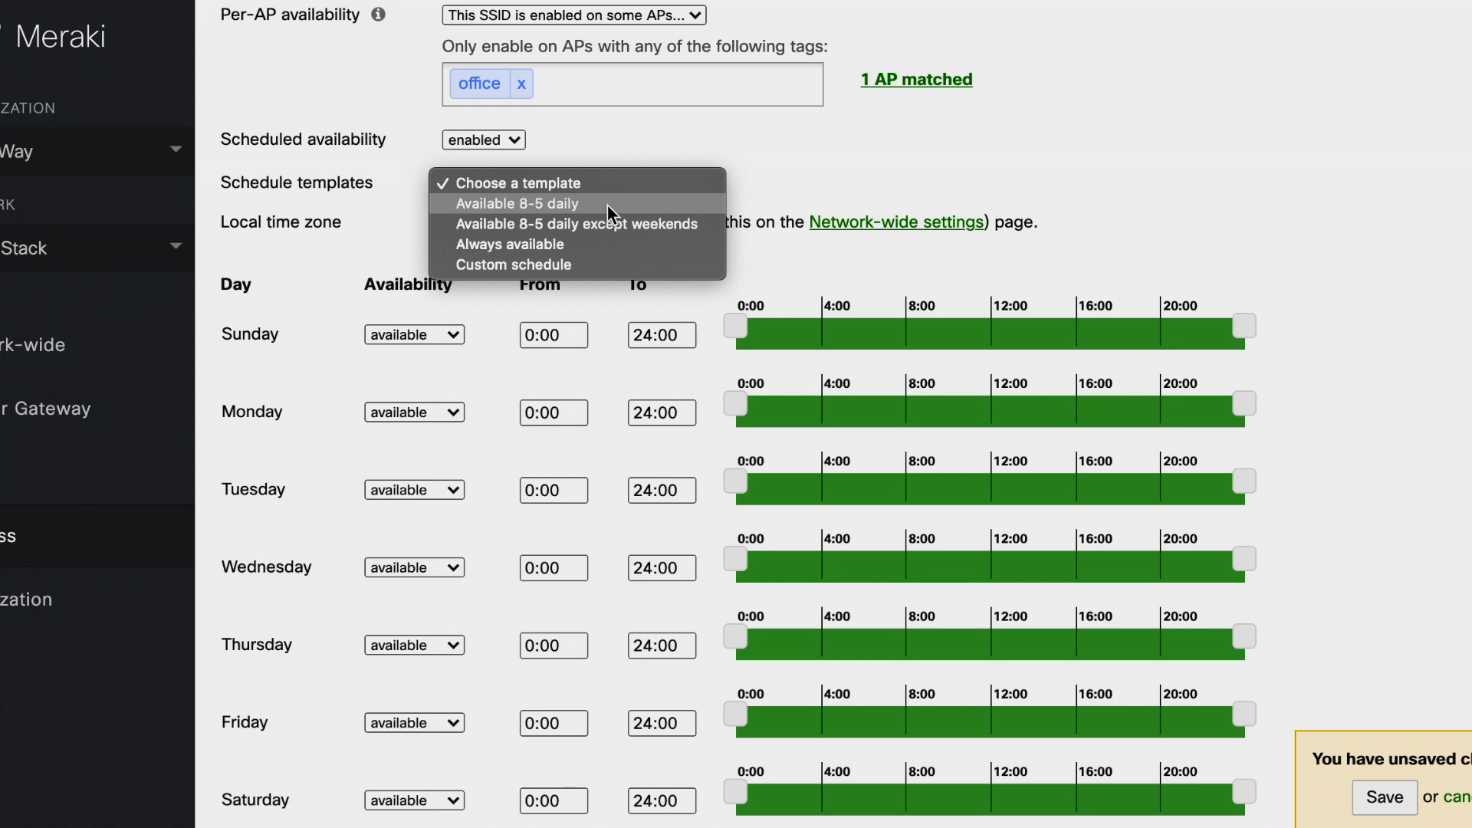
left_click(515, 204)
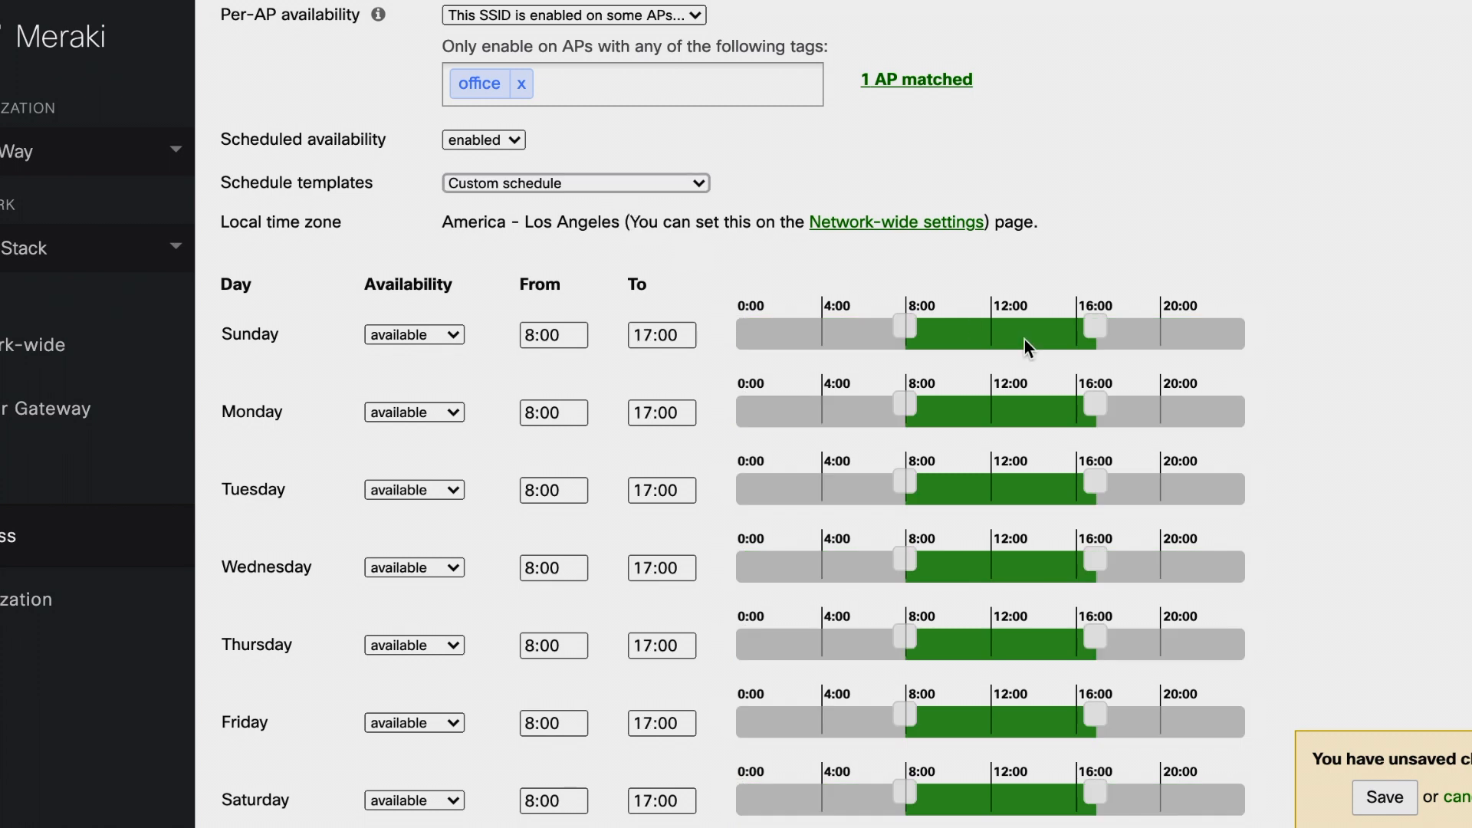
mouse_move(1265, 289)
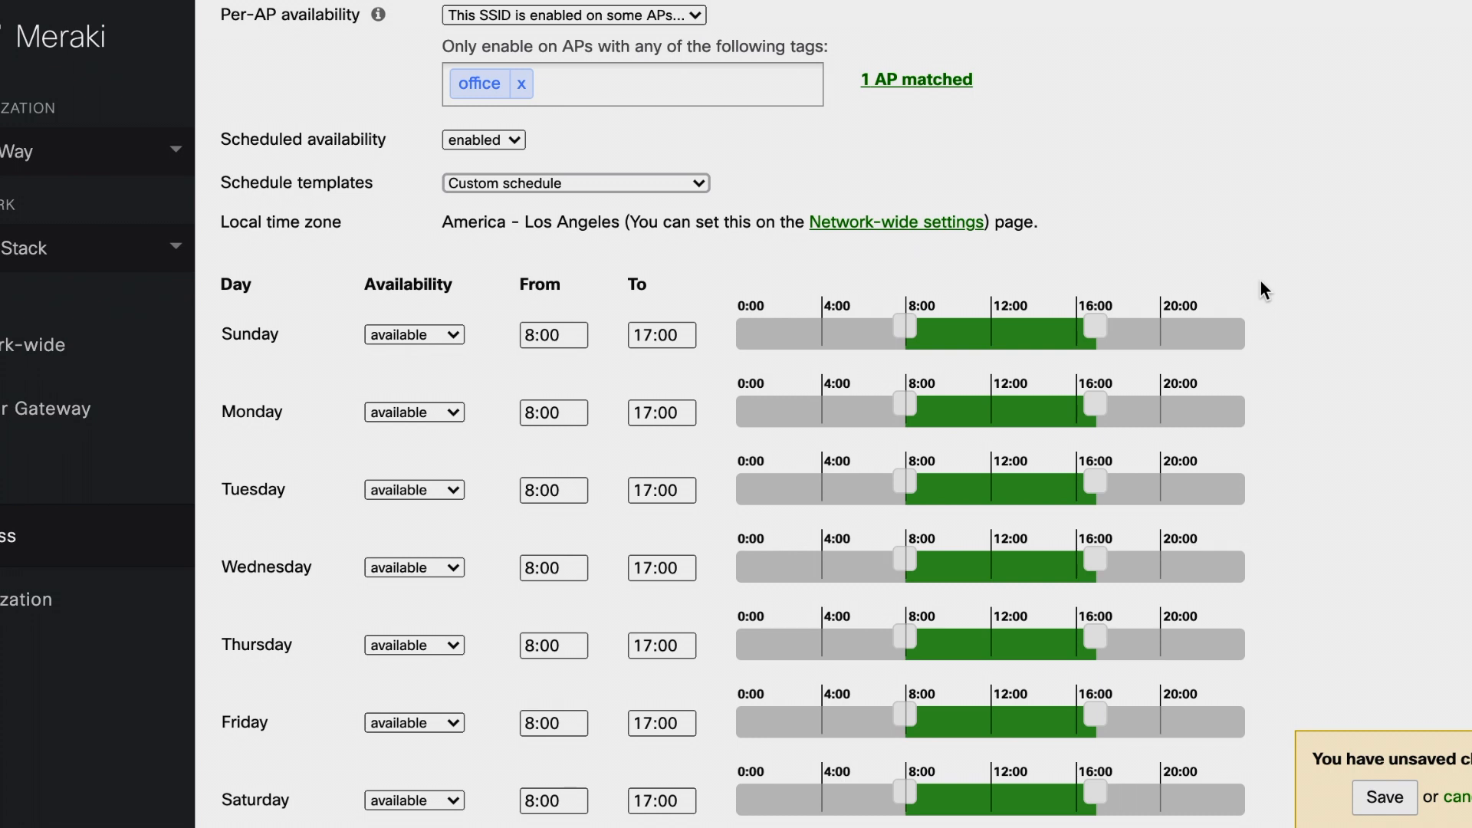
left_click(573, 182)
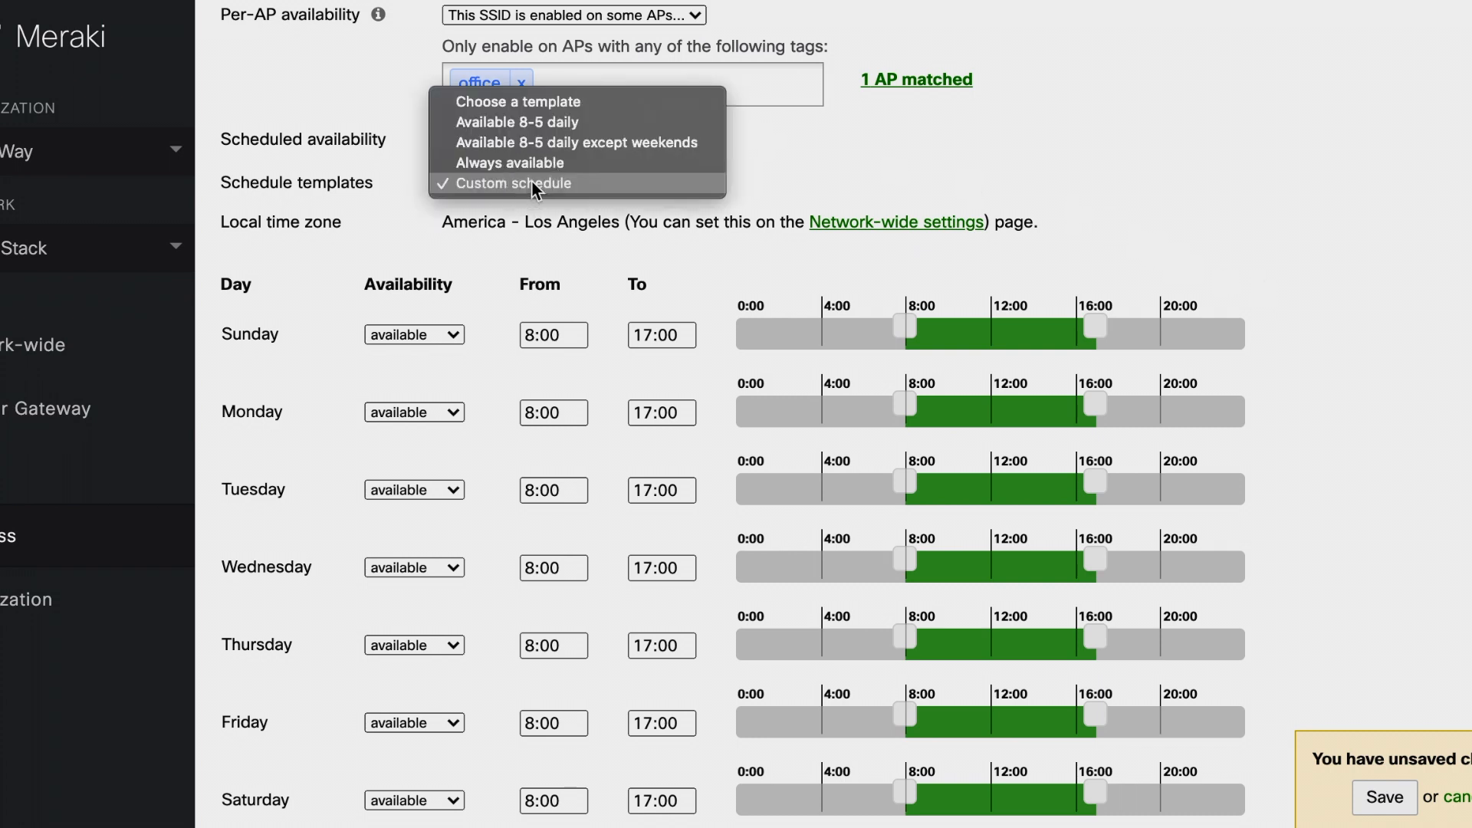
left_click(526, 184)
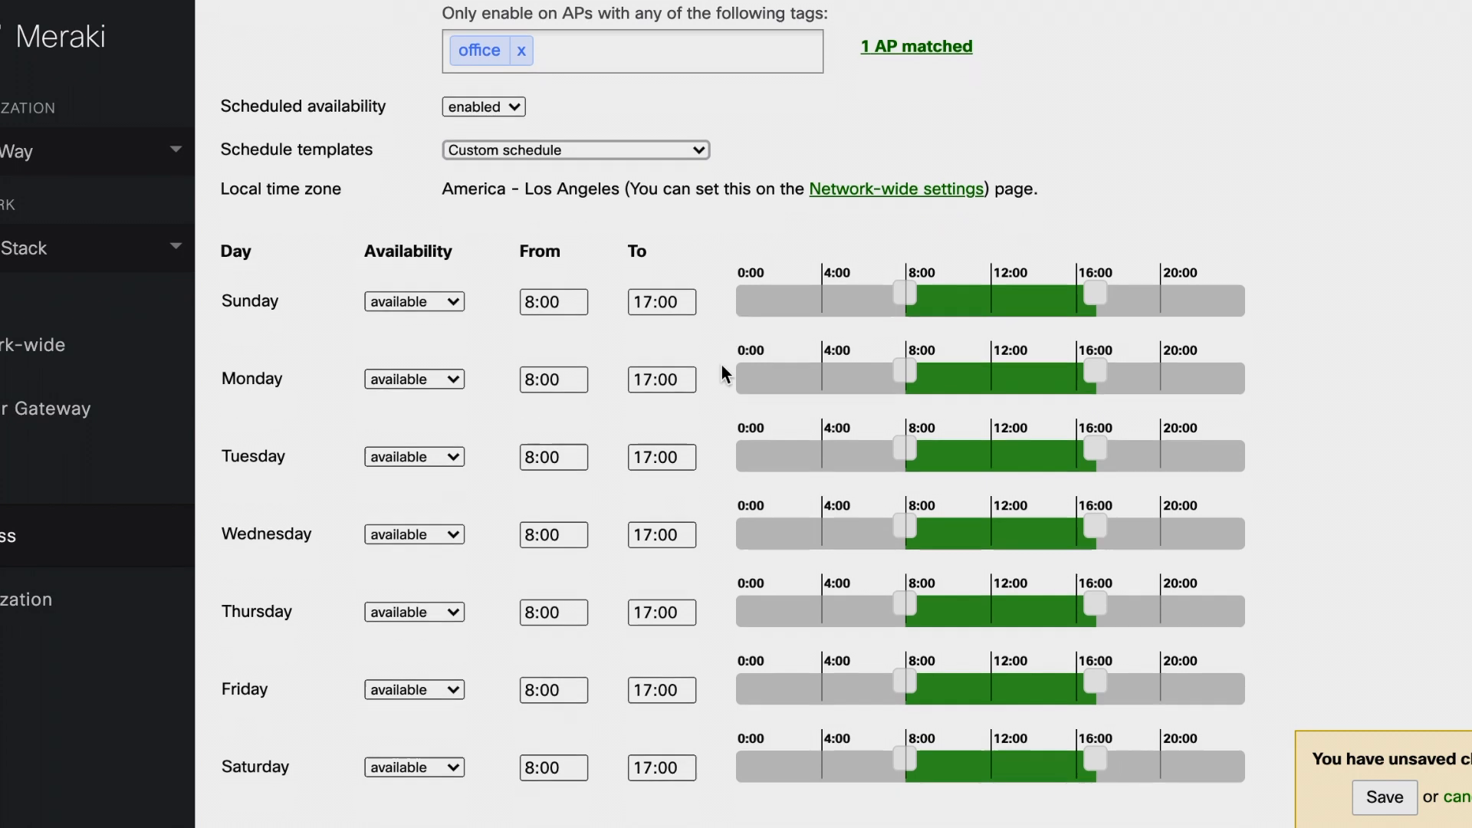
scroll("down", 3)
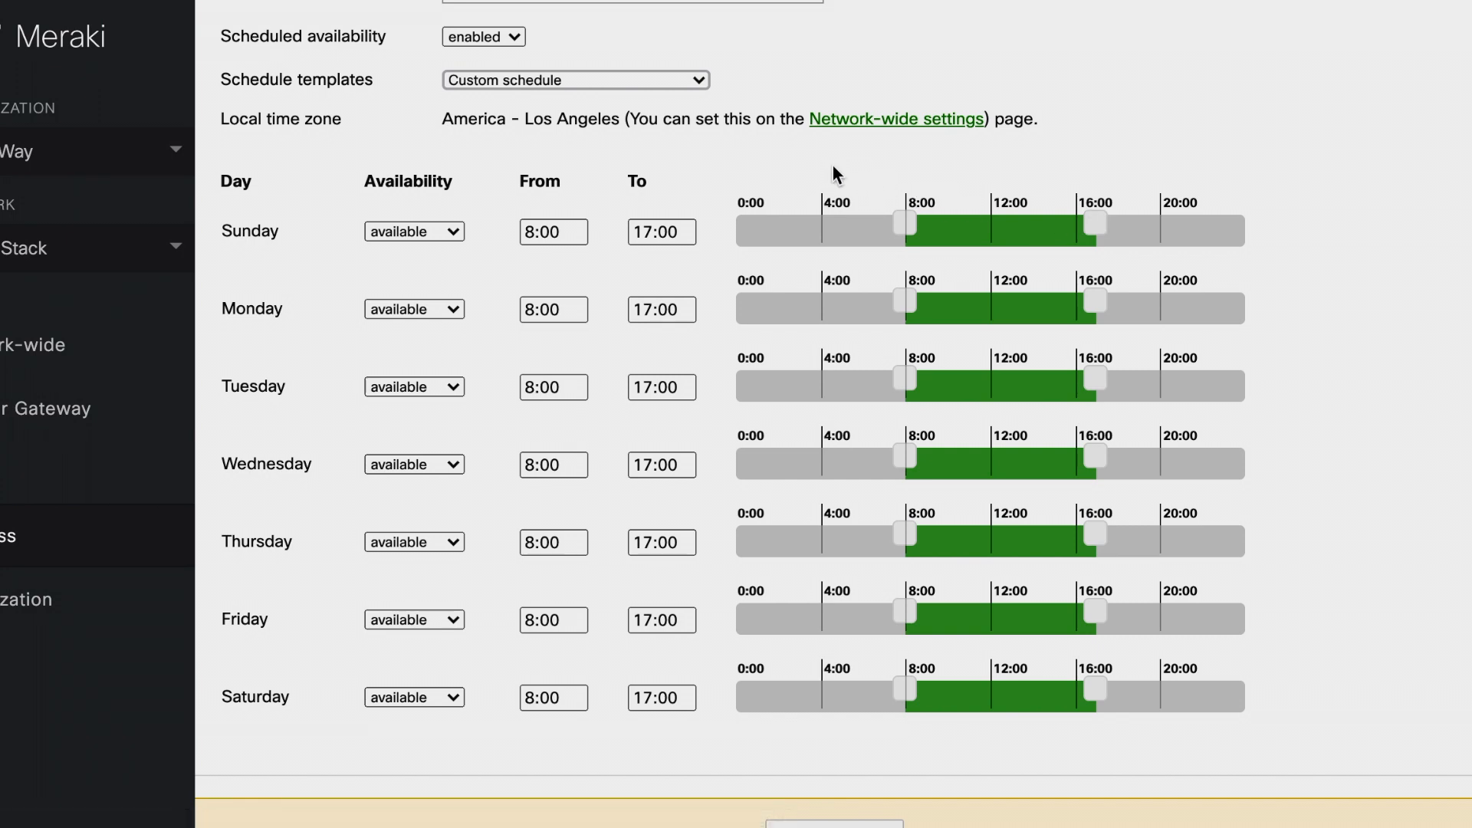
mouse_move(339, 129)
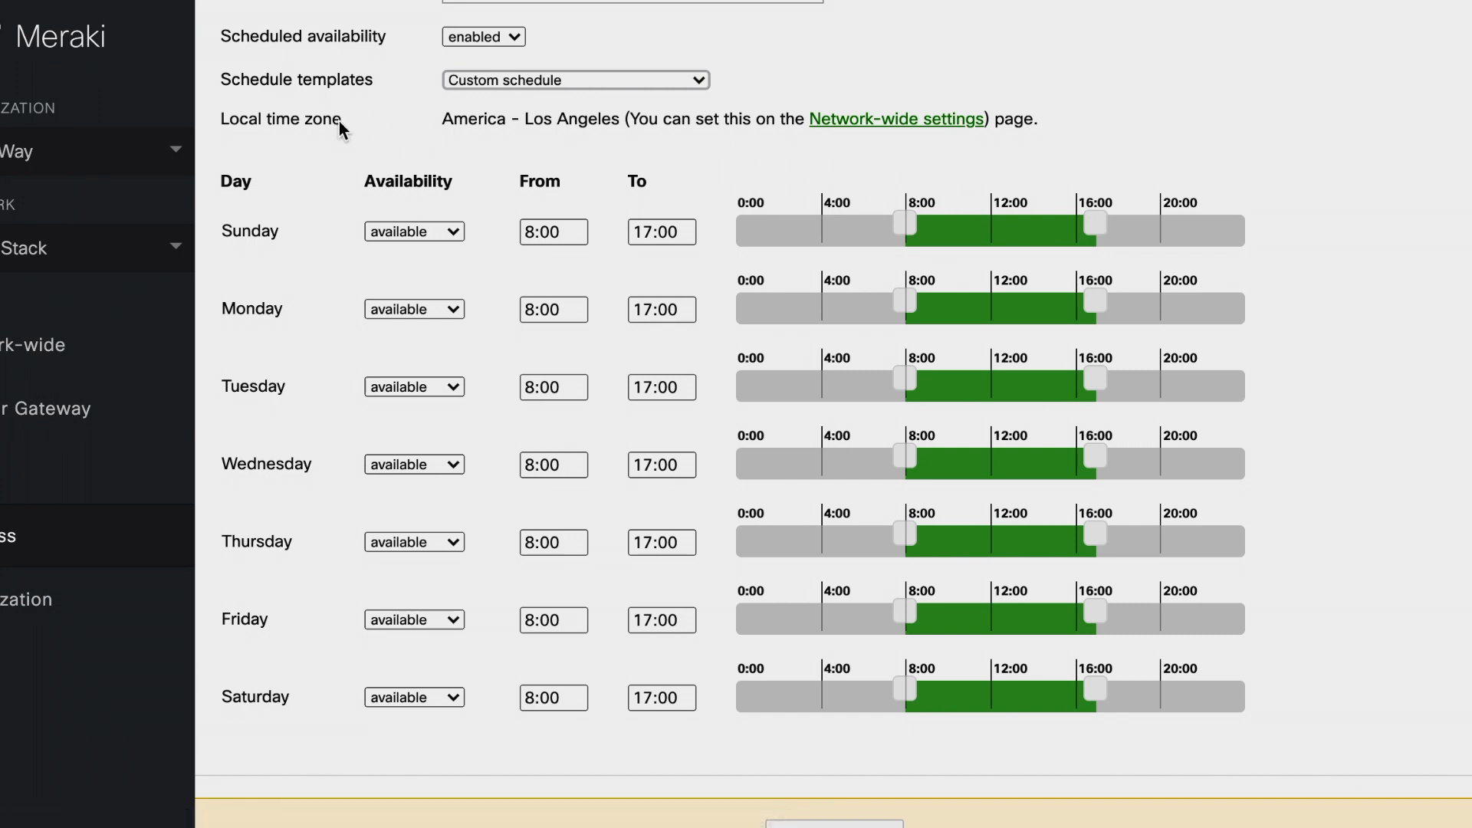
- Check the network-wide General settings, confirming local time zone America - Los Angeles
double_click(280, 120)
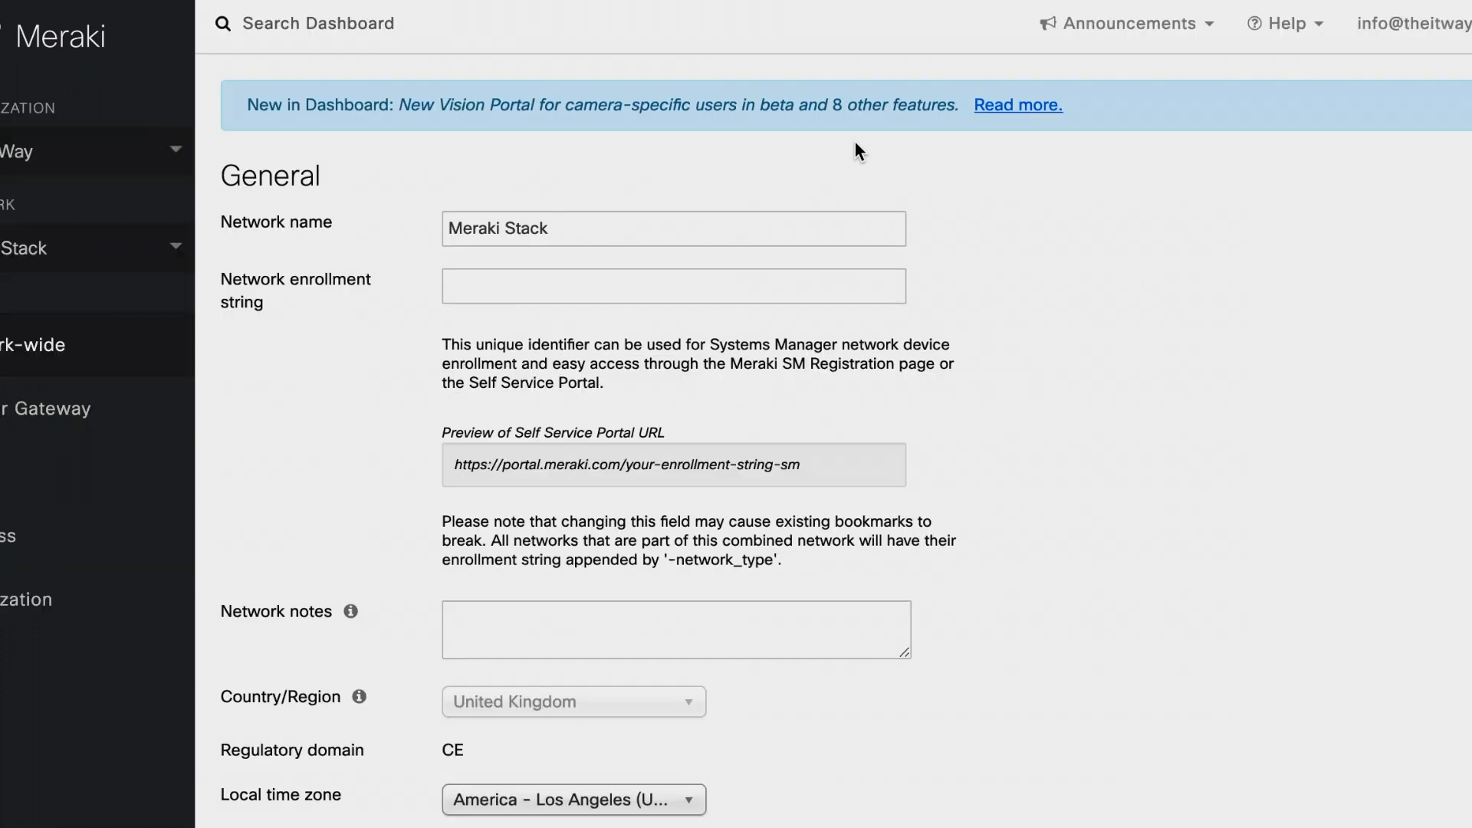
scroll("down", 3)
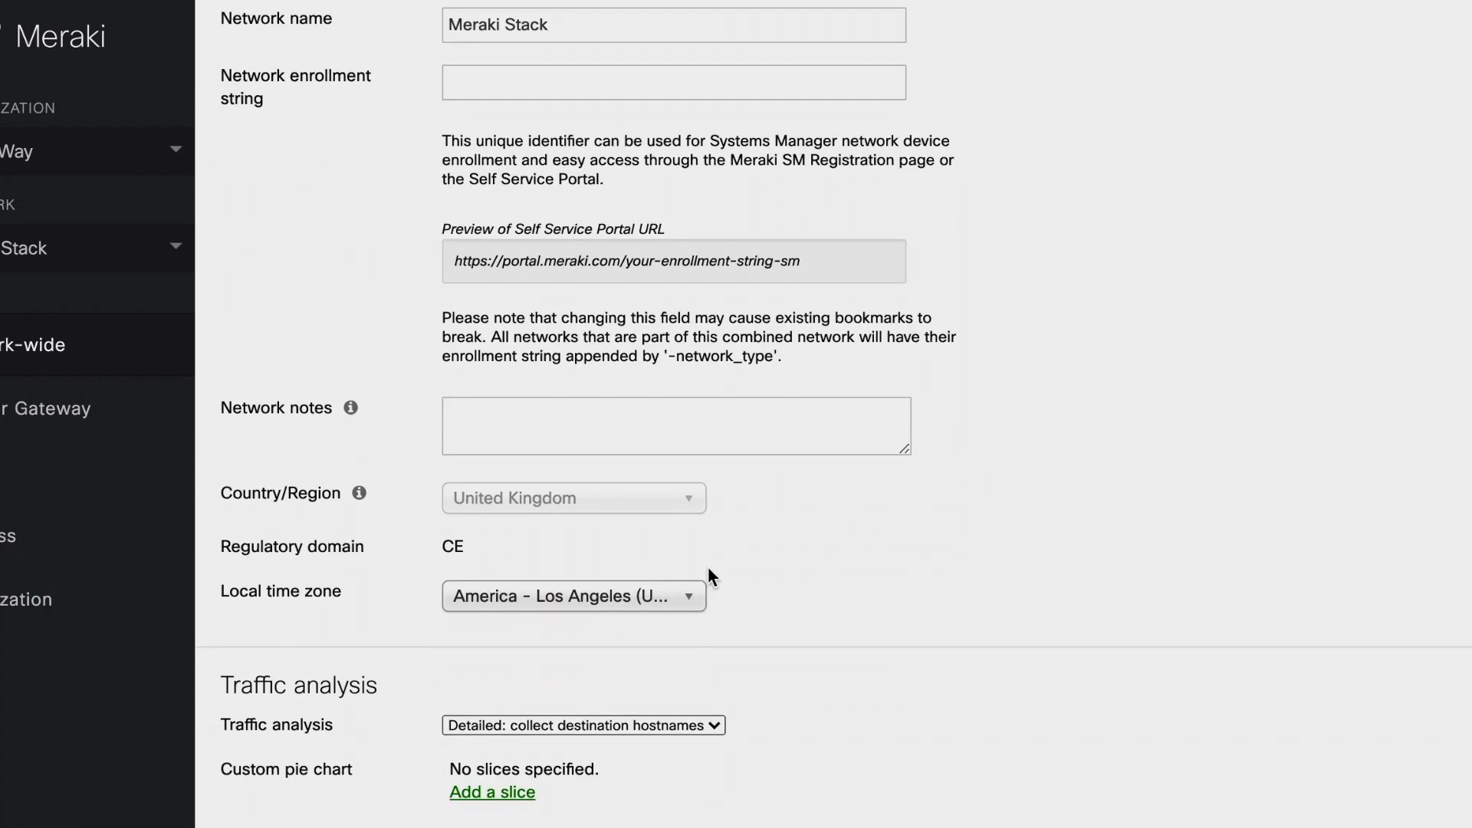
left_click(573, 596)
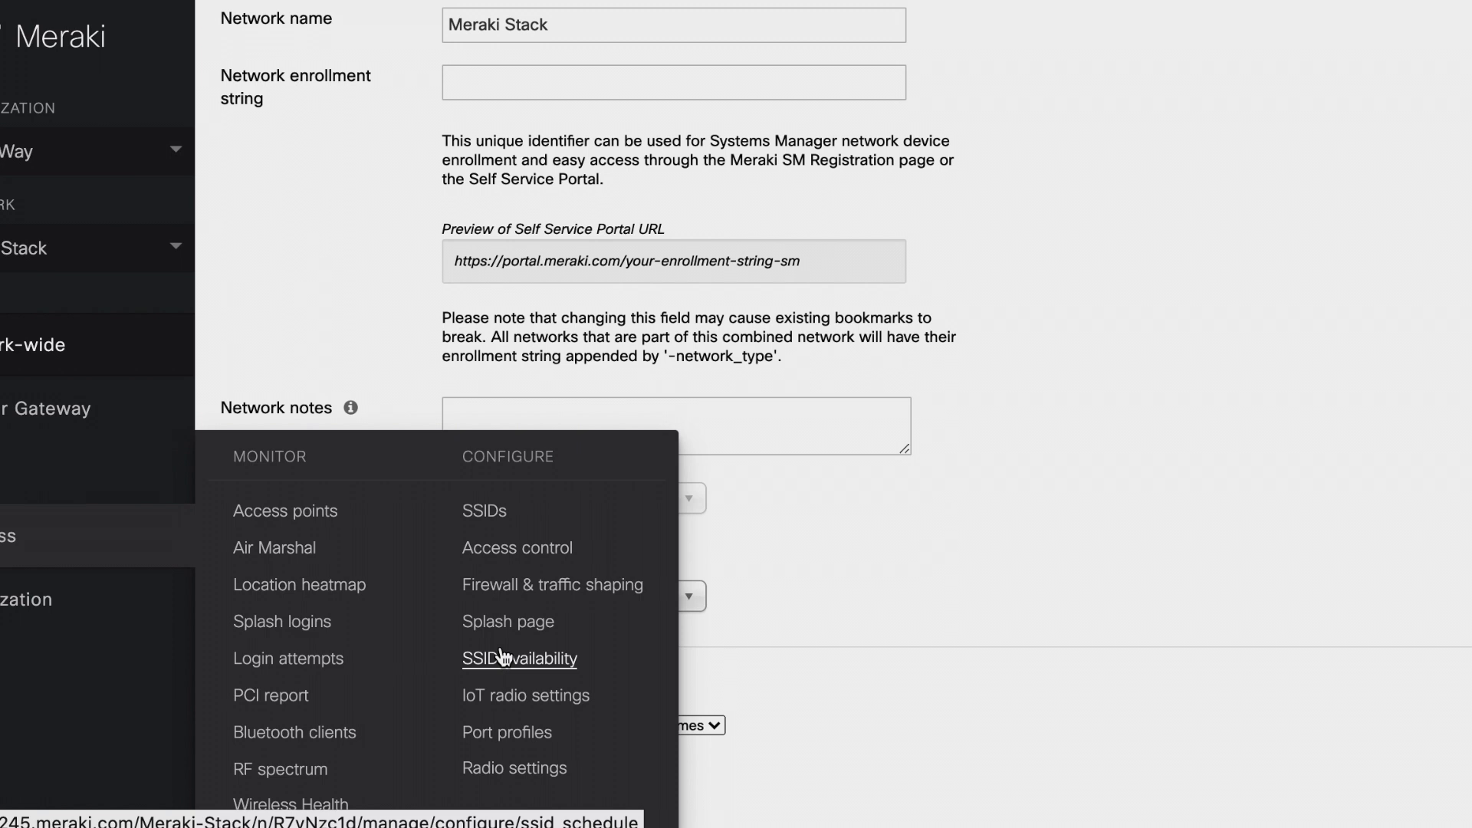
- Return to SSID availability, limit Guest to office-tagged APs and enable scheduling
left_click(518, 657)
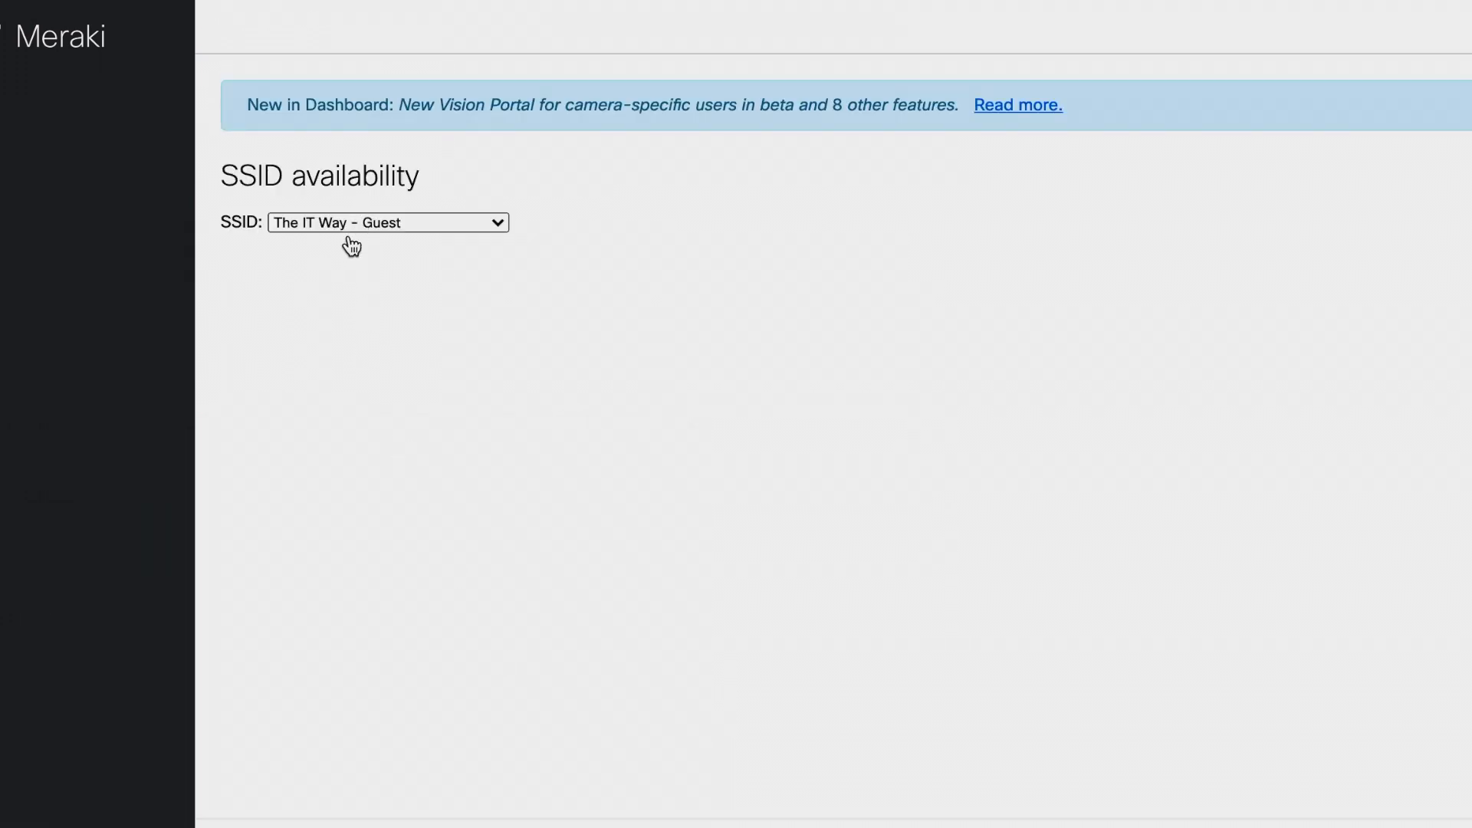
left_click(387, 222)
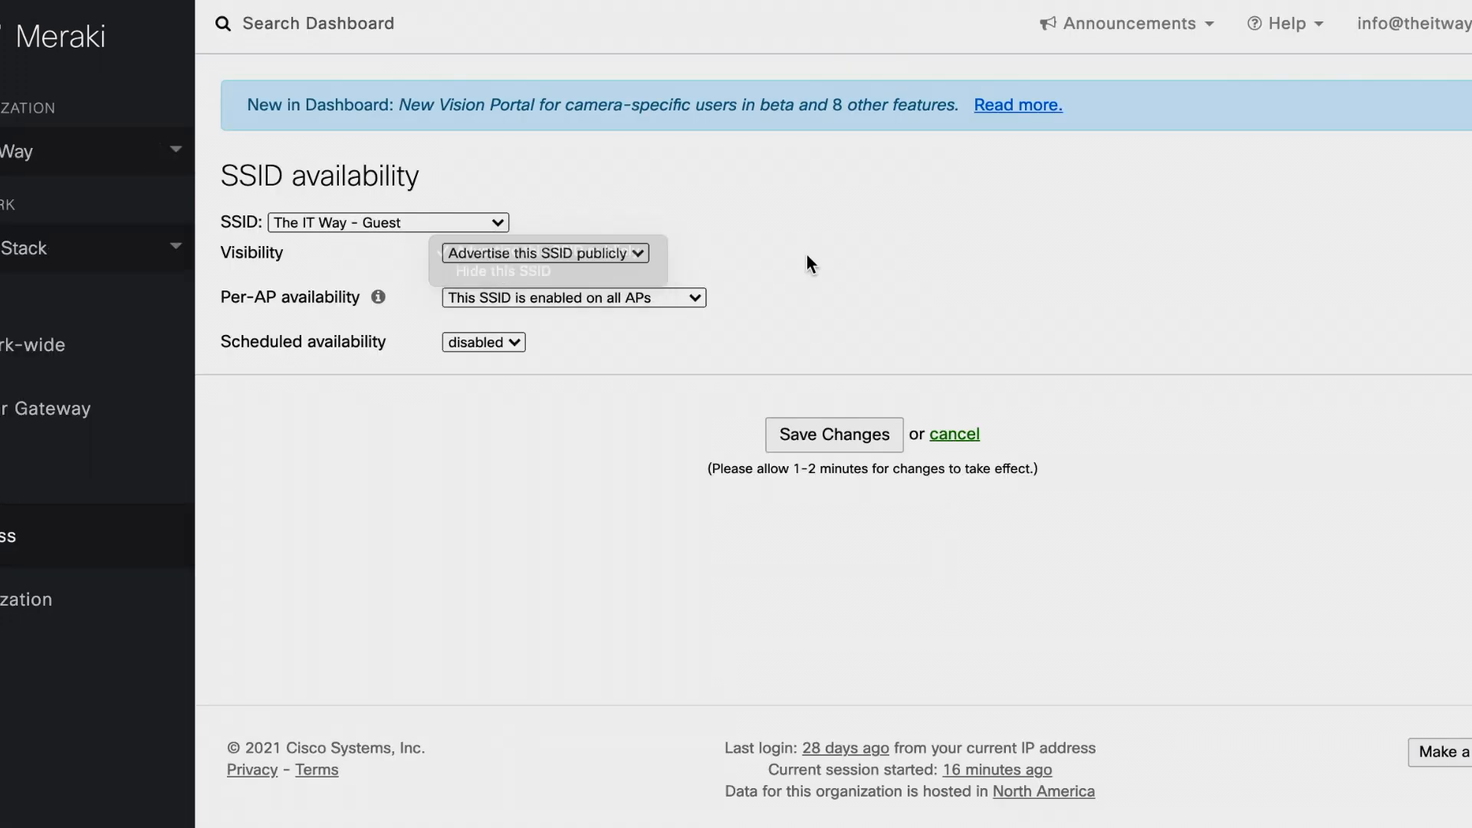
left_click(573, 297)
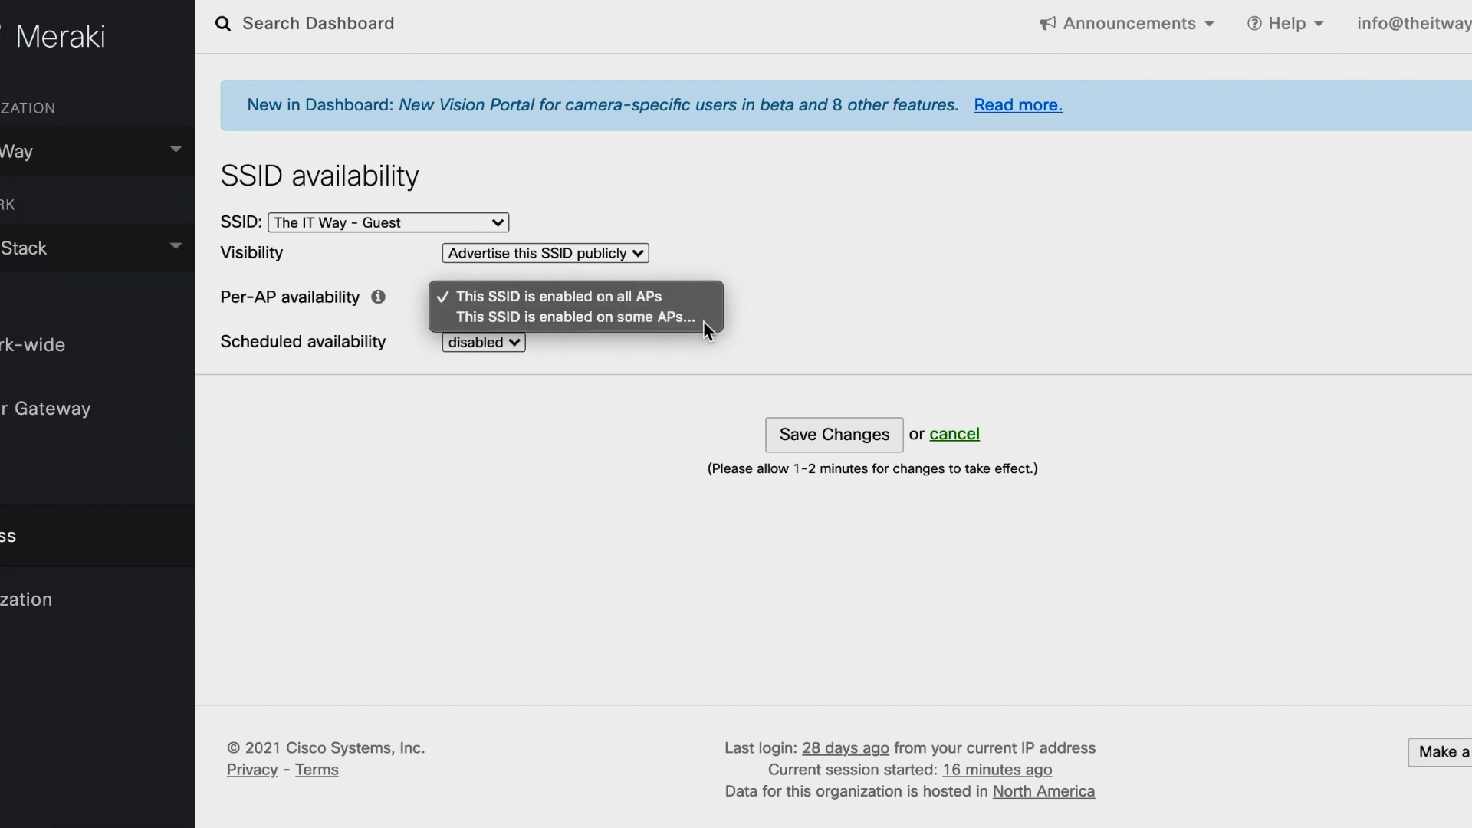
left_click(573, 317)
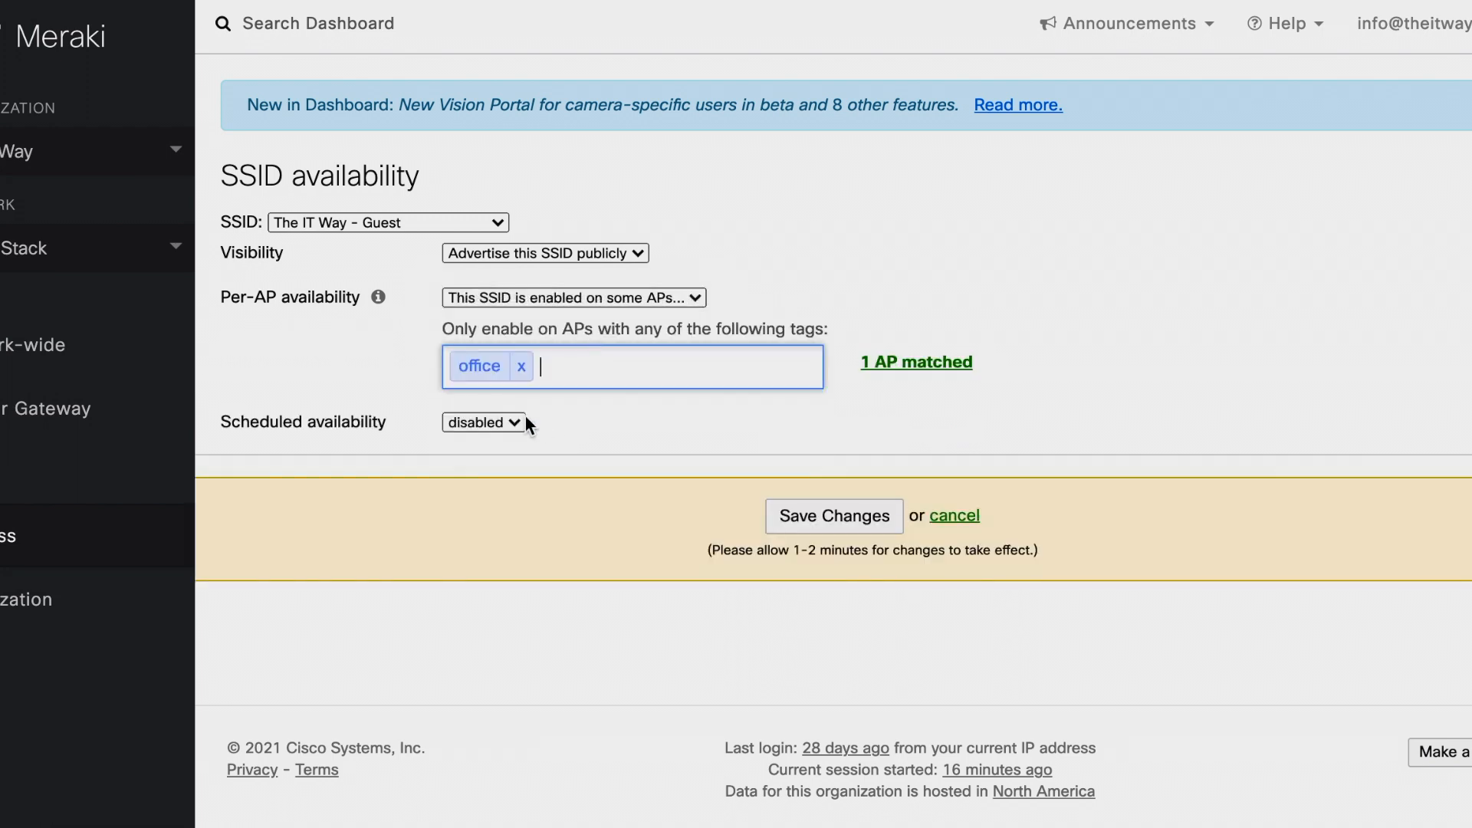
left_click(483, 423)
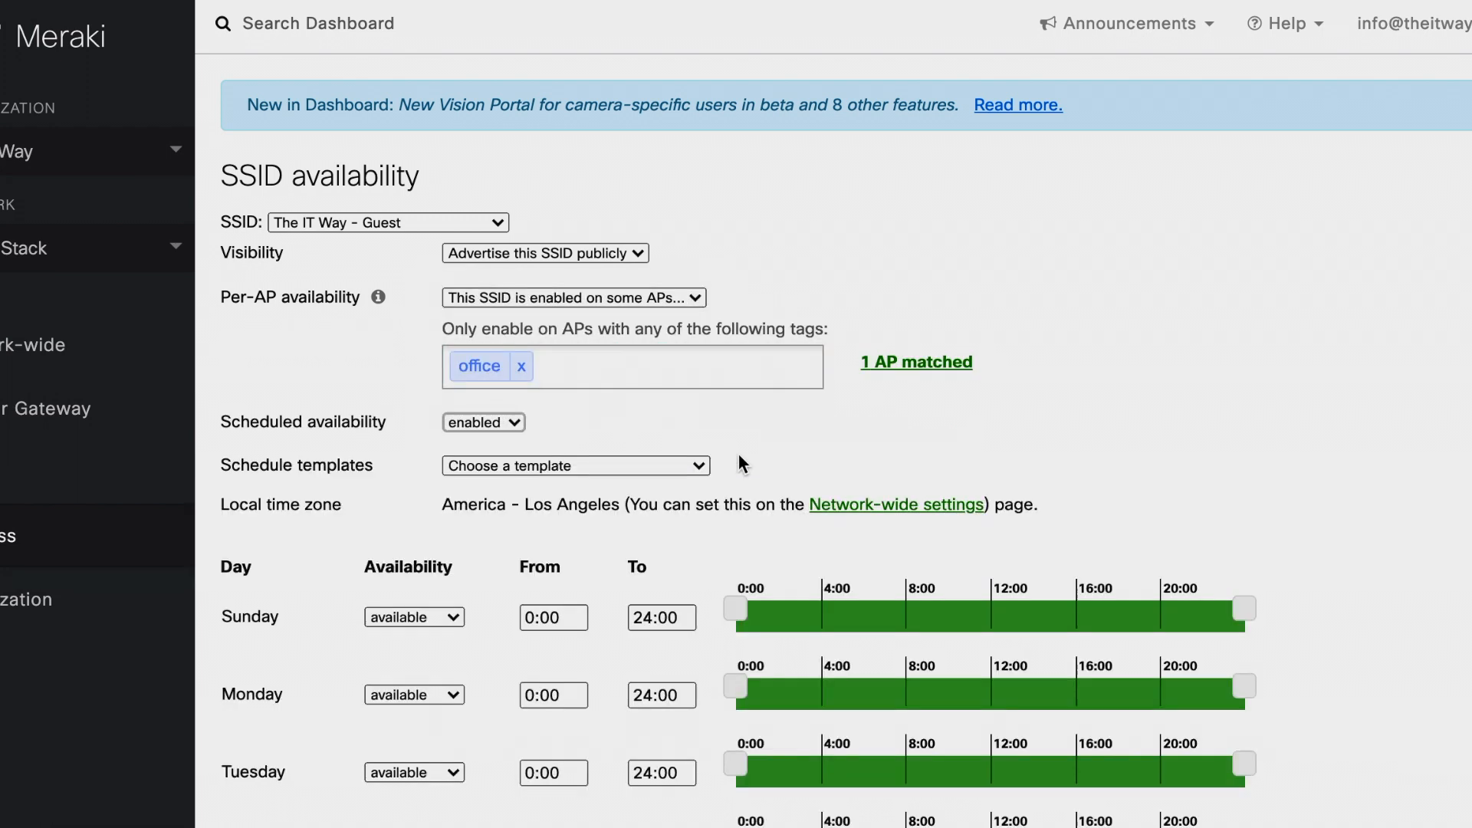
scroll("down", 3)
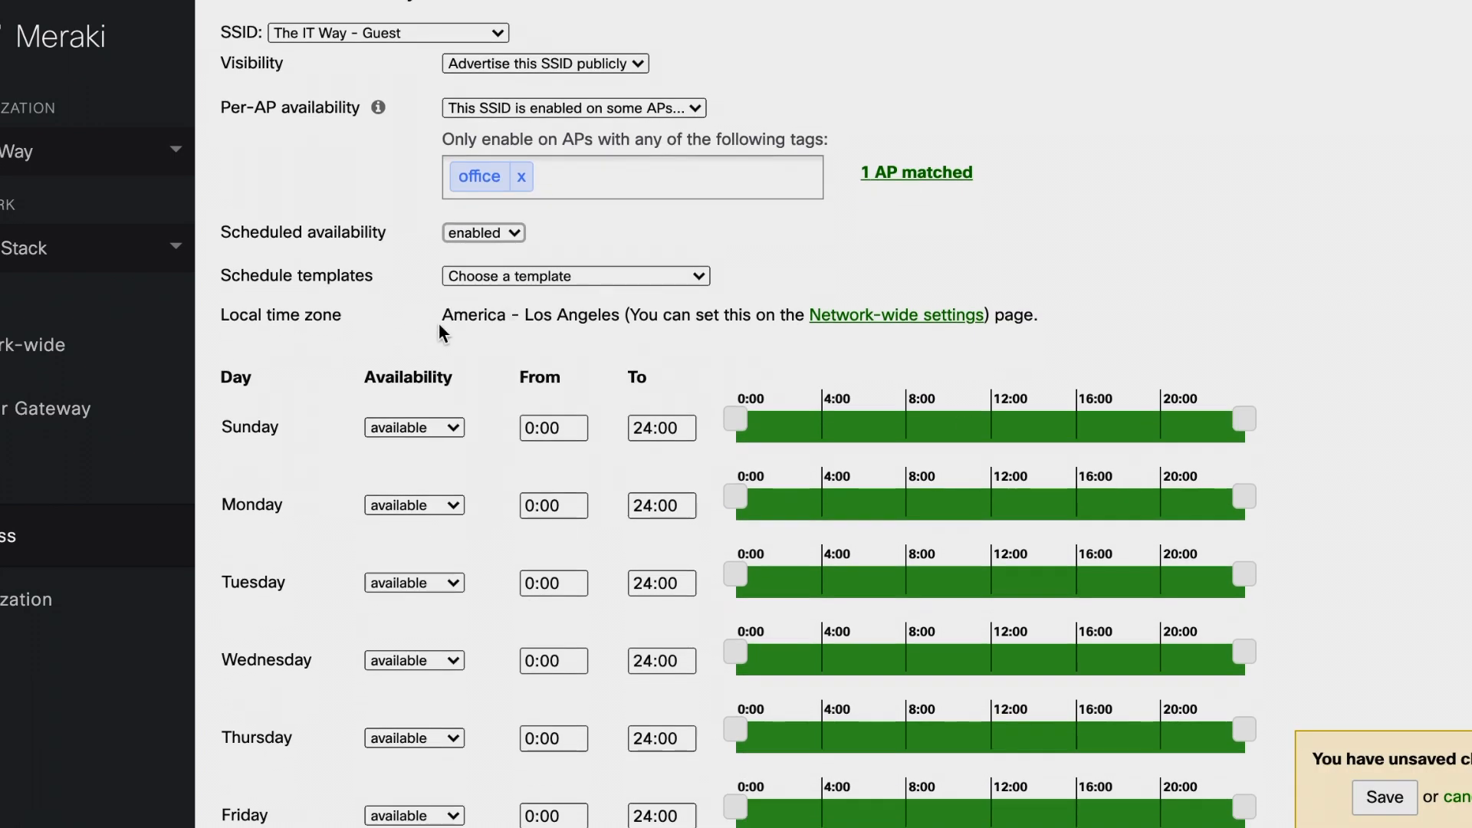
- Try schedule templates, settling on Available 8-5 daily except weekends
left_click(575, 275)
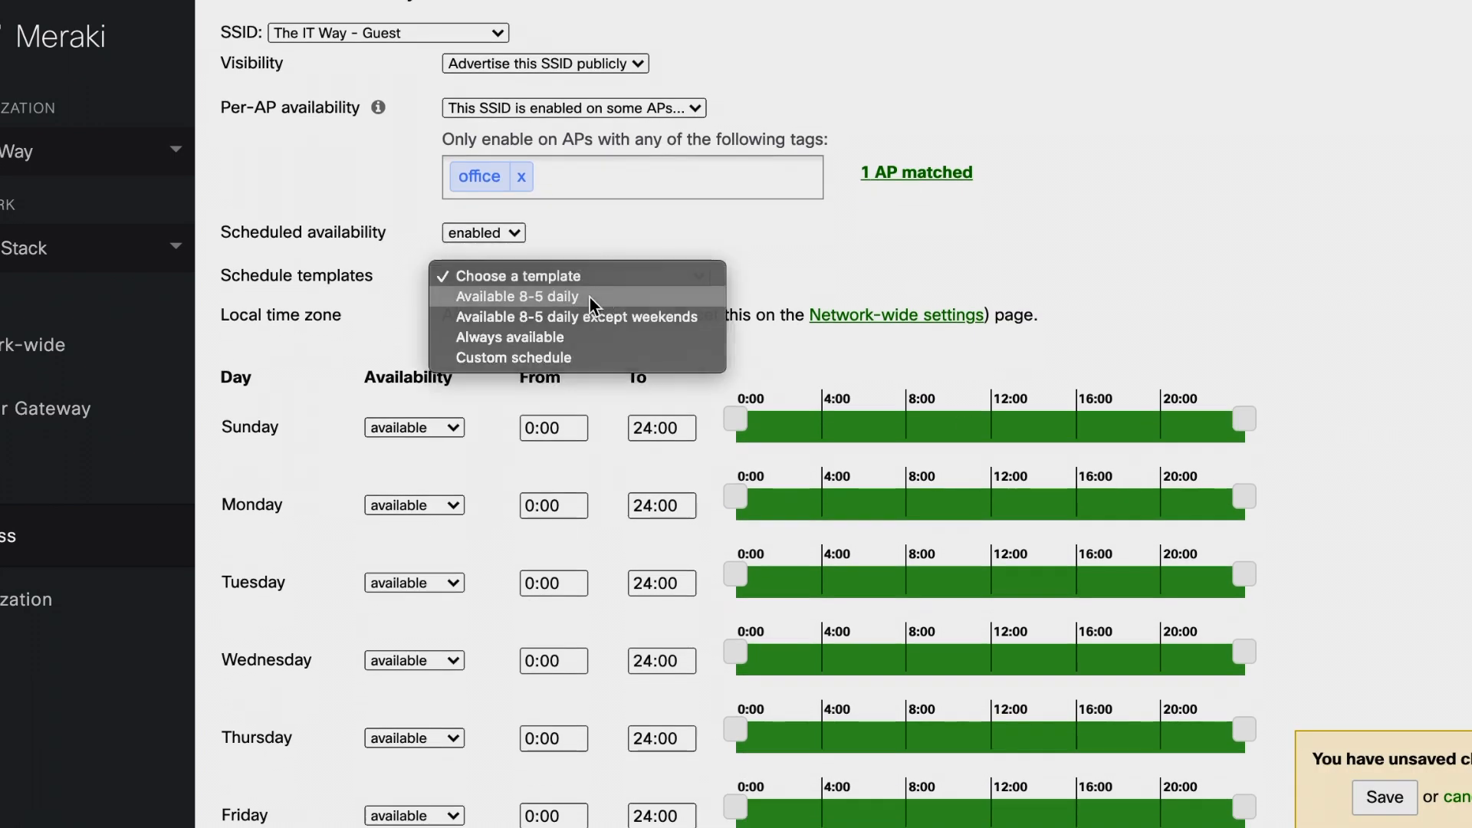
left_click(515, 297)
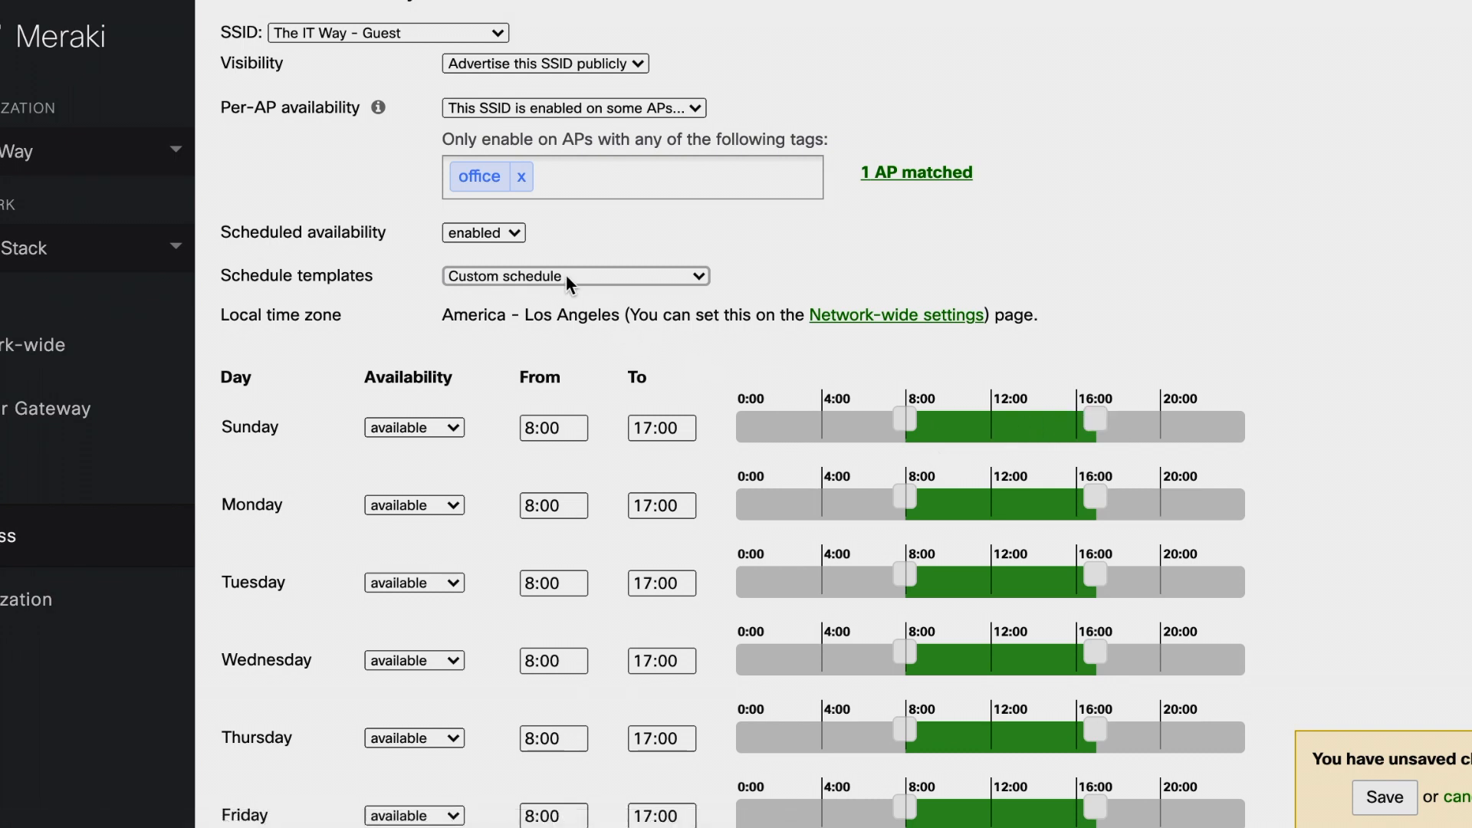
left_click(574, 275)
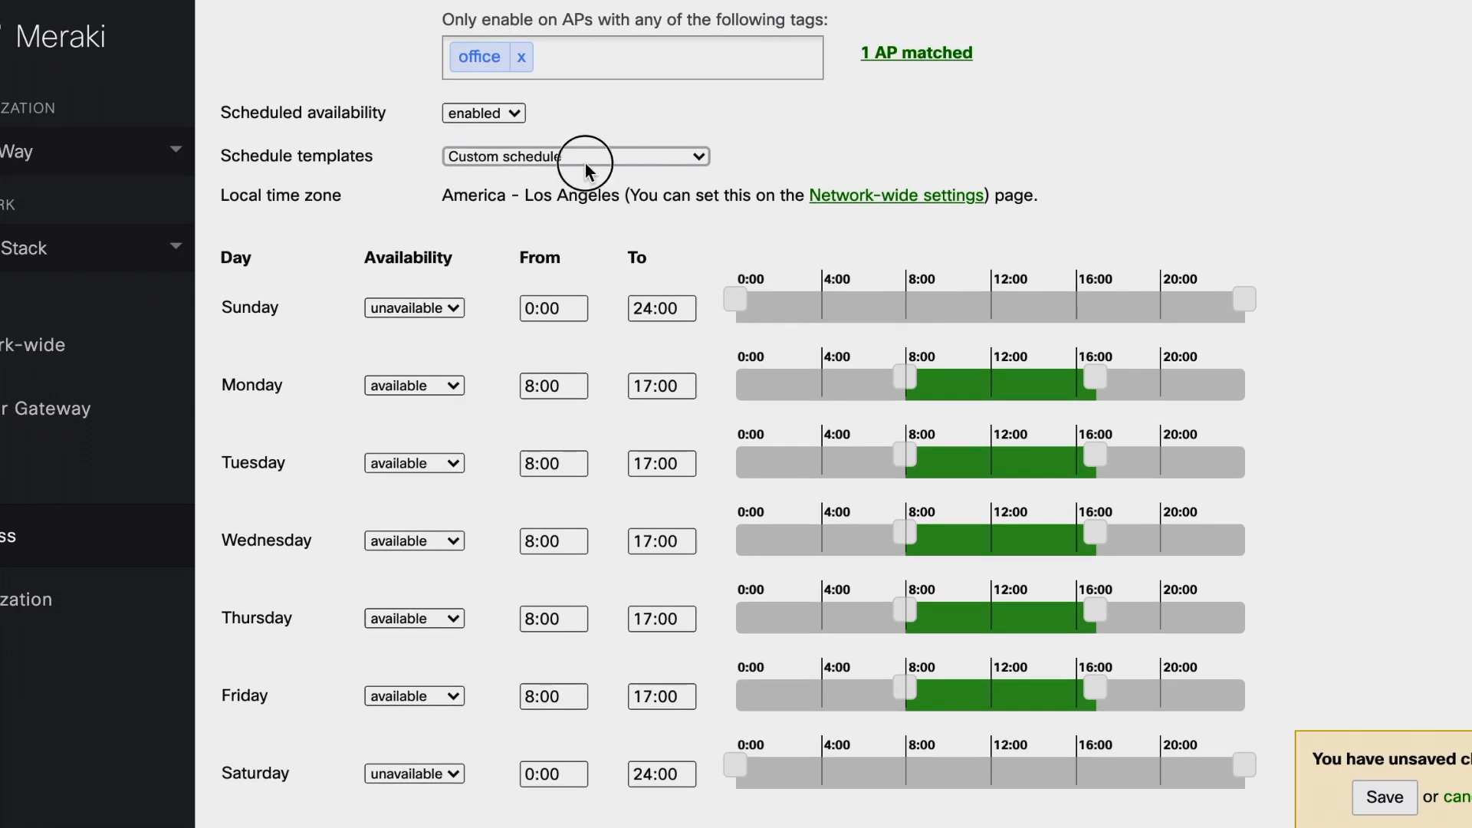
left_click(574, 155)
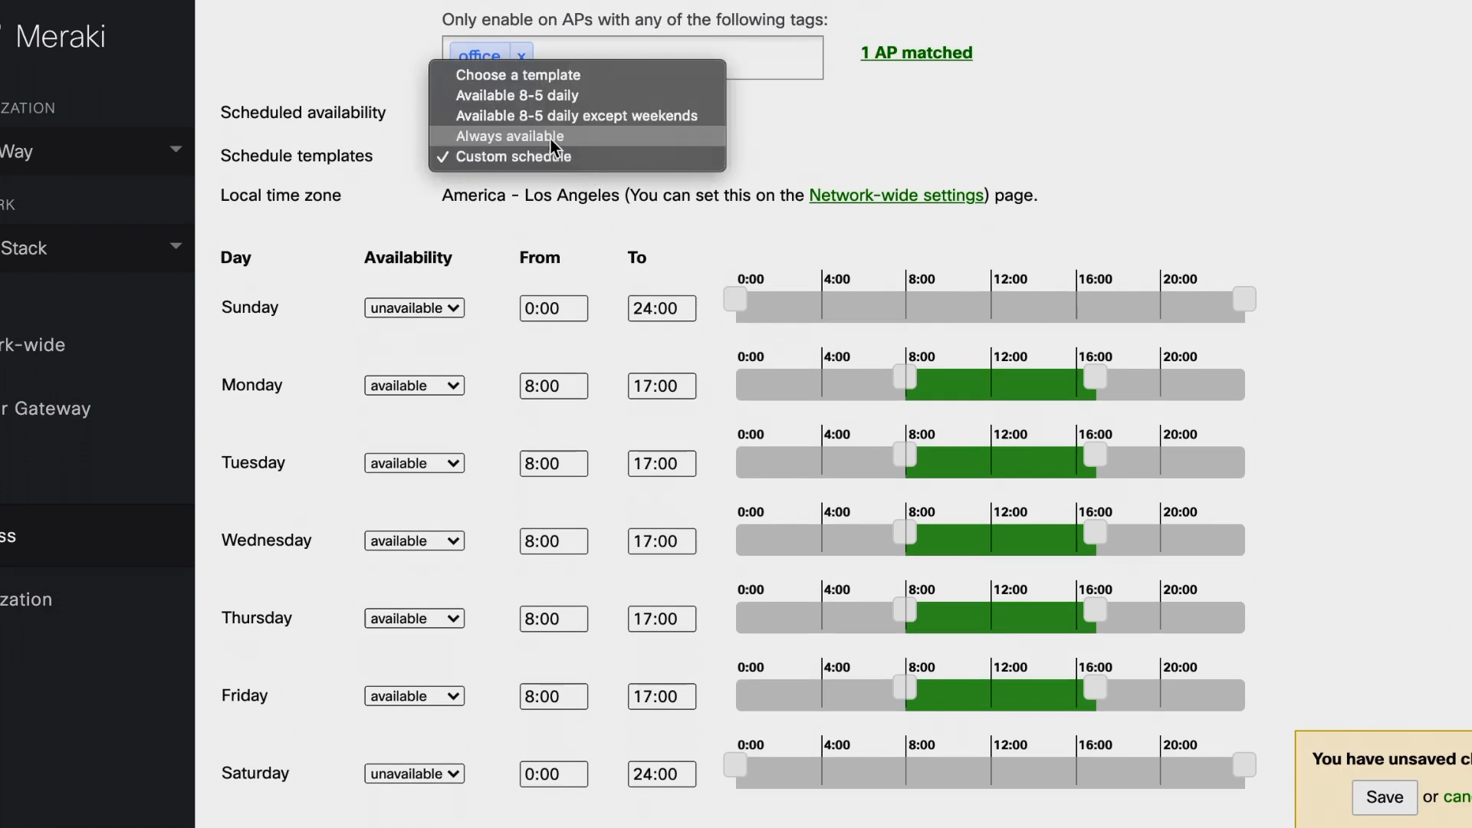
left_click(510, 135)
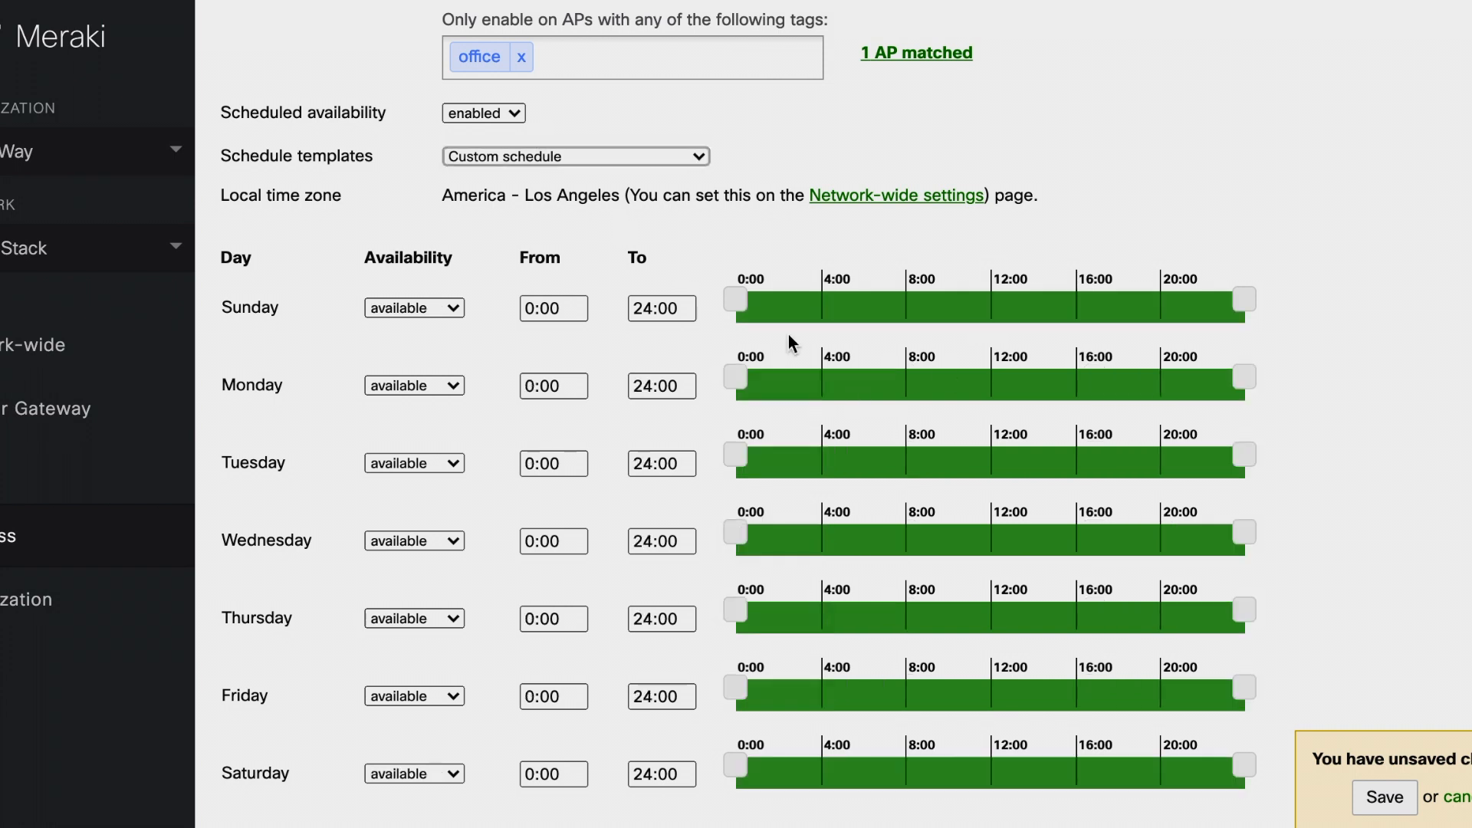
mouse_move(706, 279)
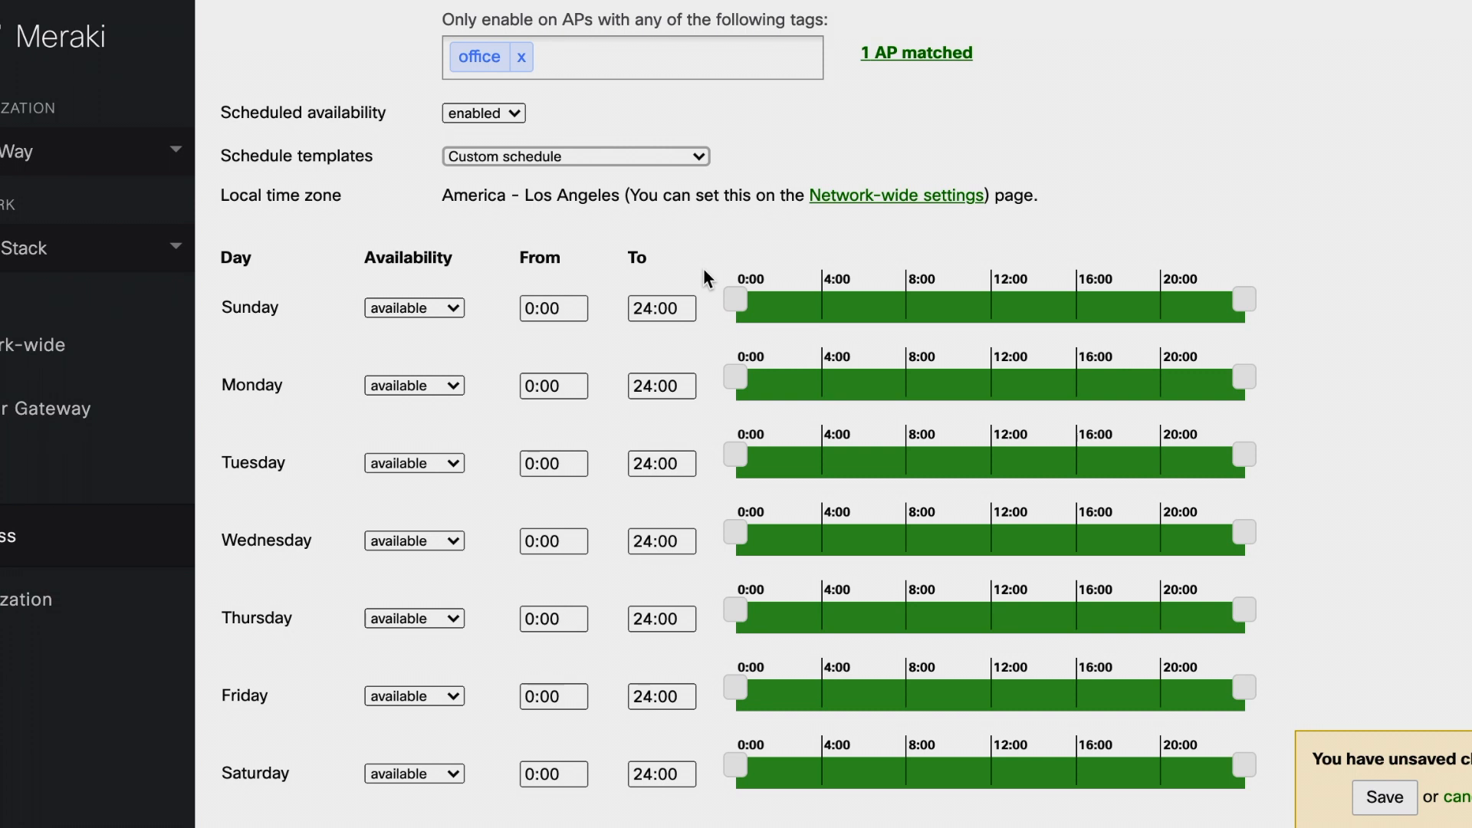
mouse_move(708, 286)
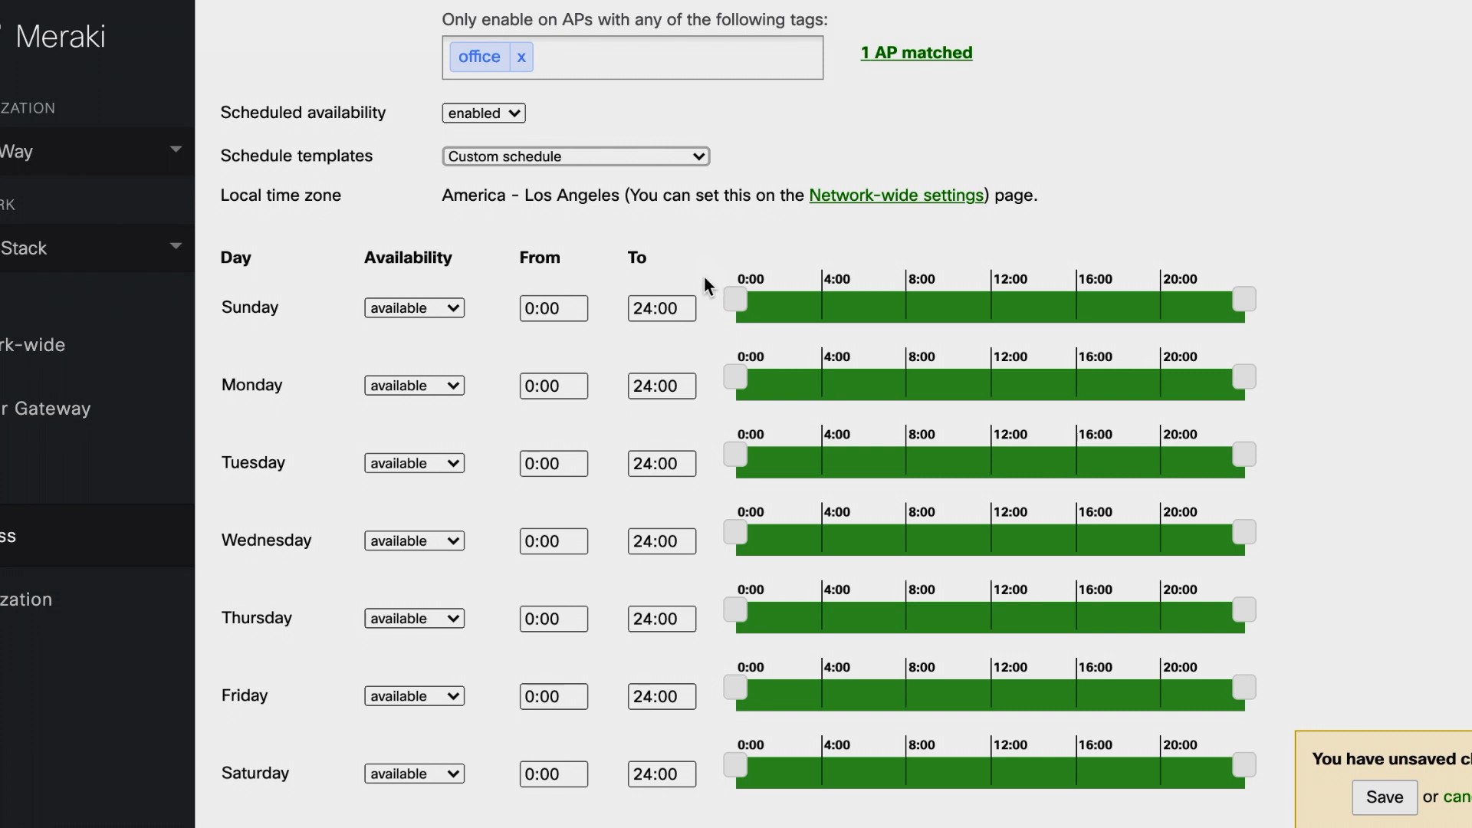
left_click(574, 156)
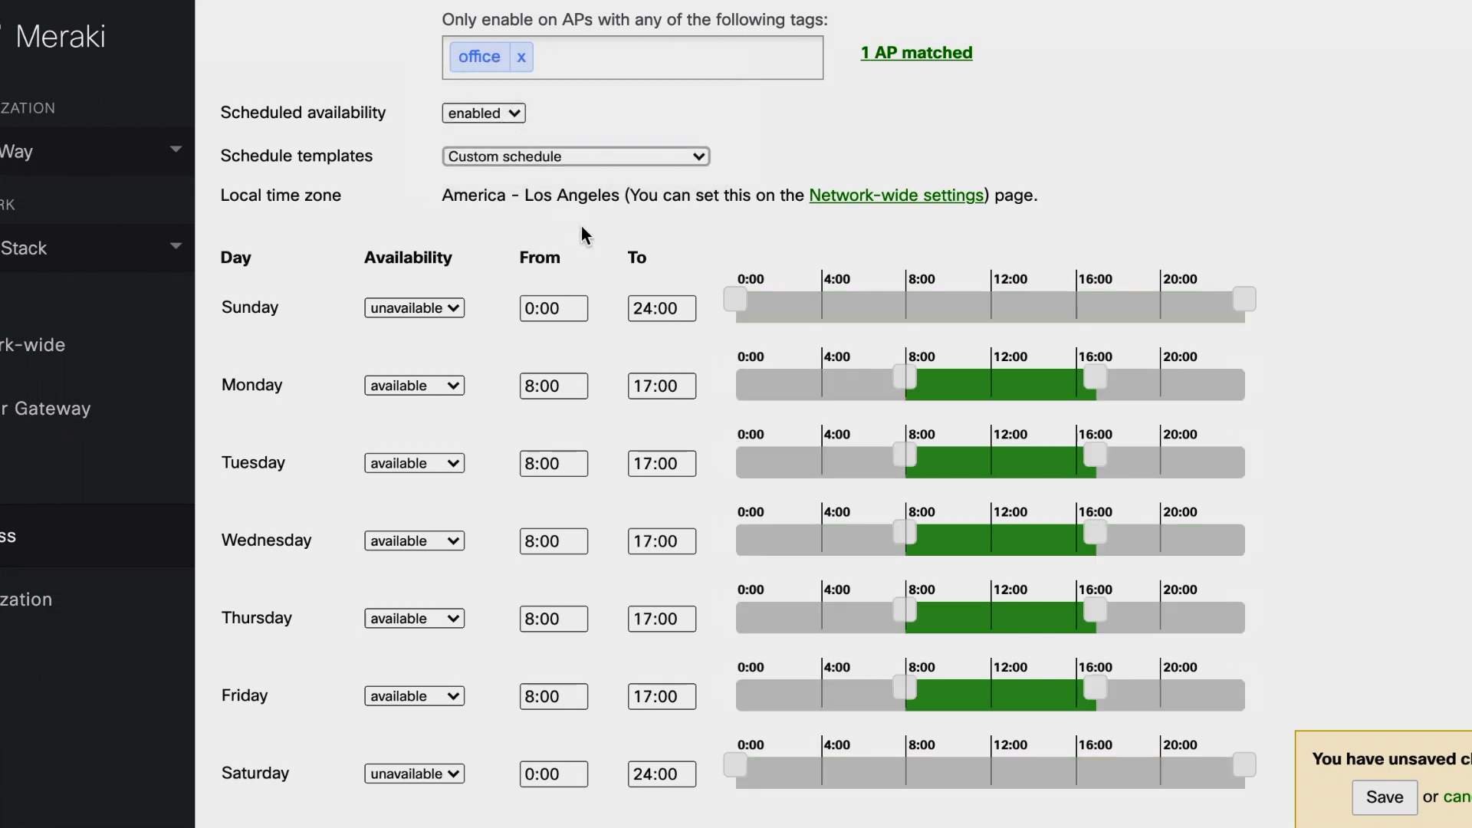
- Drag Monday's hours to 10:00–16:00 and Wednesday's start to 9:30
scroll("down", 3)
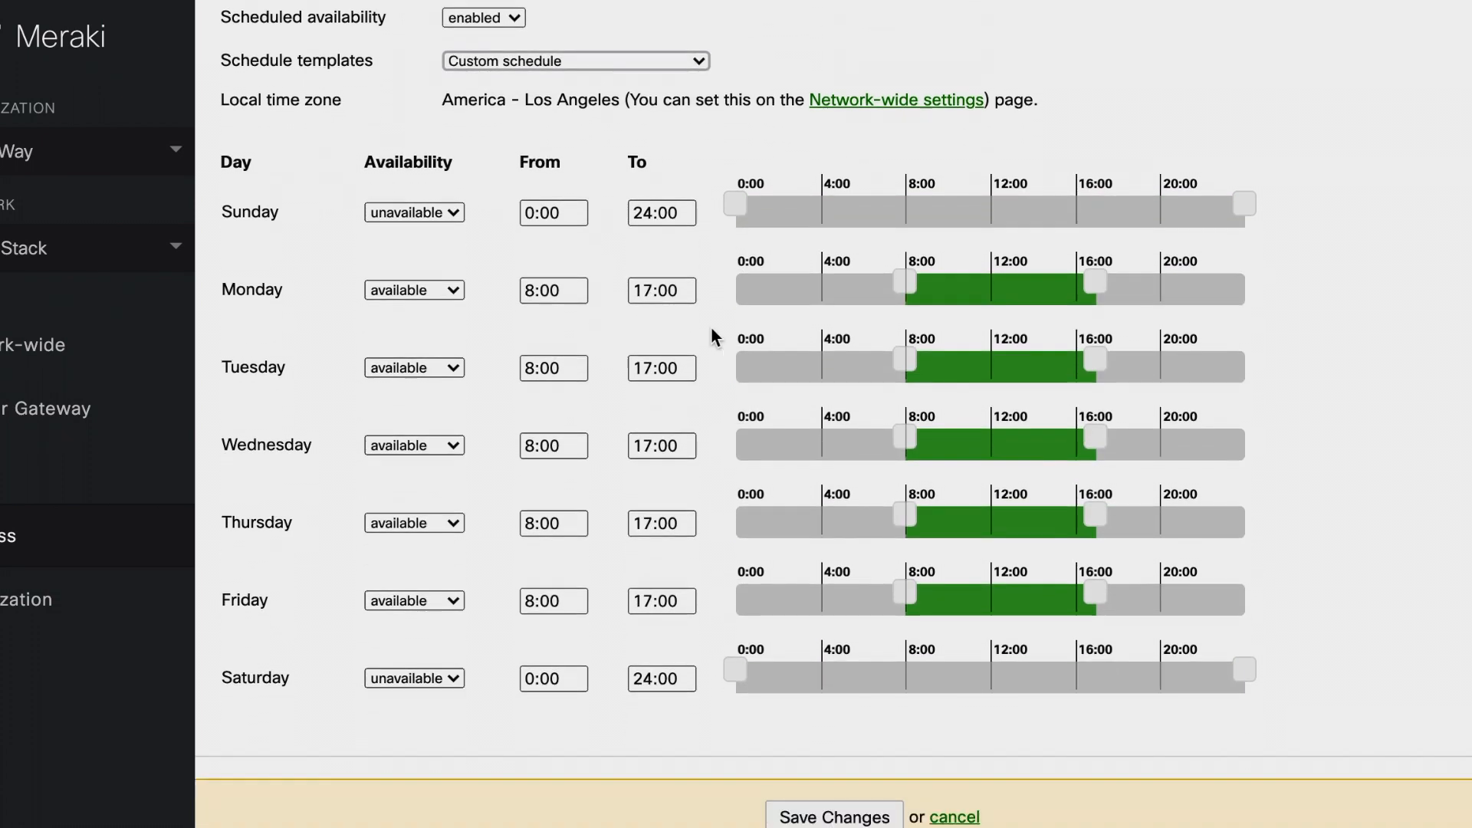
left_click_drag(896, 281, 929, 281)
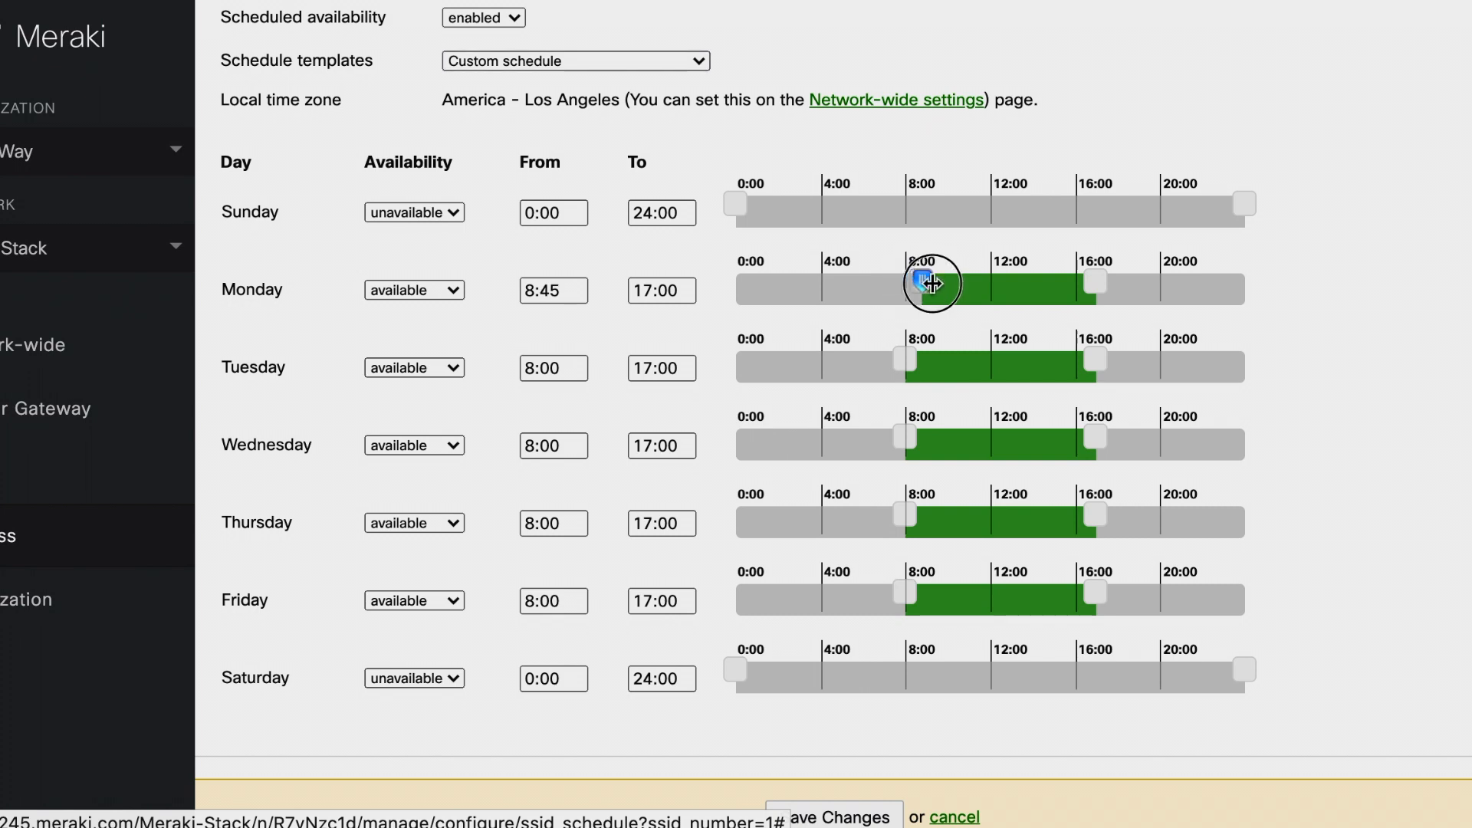
left_click_drag(923, 284, 945, 284)
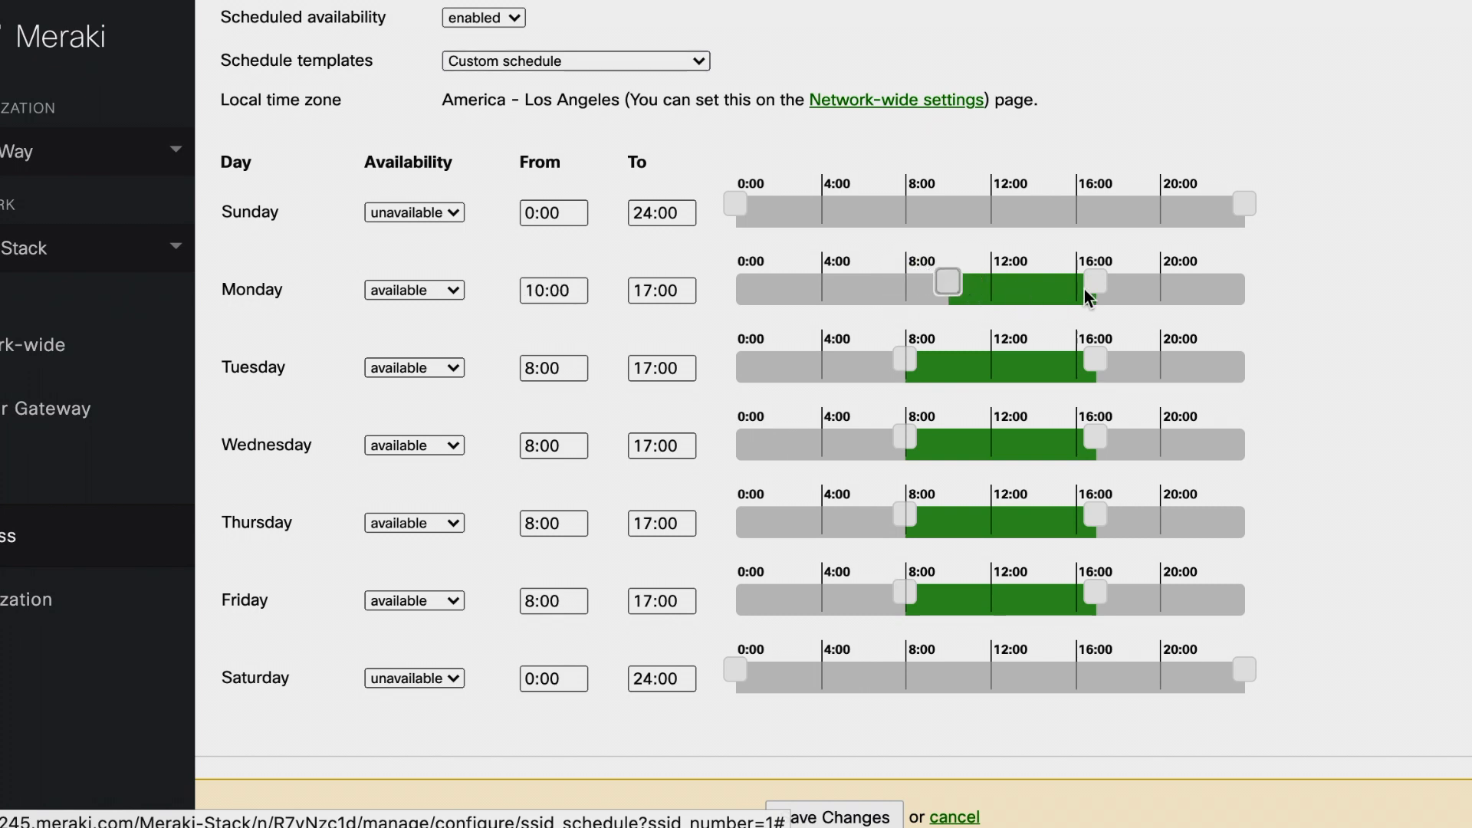
left_click_drag(1093, 284, 1075, 289)
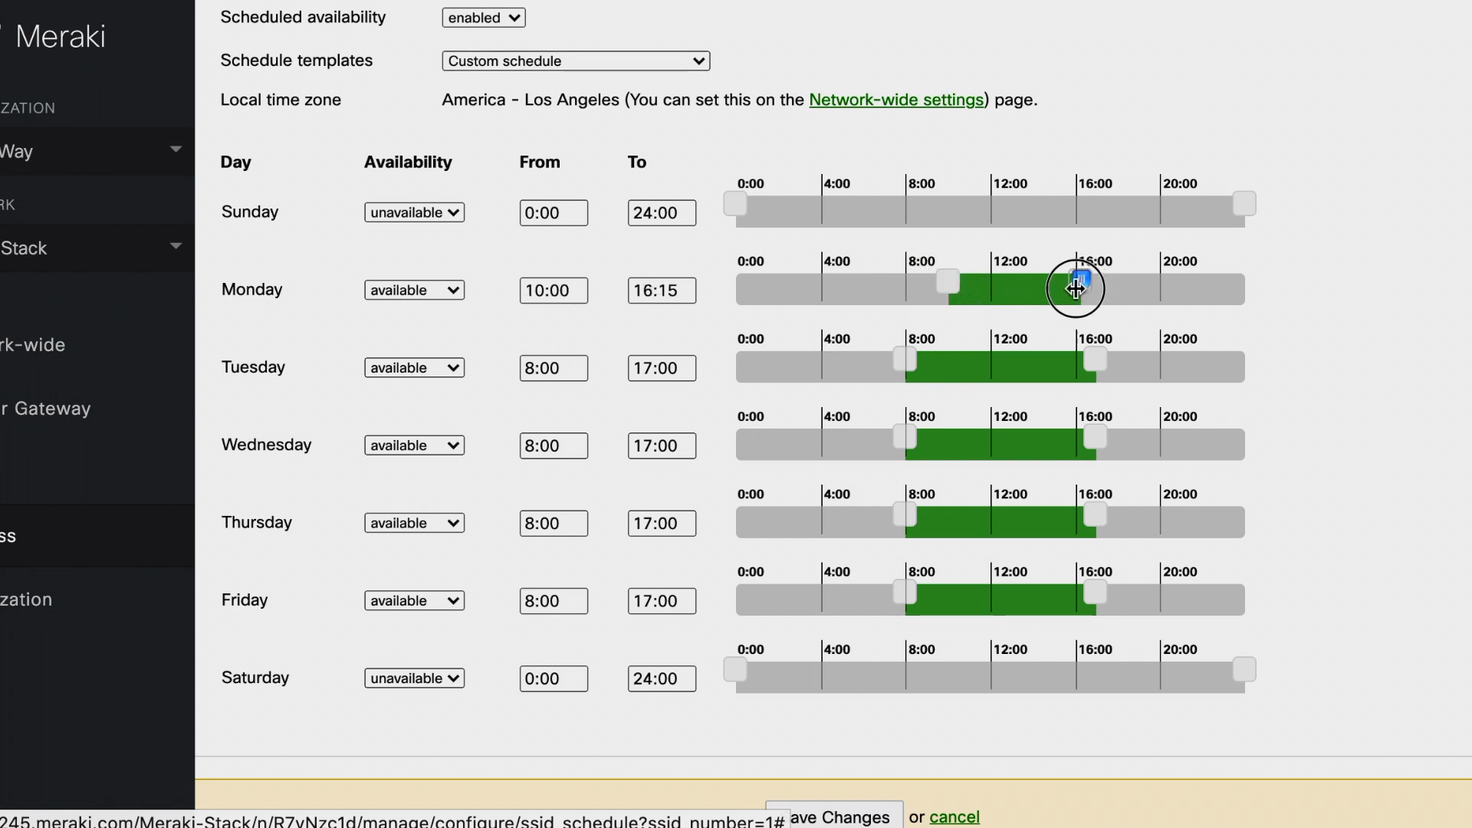
left_click_drag(1075, 288, 1075, 282)
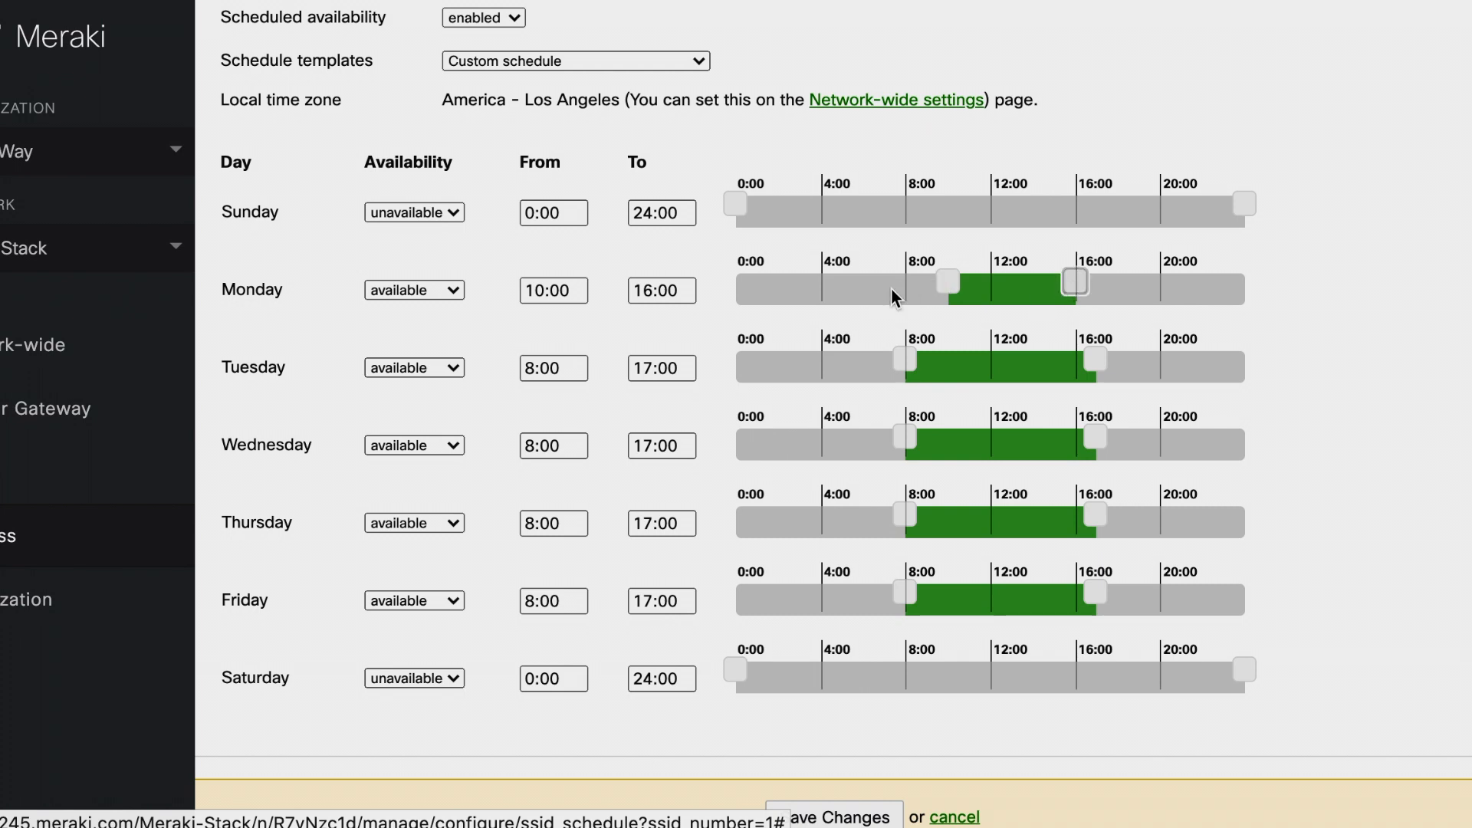
mouse_move(934, 451)
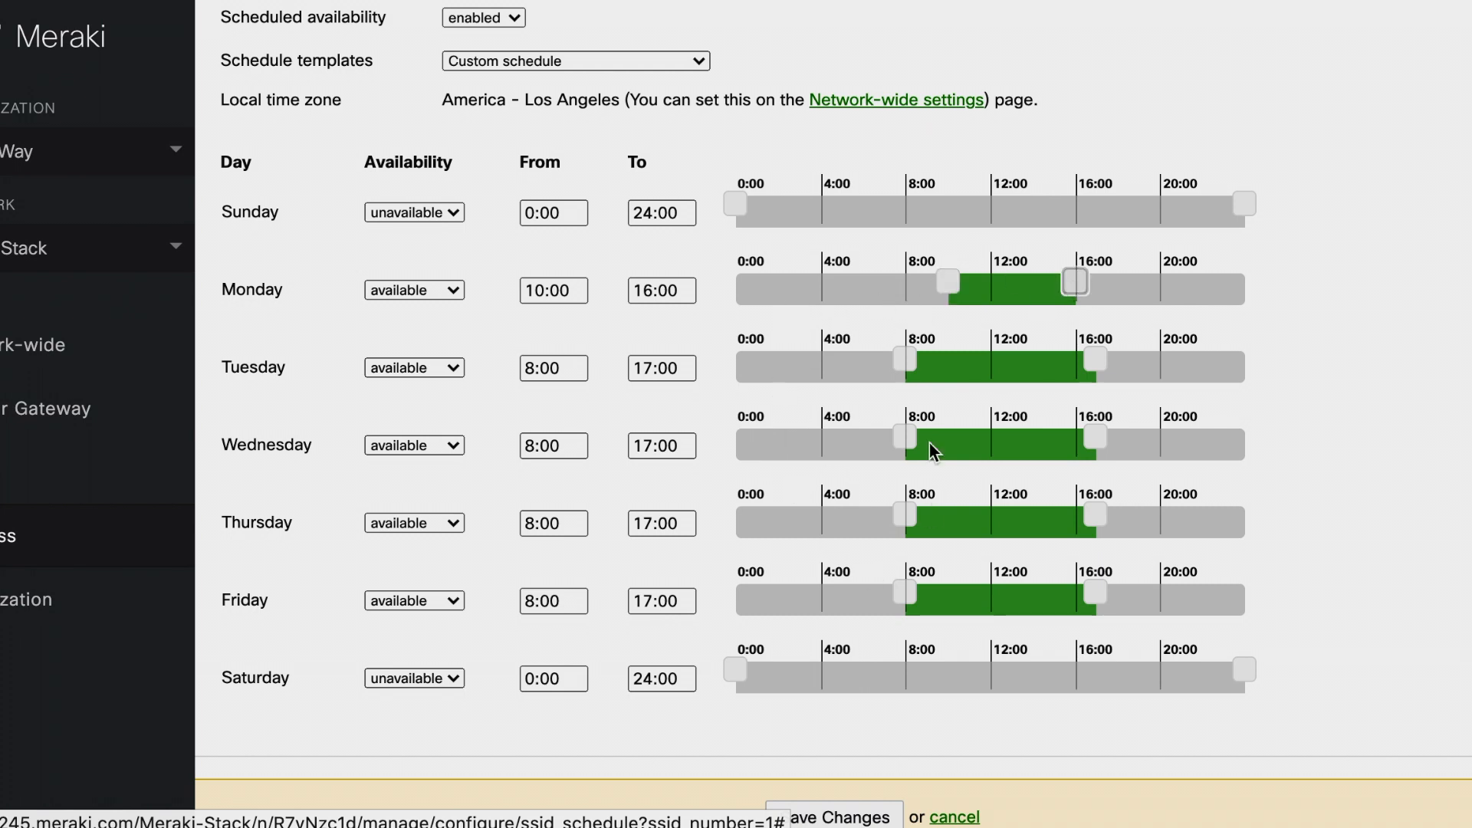
left_click_drag(904, 436, 937, 436)
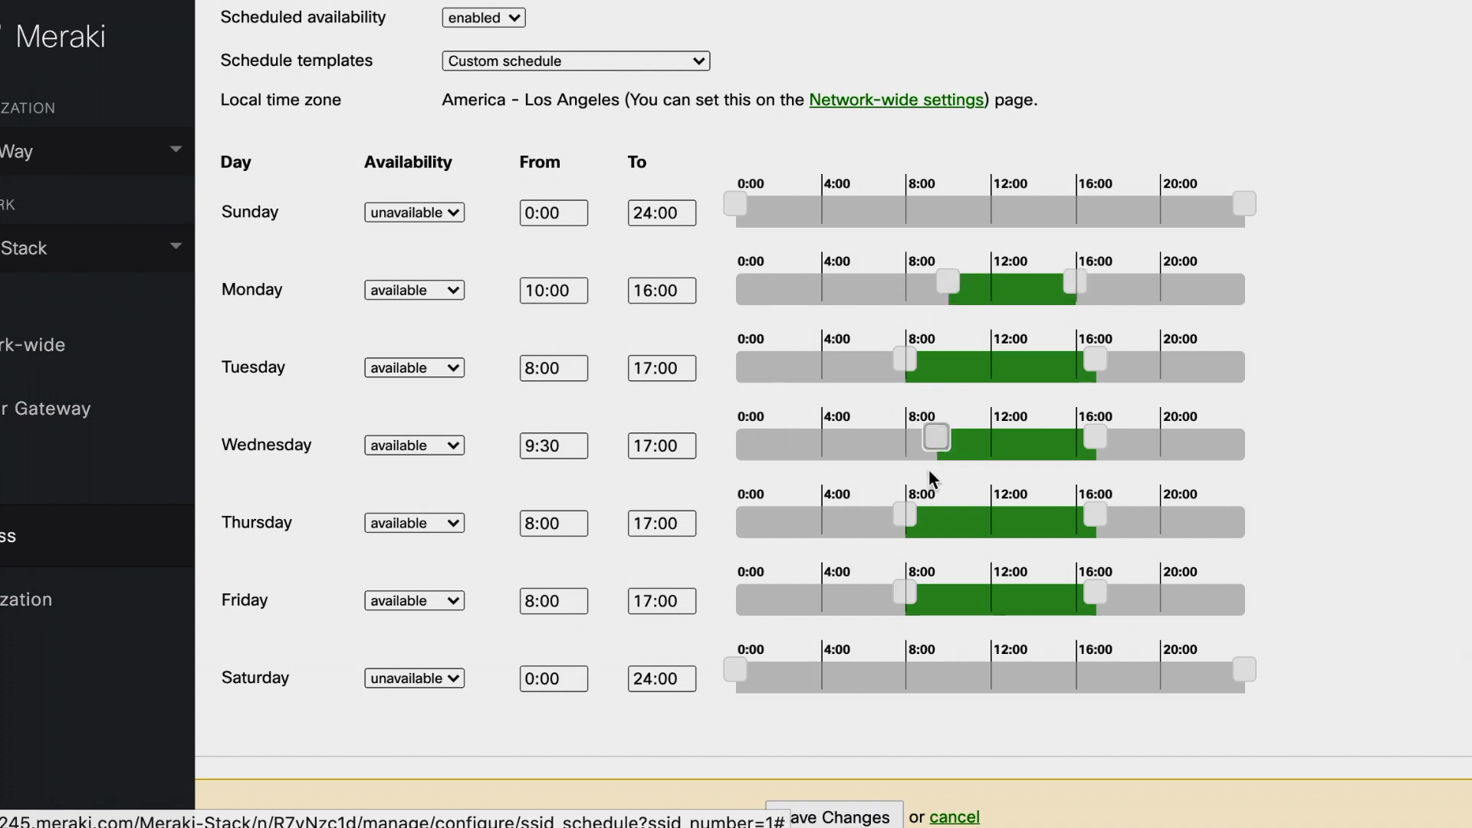
- Enter 9:30 as Friday's start time
left_click_drag(904, 513, 834, 513)
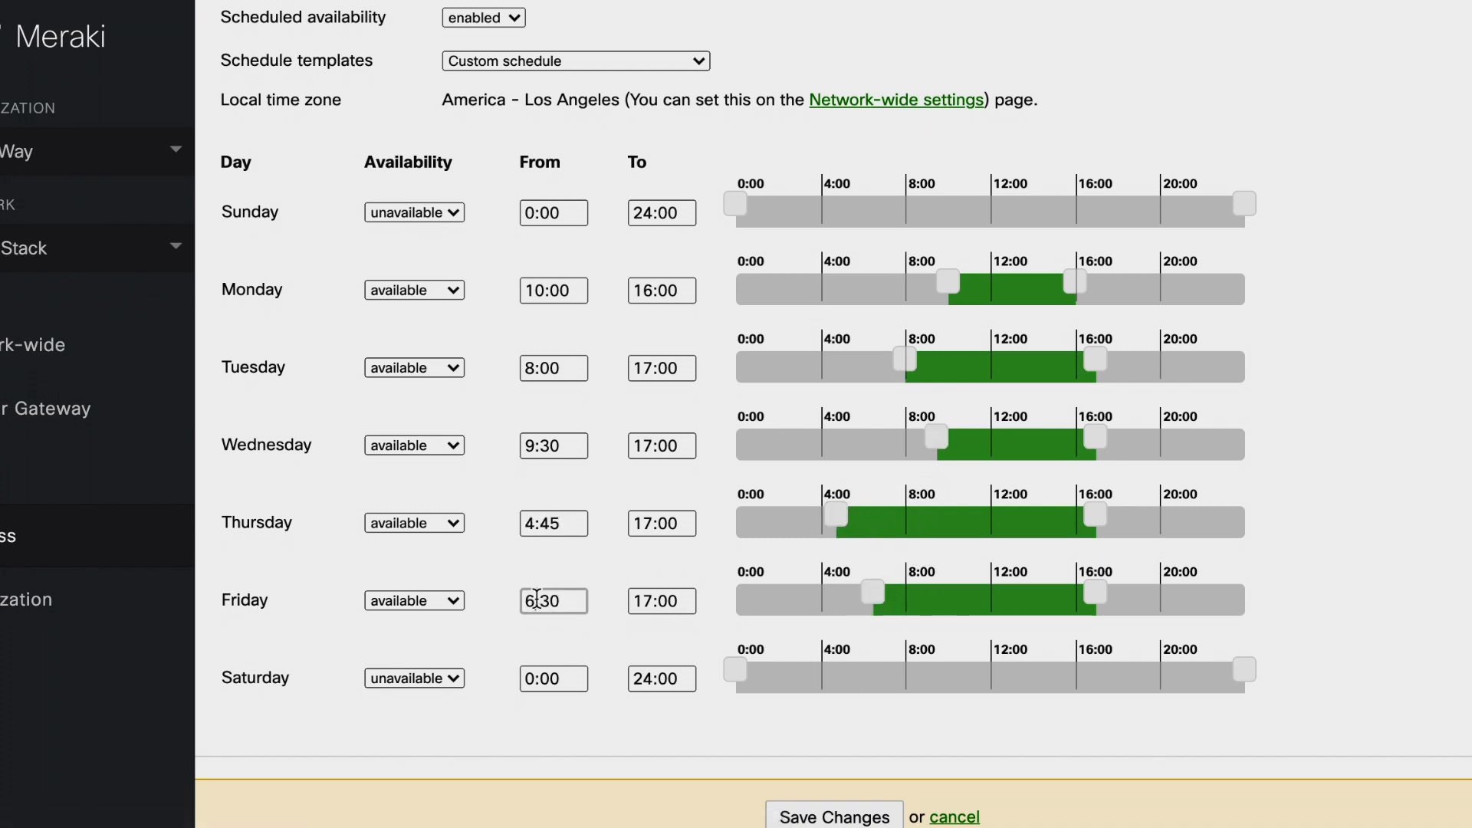
type("9:30")
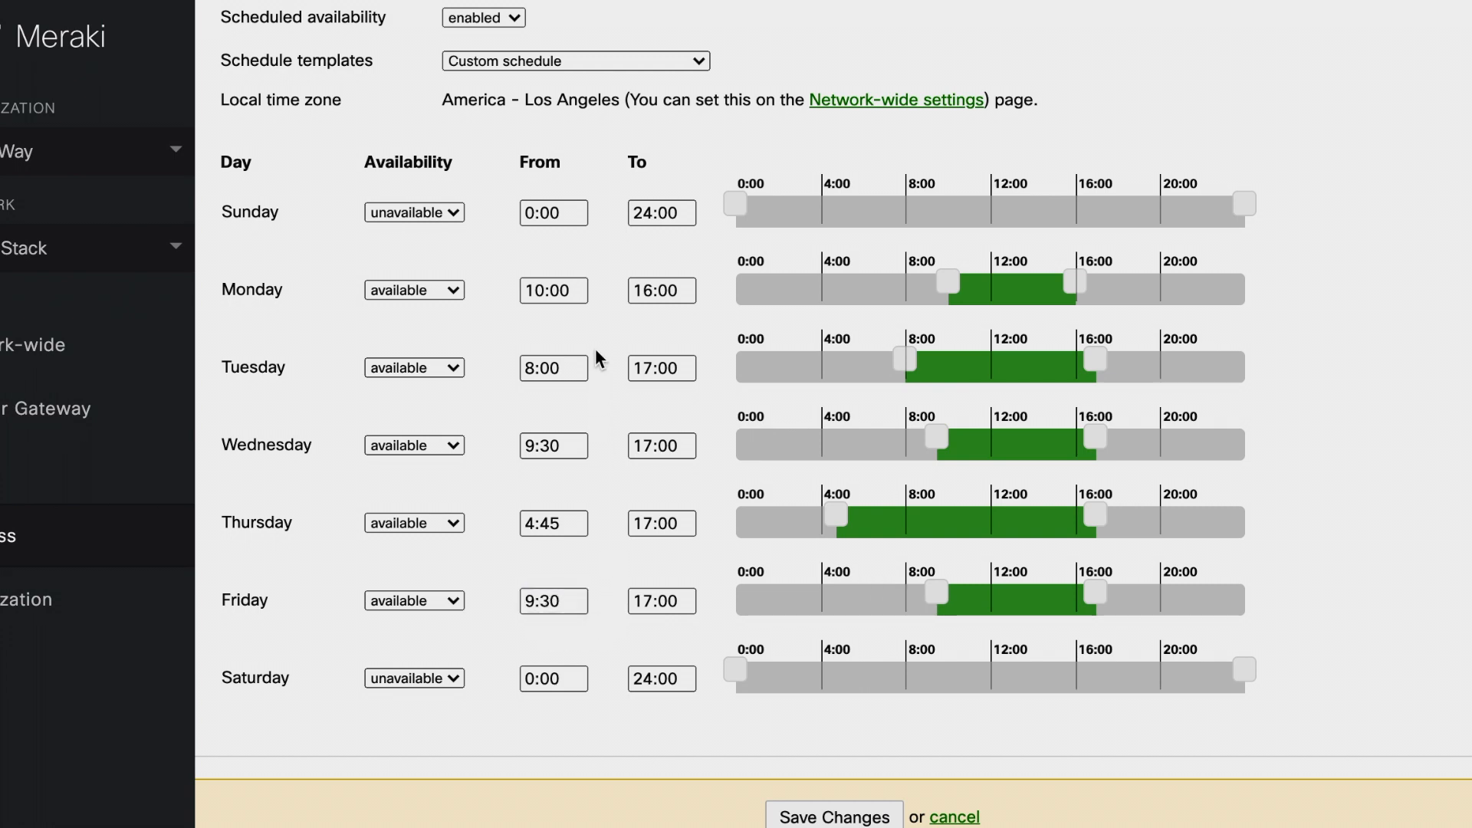
left_click(414, 367)
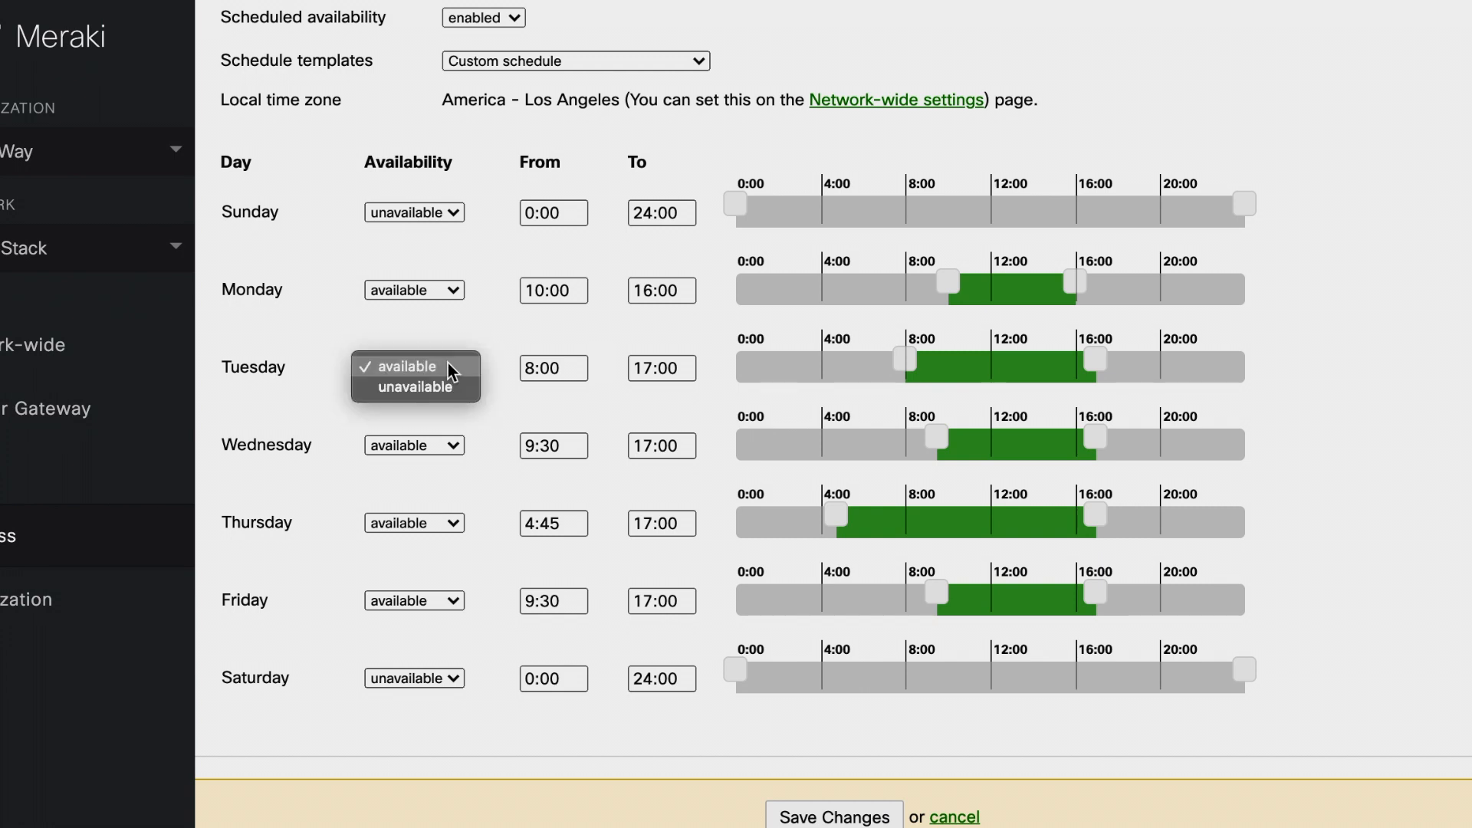
- Mark Tuesday's 8:00–17:00 window as unavailable
left_click(412, 388)
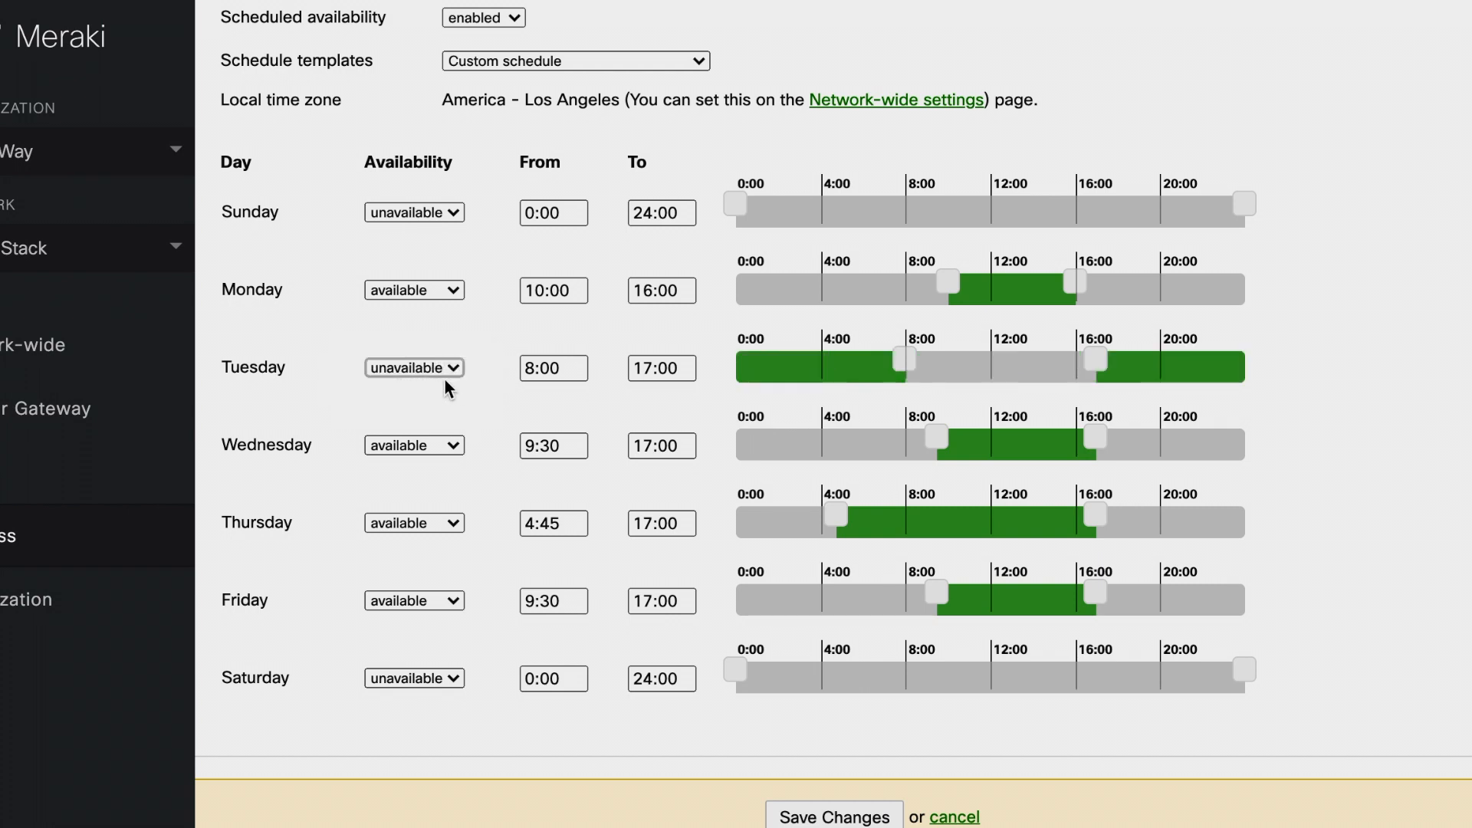
mouse_move(869, 383)
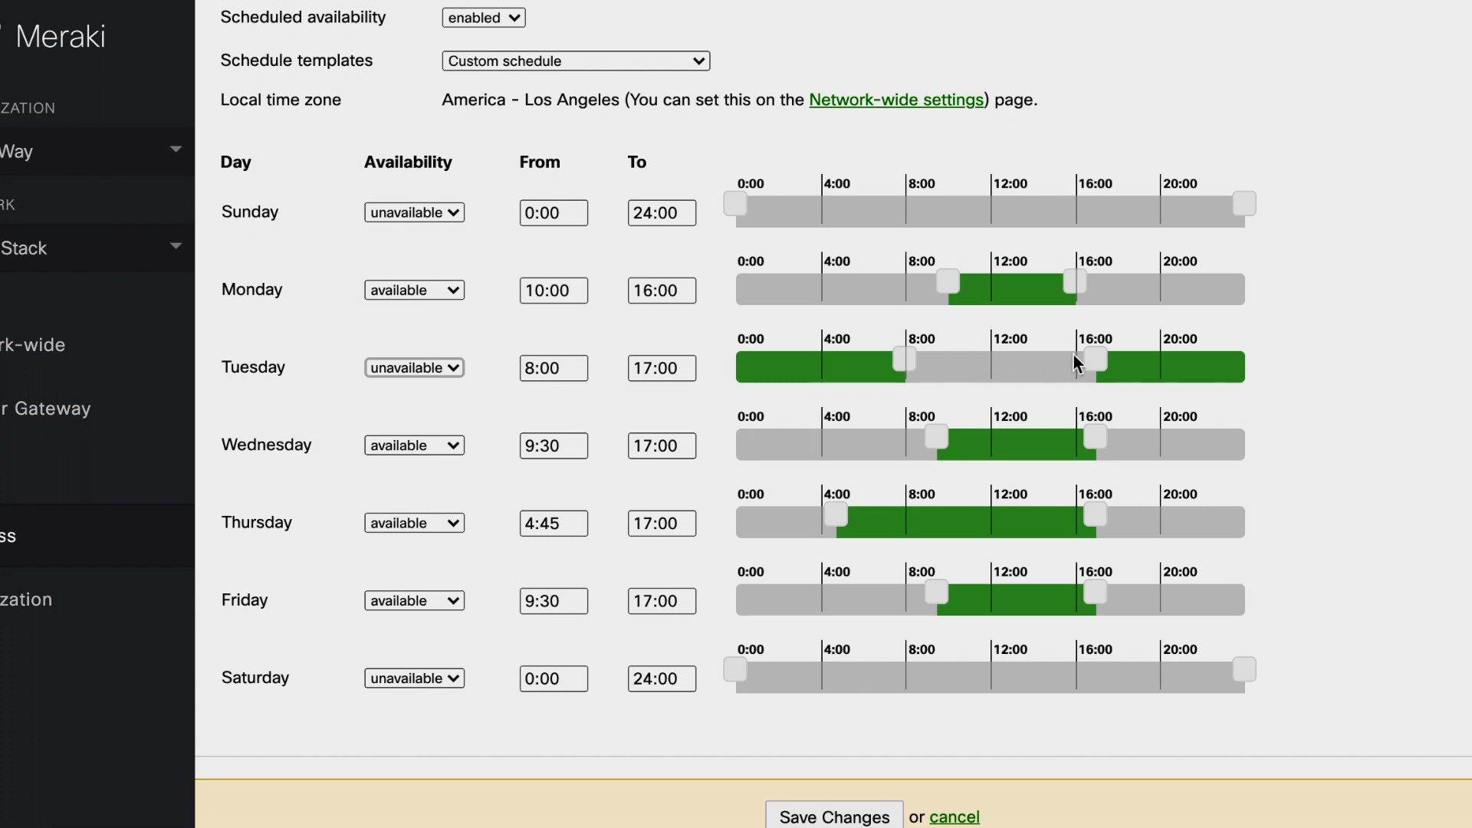
mouse_move(983, 373)
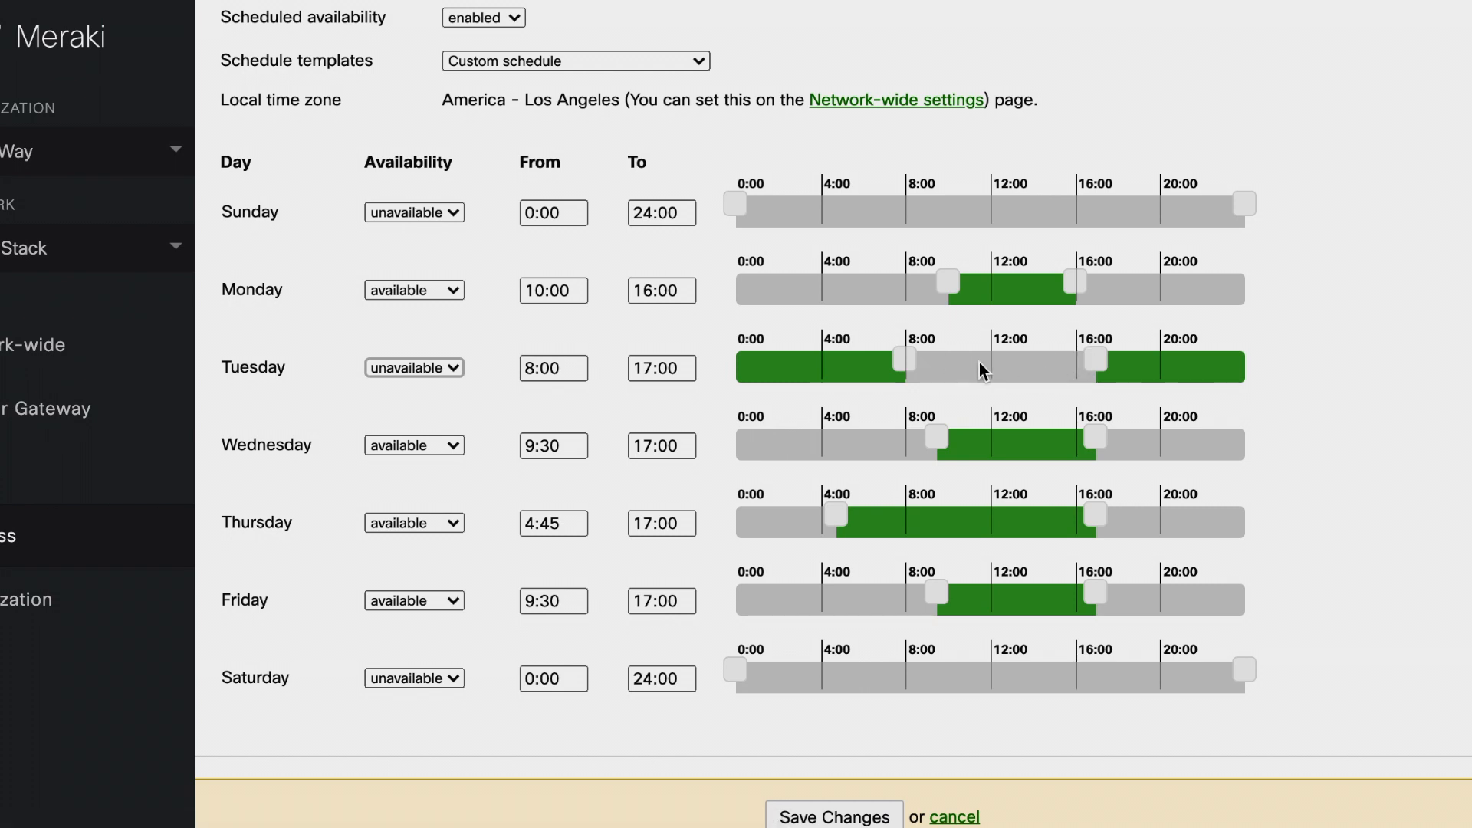
mouse_move(1092, 359)
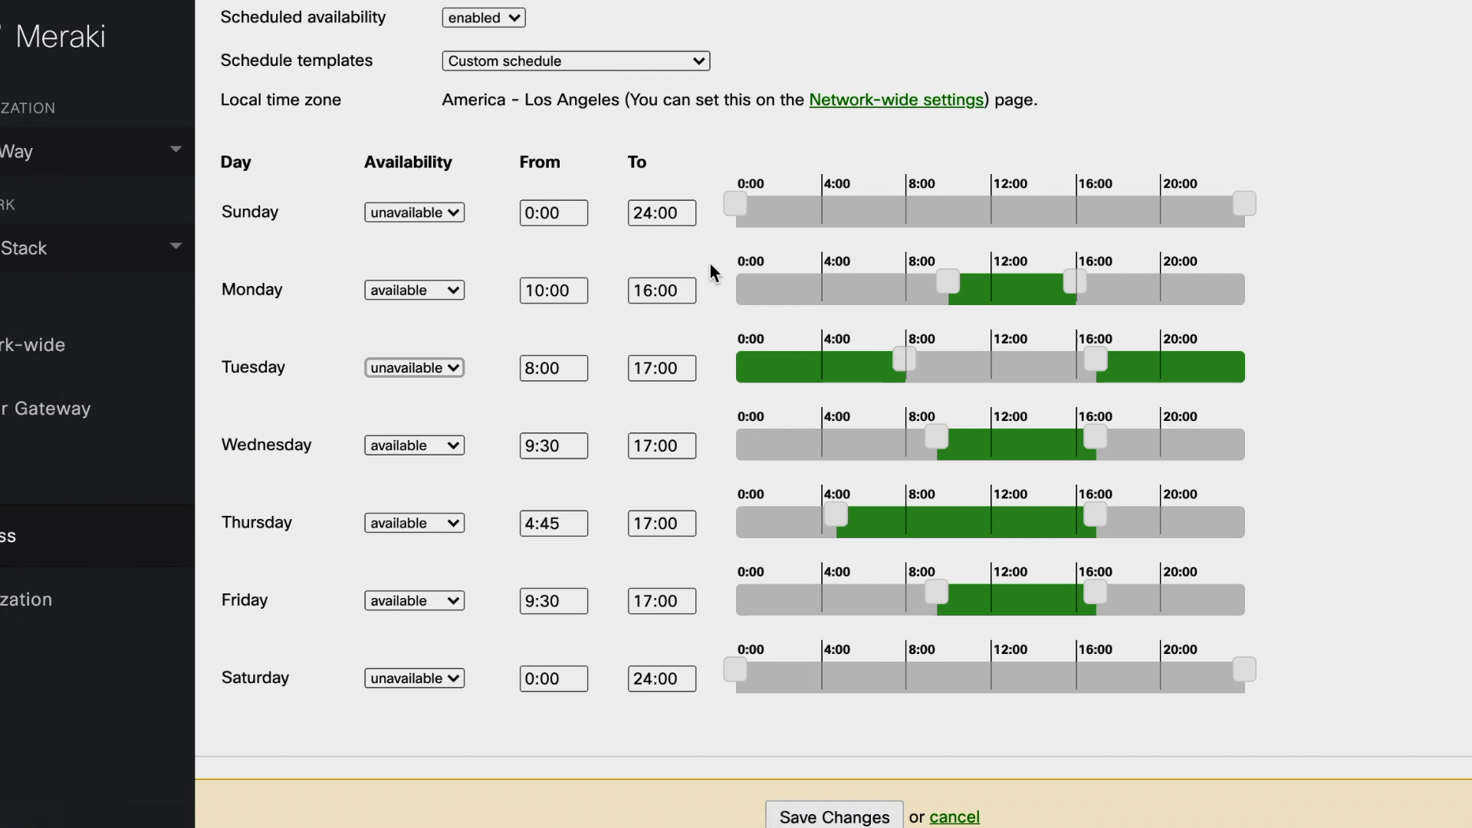
mouse_move(611, 84)
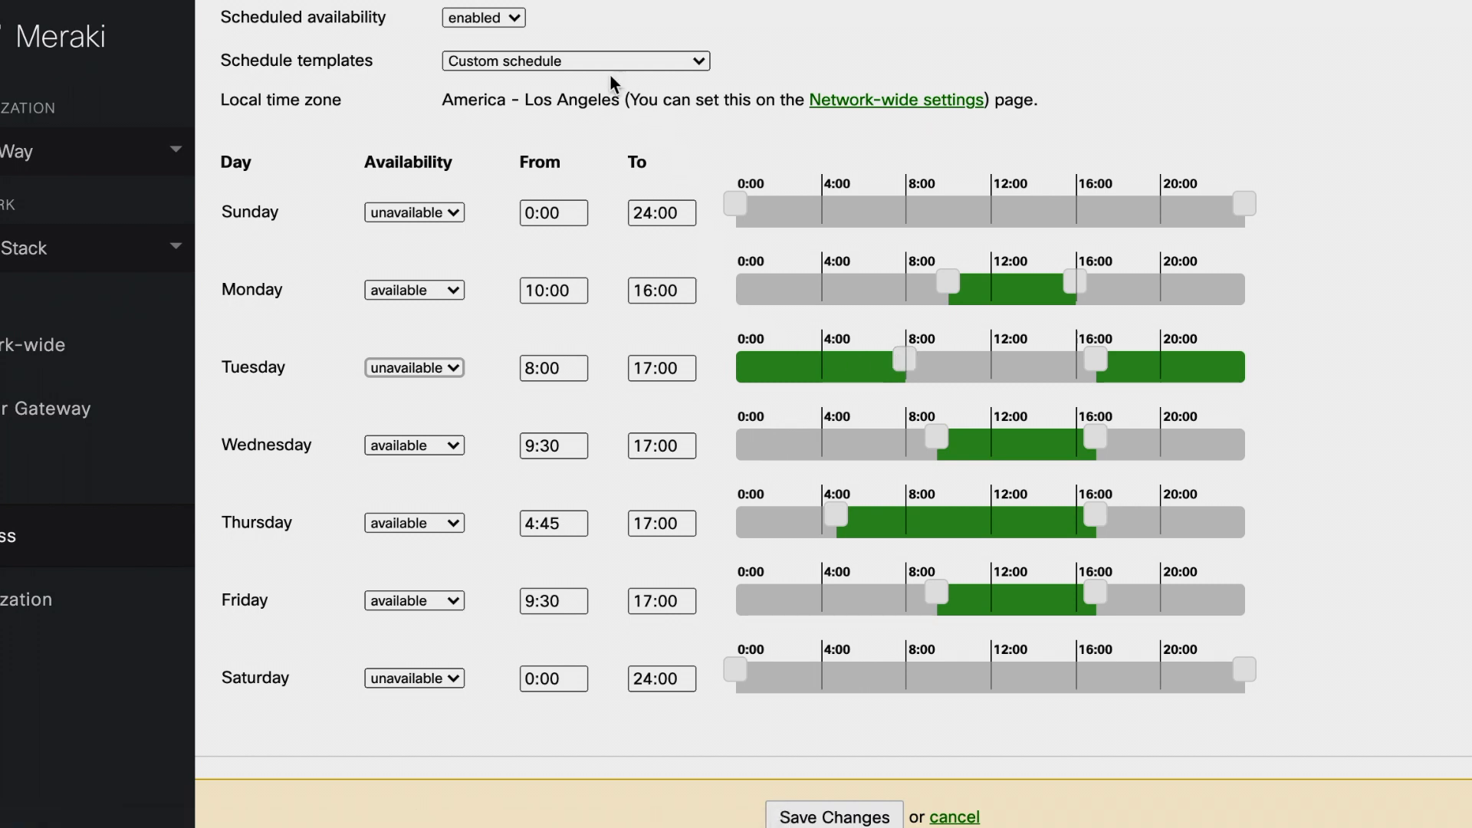
- Apply the Always available template and save the Guest SSID schedule
left_click(574, 60)
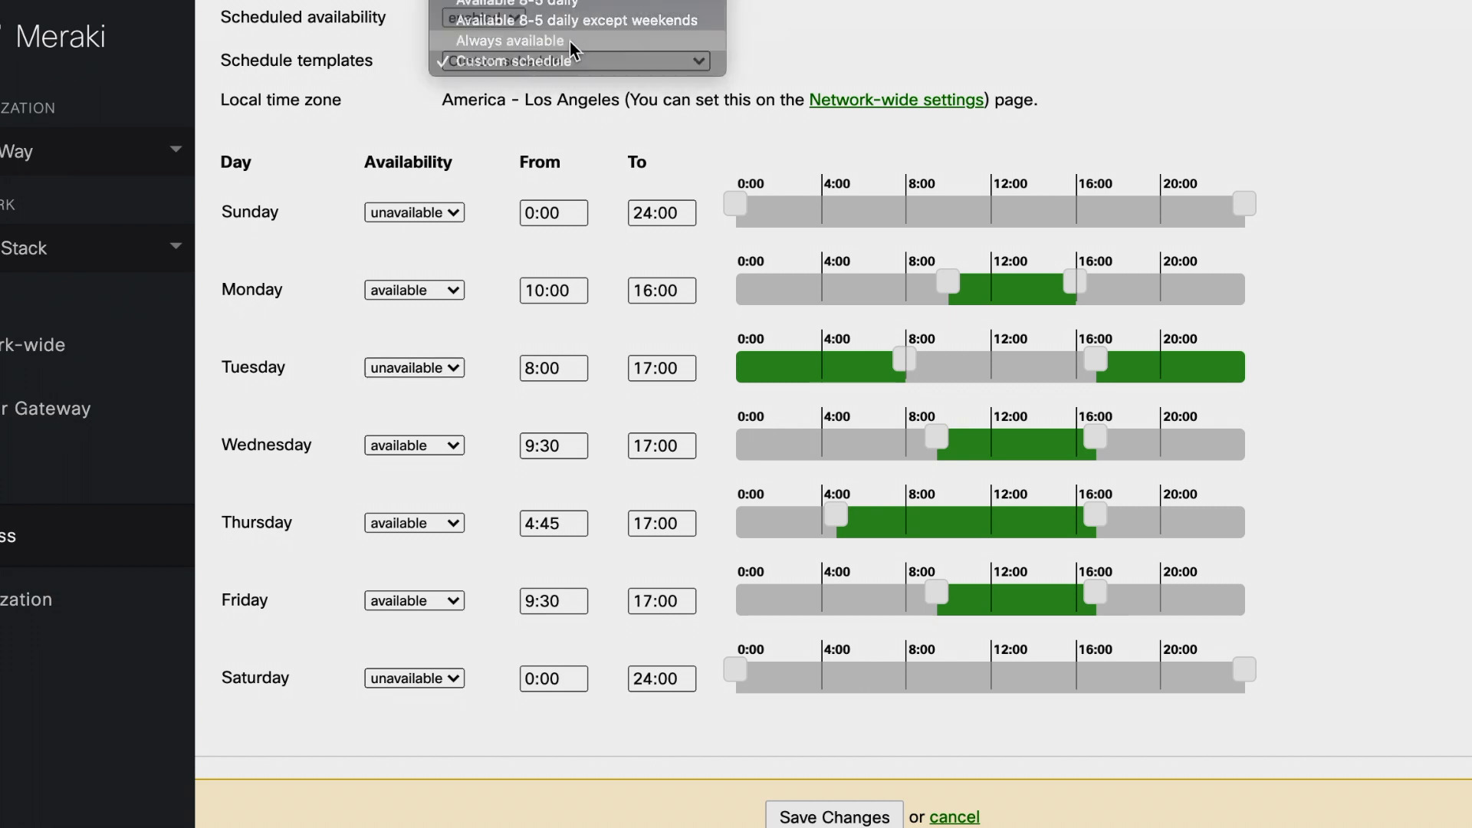
left_click(510, 41)
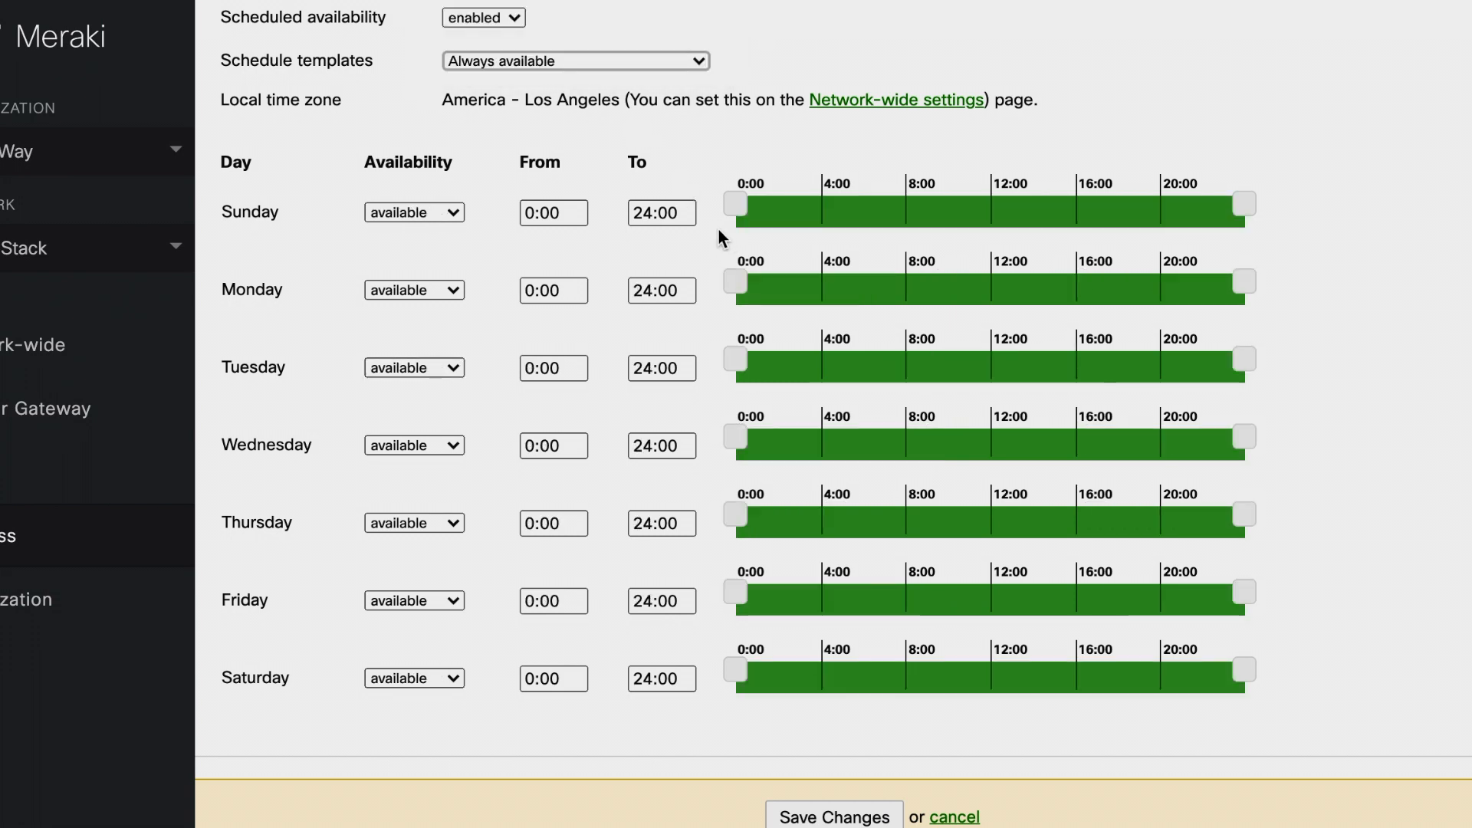
scroll("down", 3)
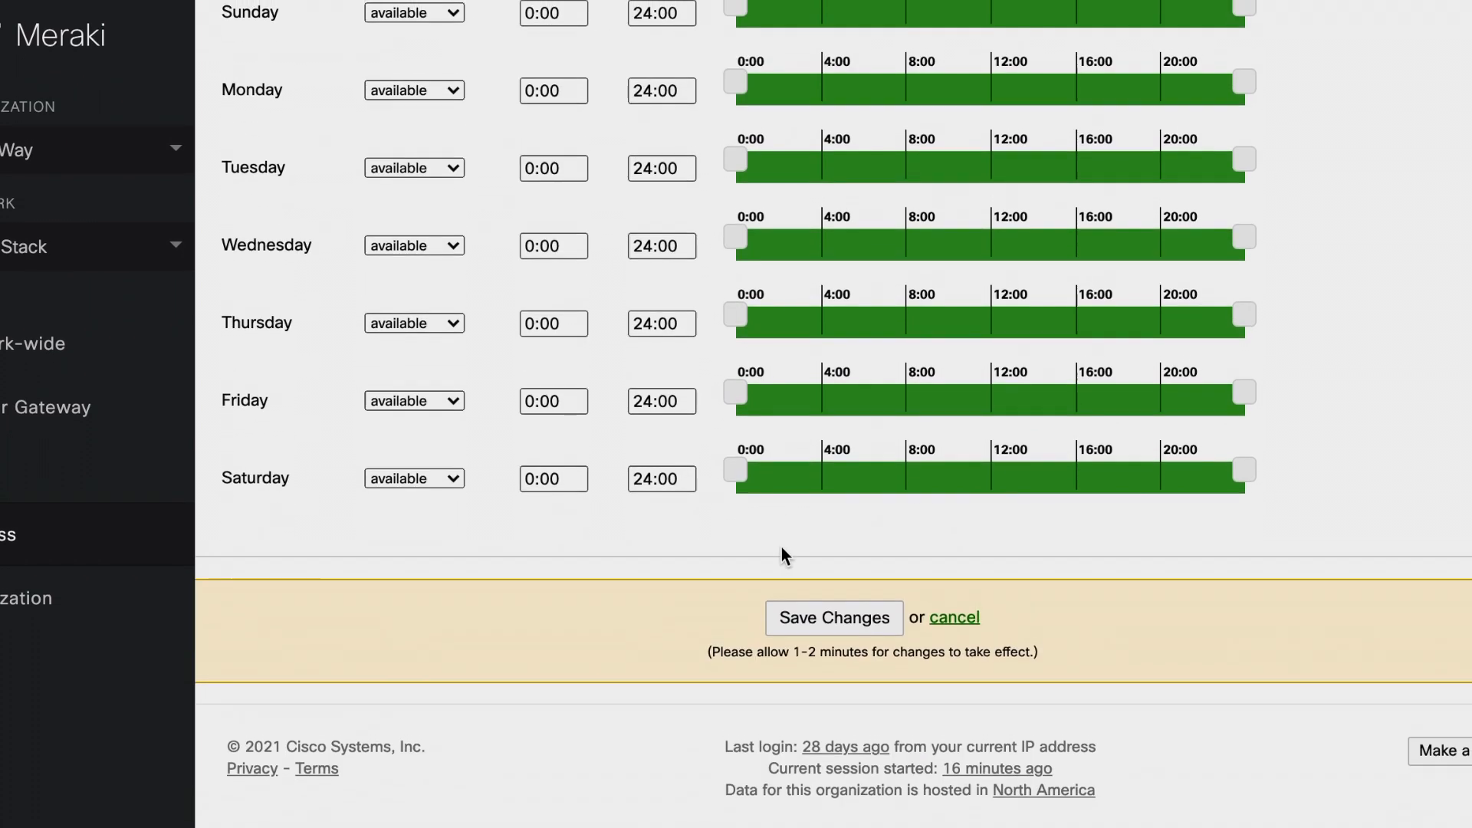
left_click(832, 618)
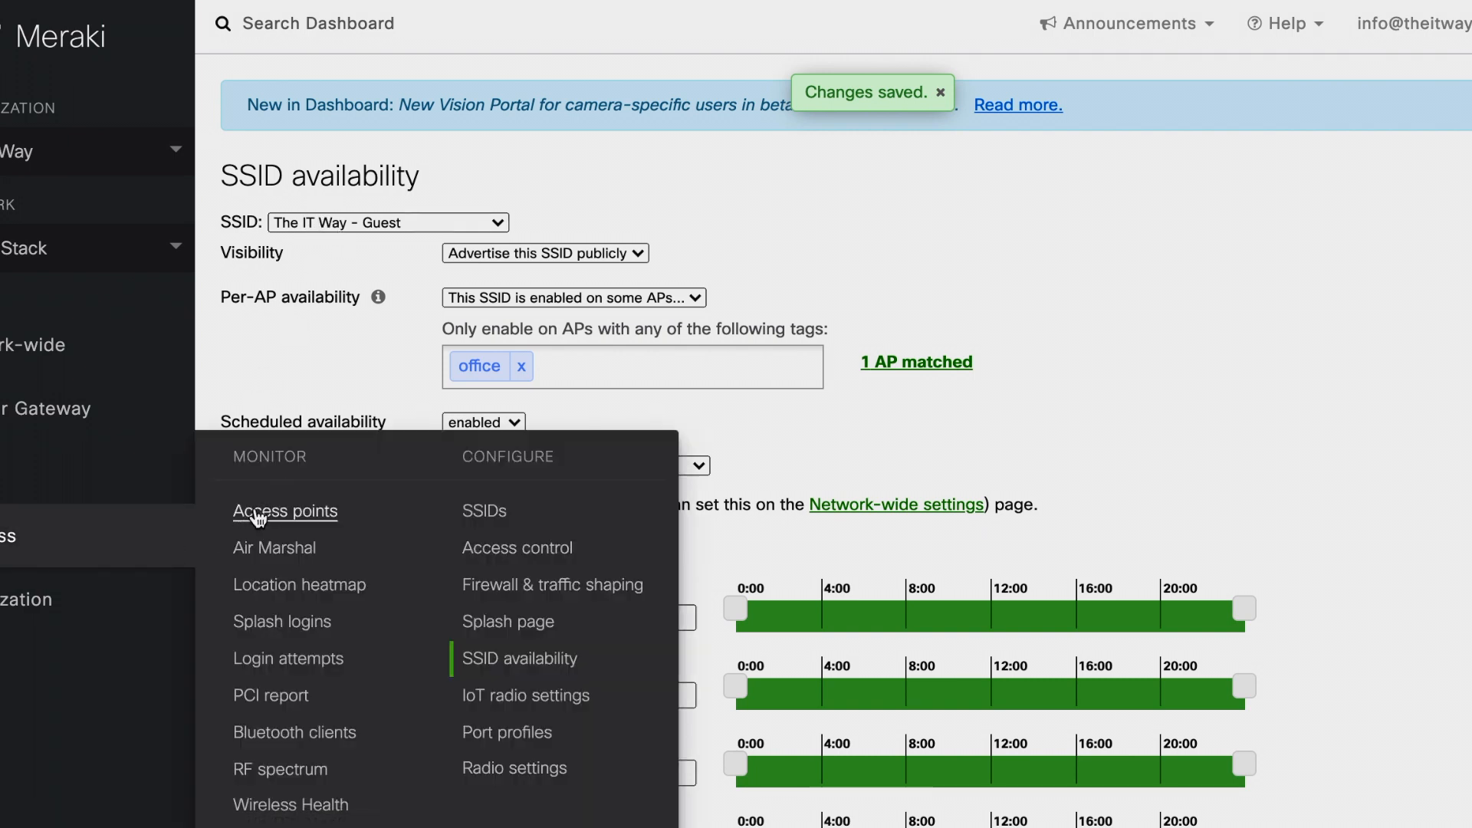
- Open the MR30H AP summary and confirm The IT Way - Guest is broadcasting
left_click(284, 511)
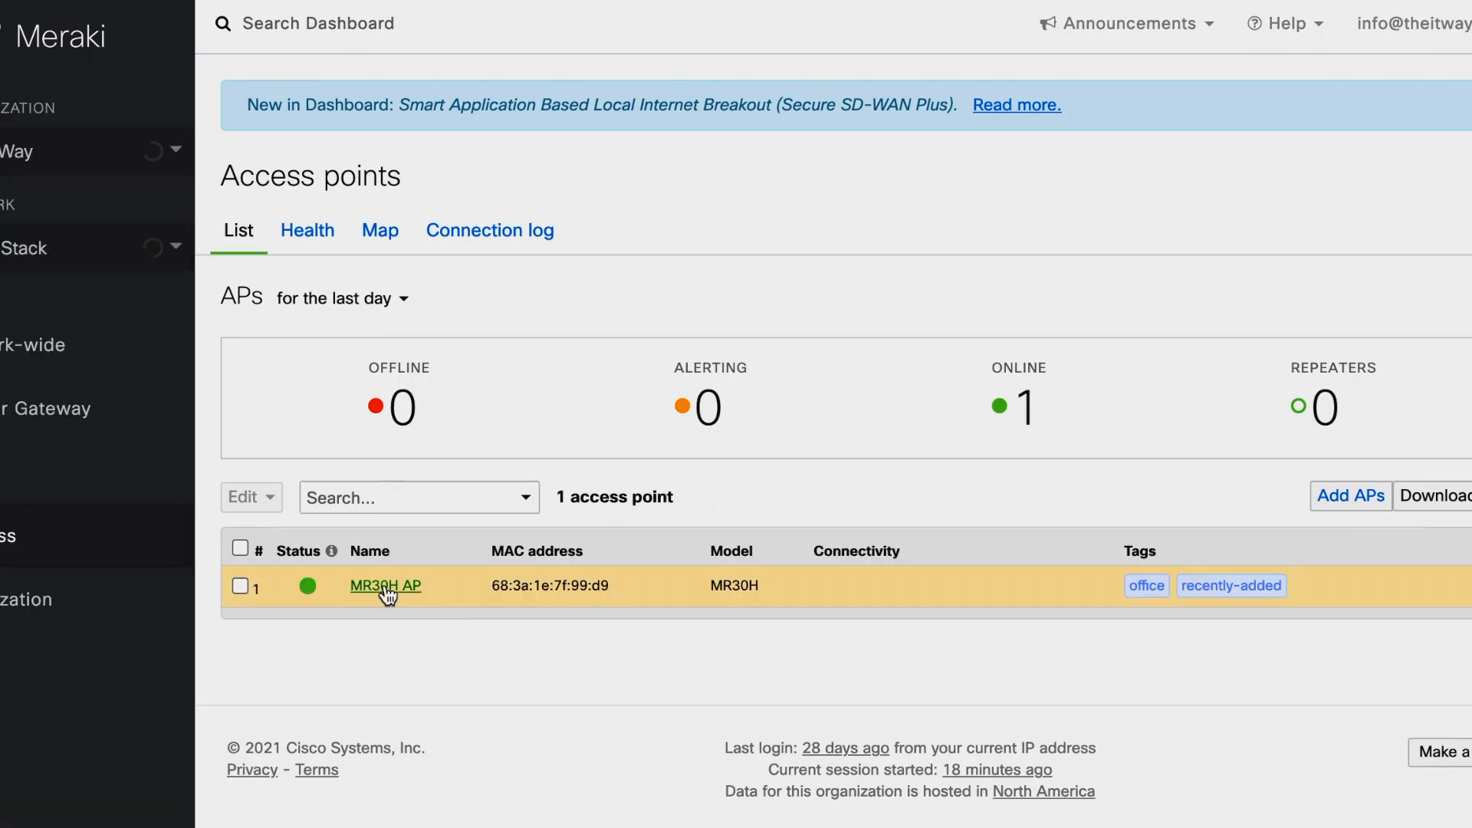
left_click(384, 585)
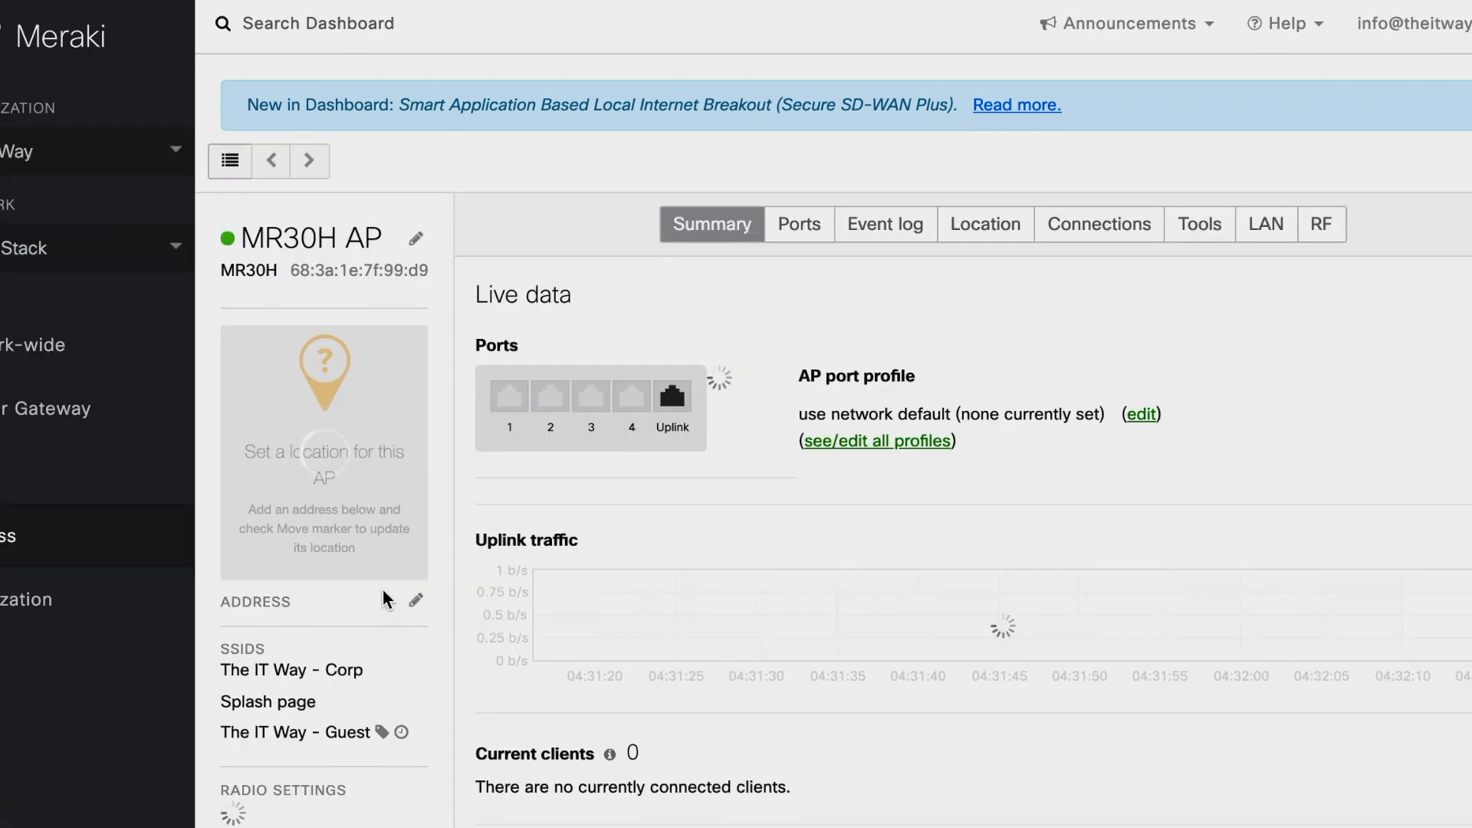
scroll("down", 3)
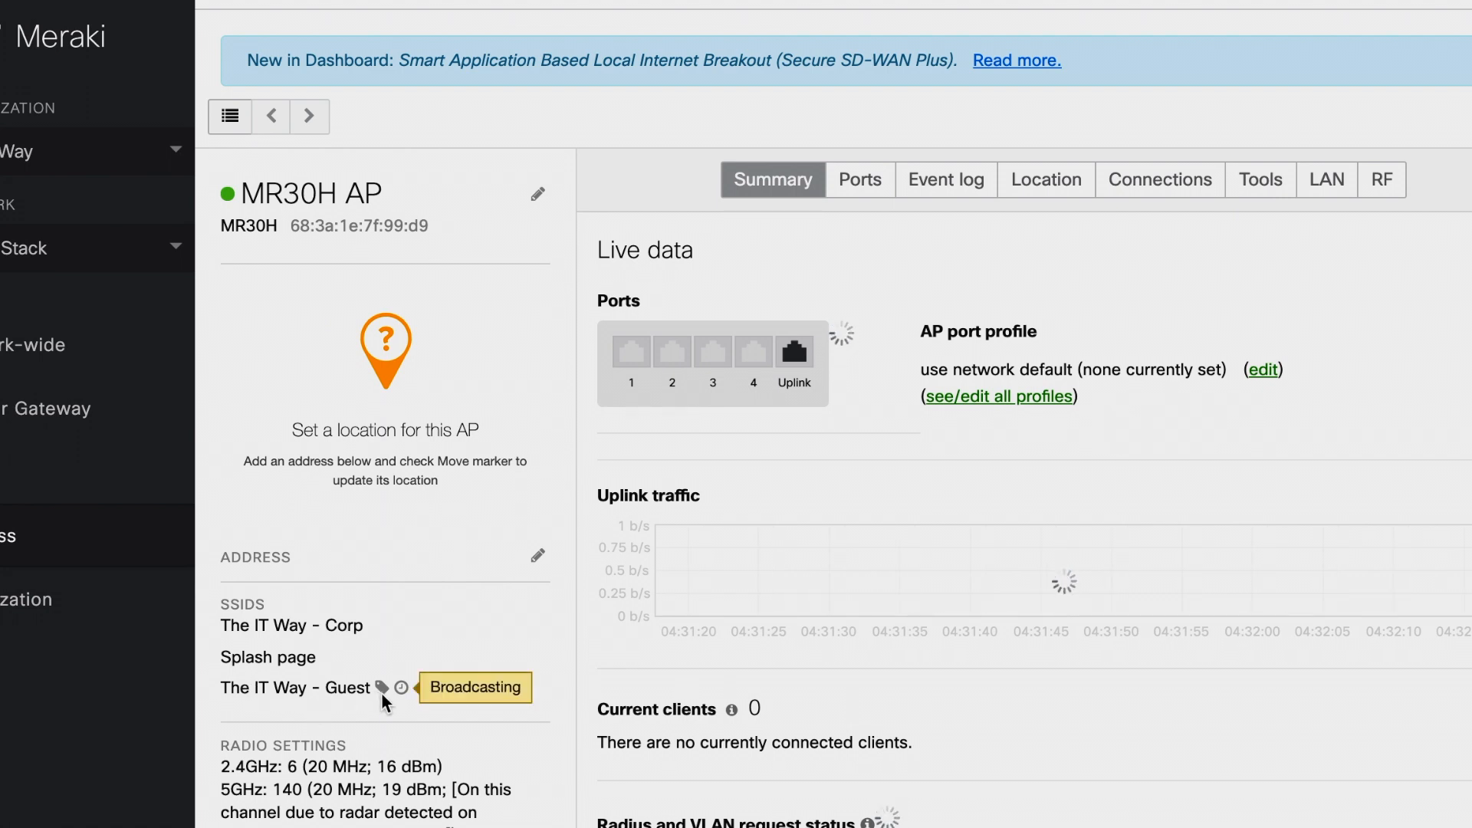
mouse_move(410, 699)
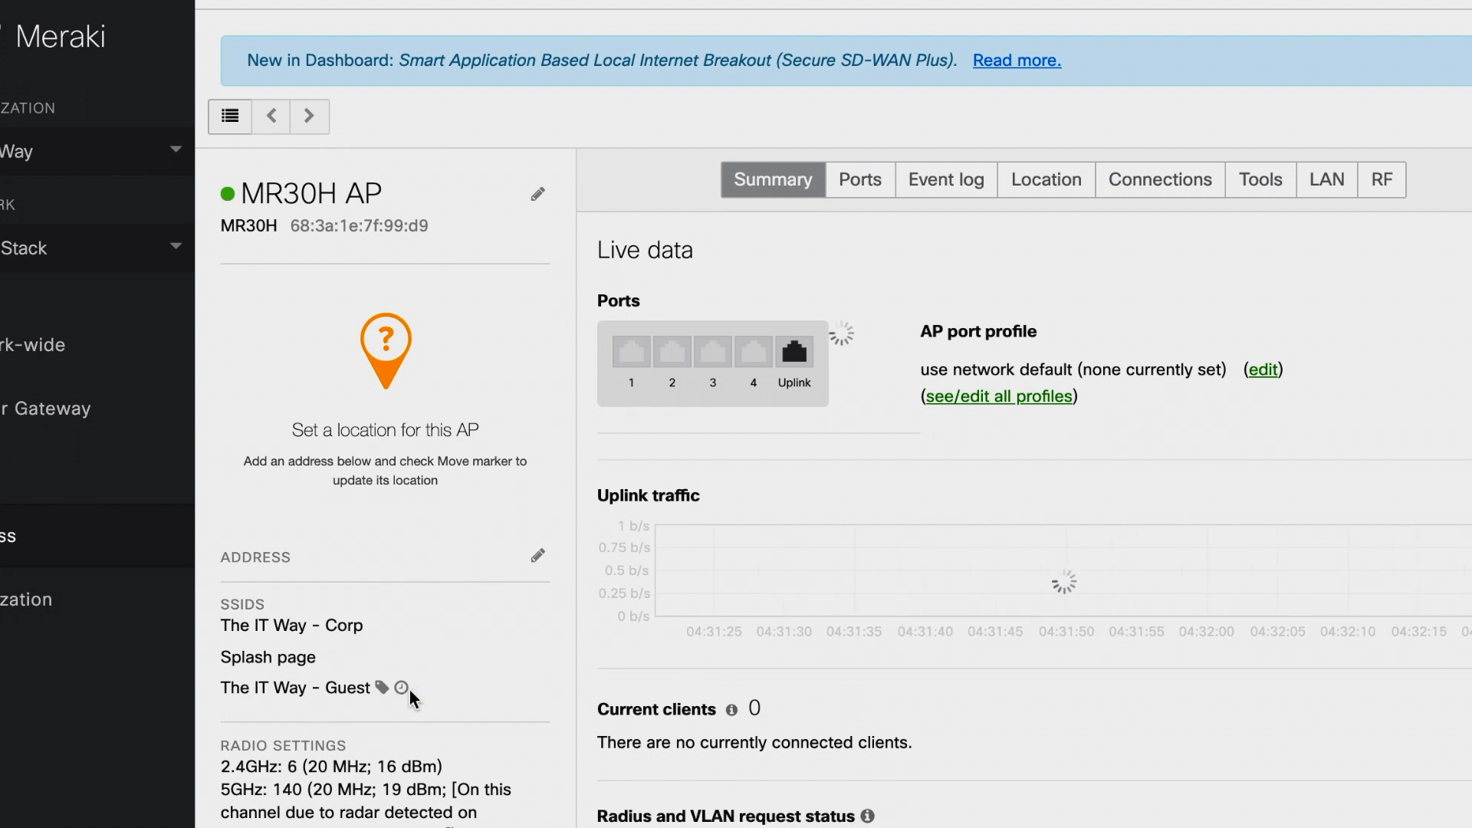
mouse_move(402, 687)
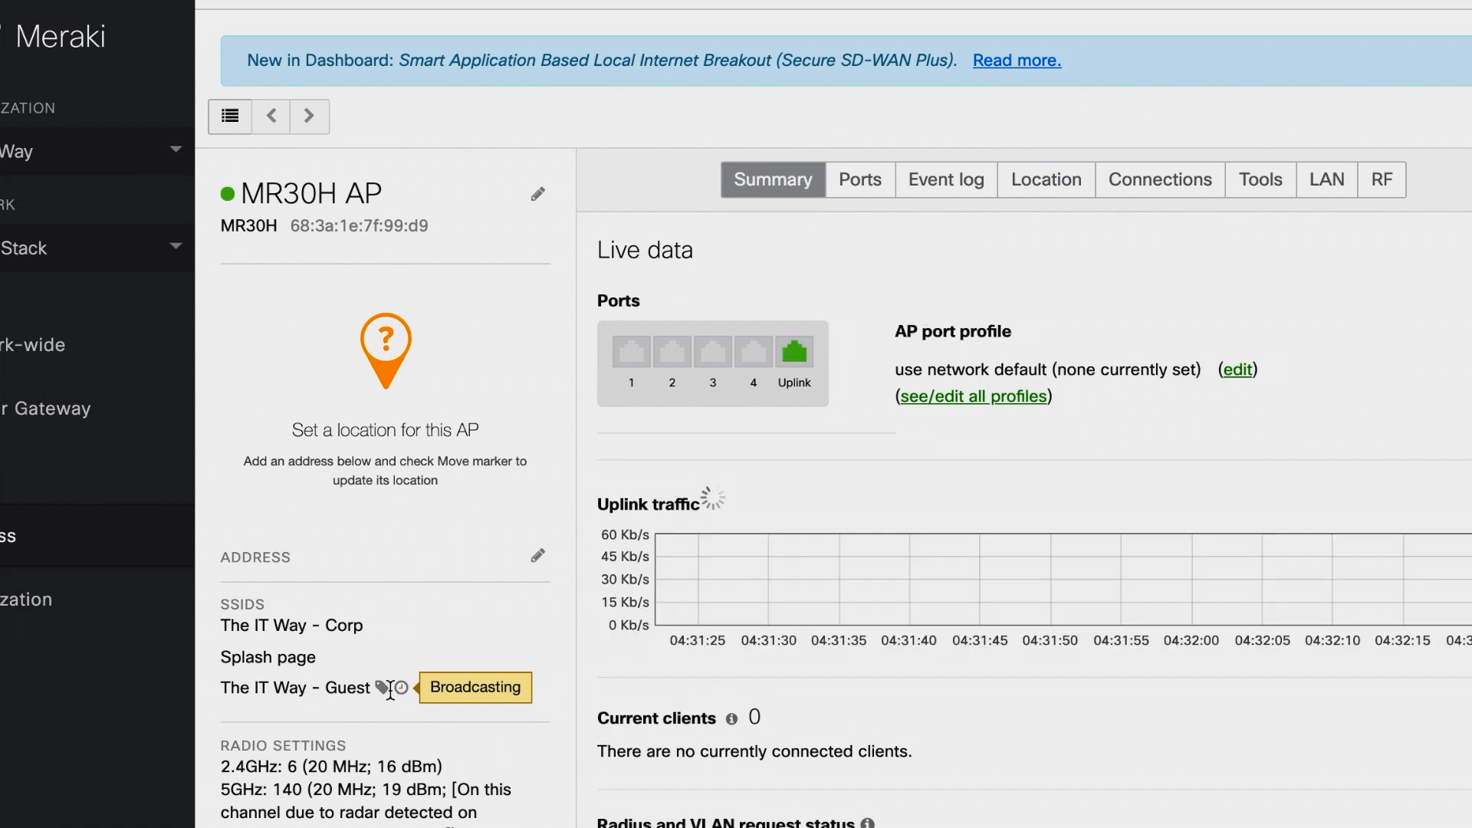
double_click(310, 689)
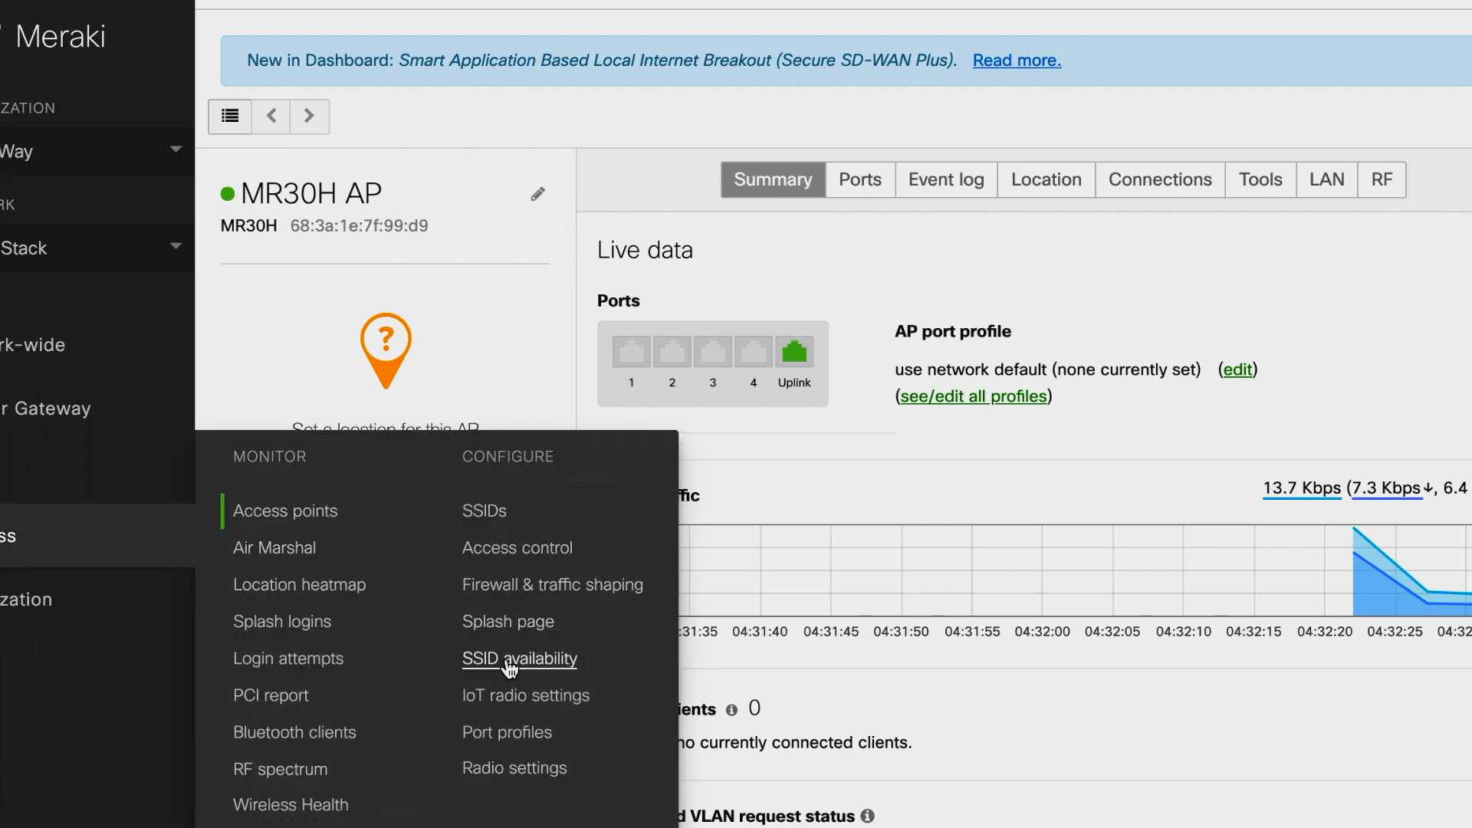
- On the Guest SSID availability page, mark Friday and Saturday unavailable and save the schedule
left_click(519, 658)
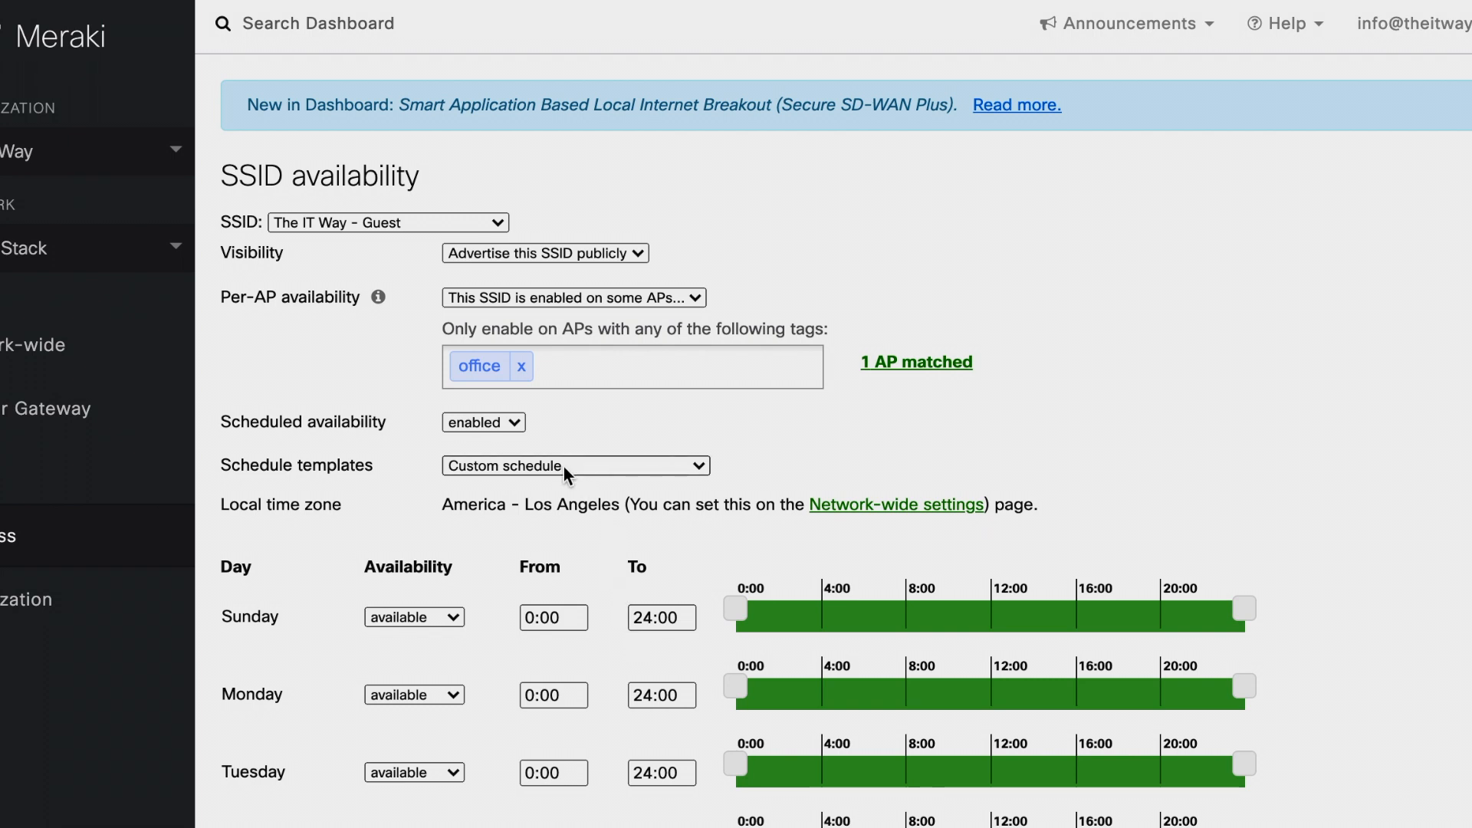
left_click(574, 465)
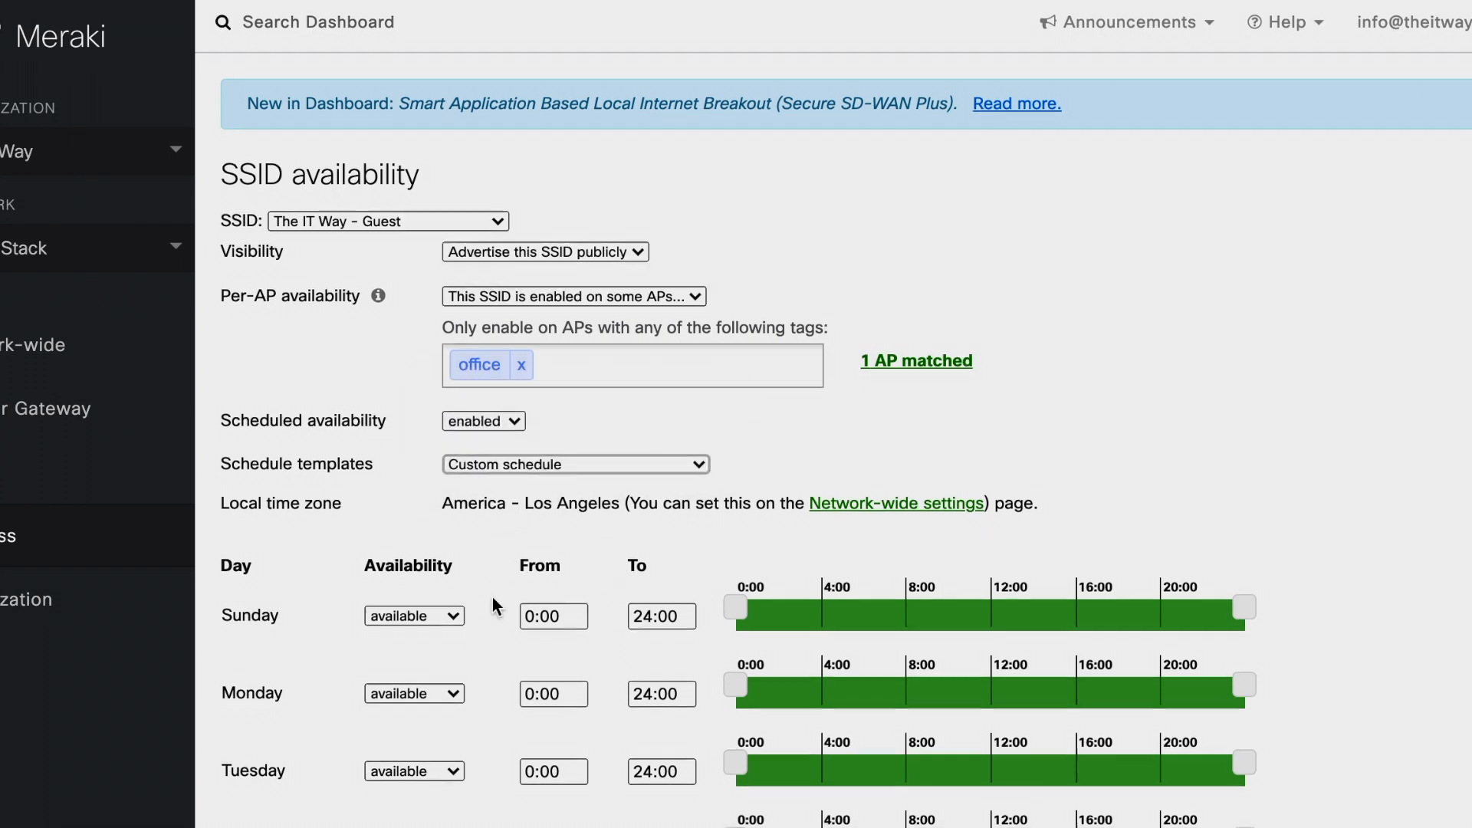
scroll("down", 3)
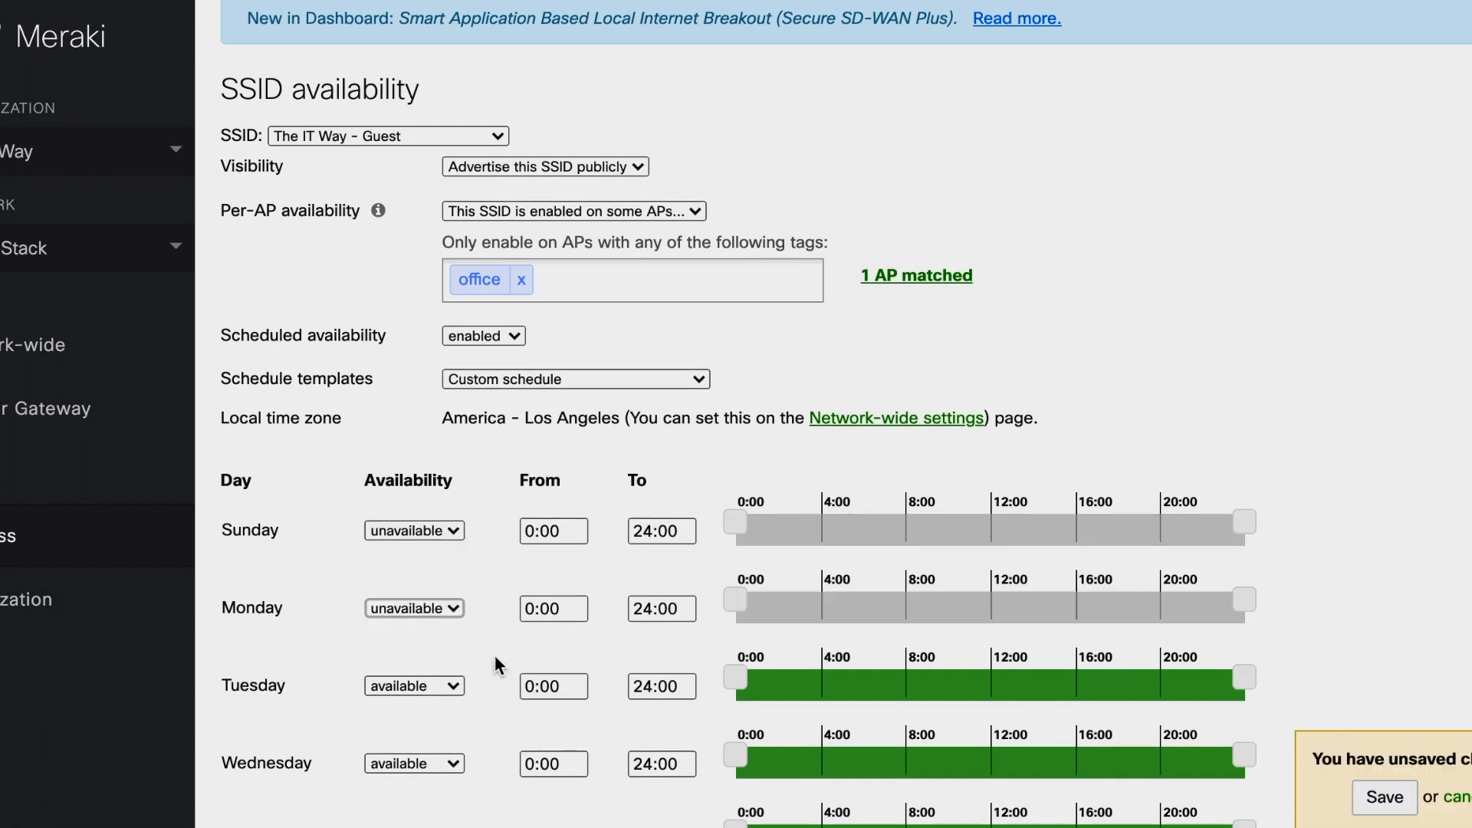
scroll("down", 3)
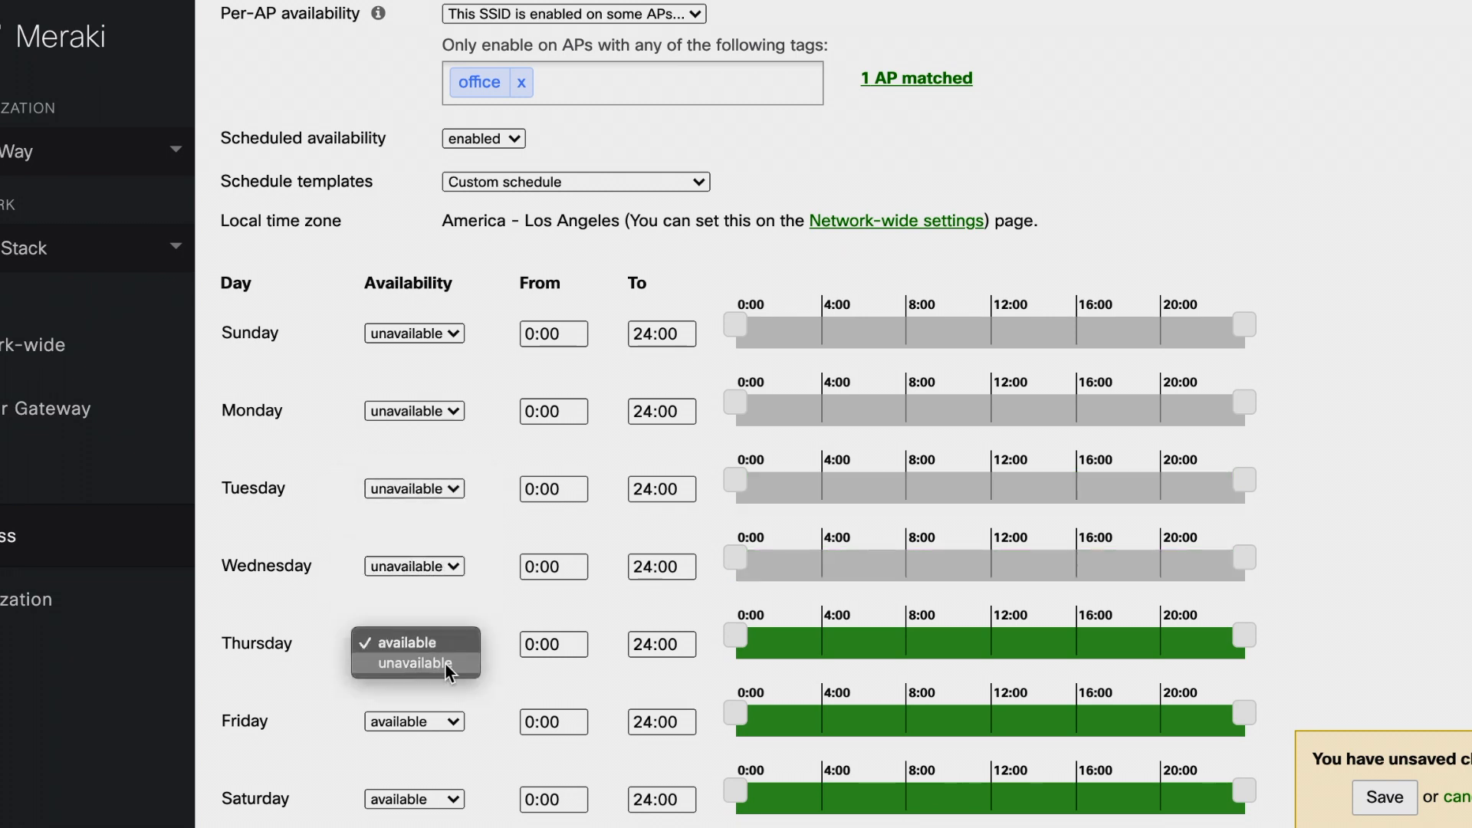
scroll("down", 3)
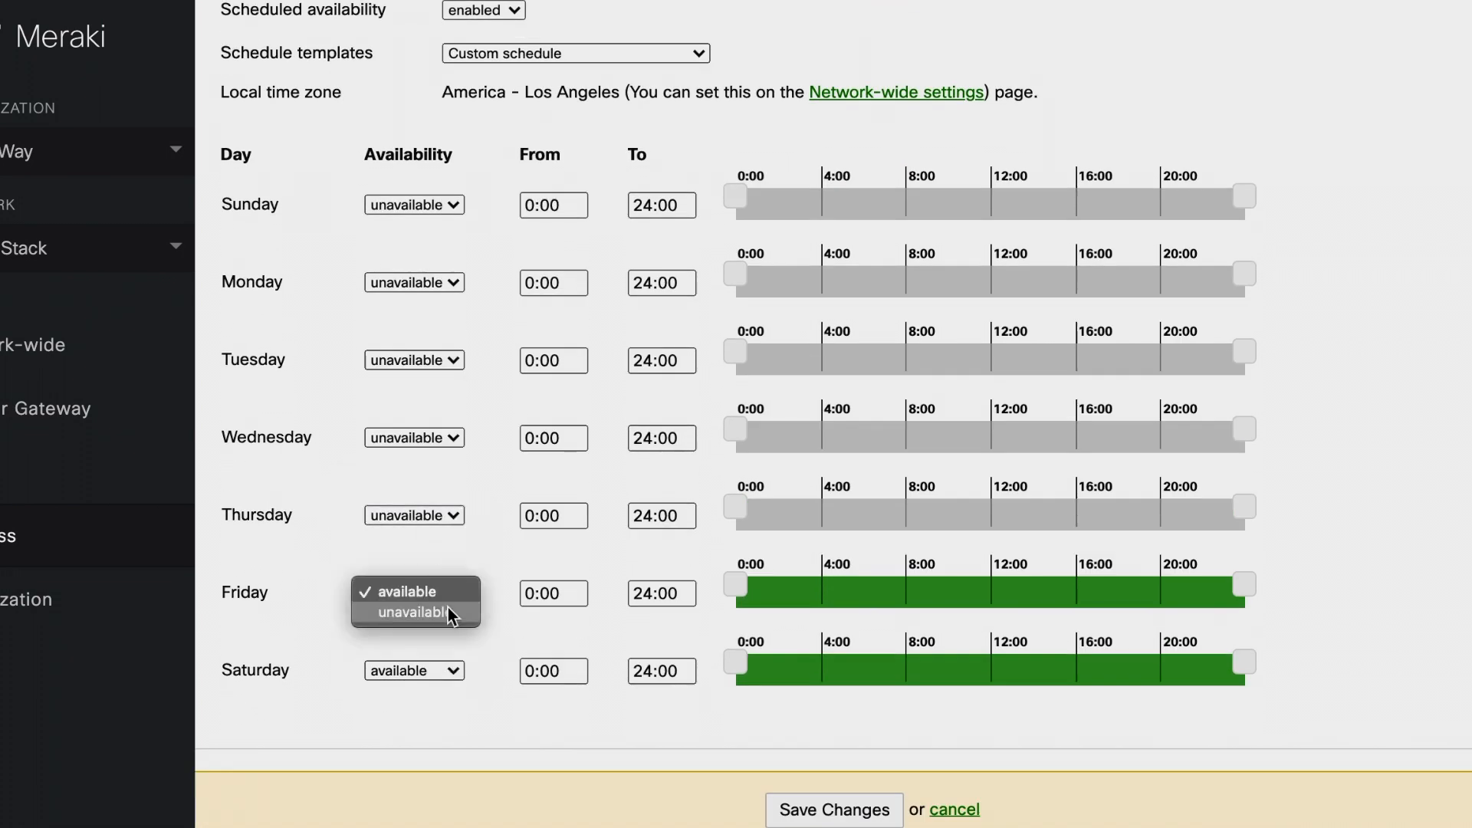
left_click(405, 613)
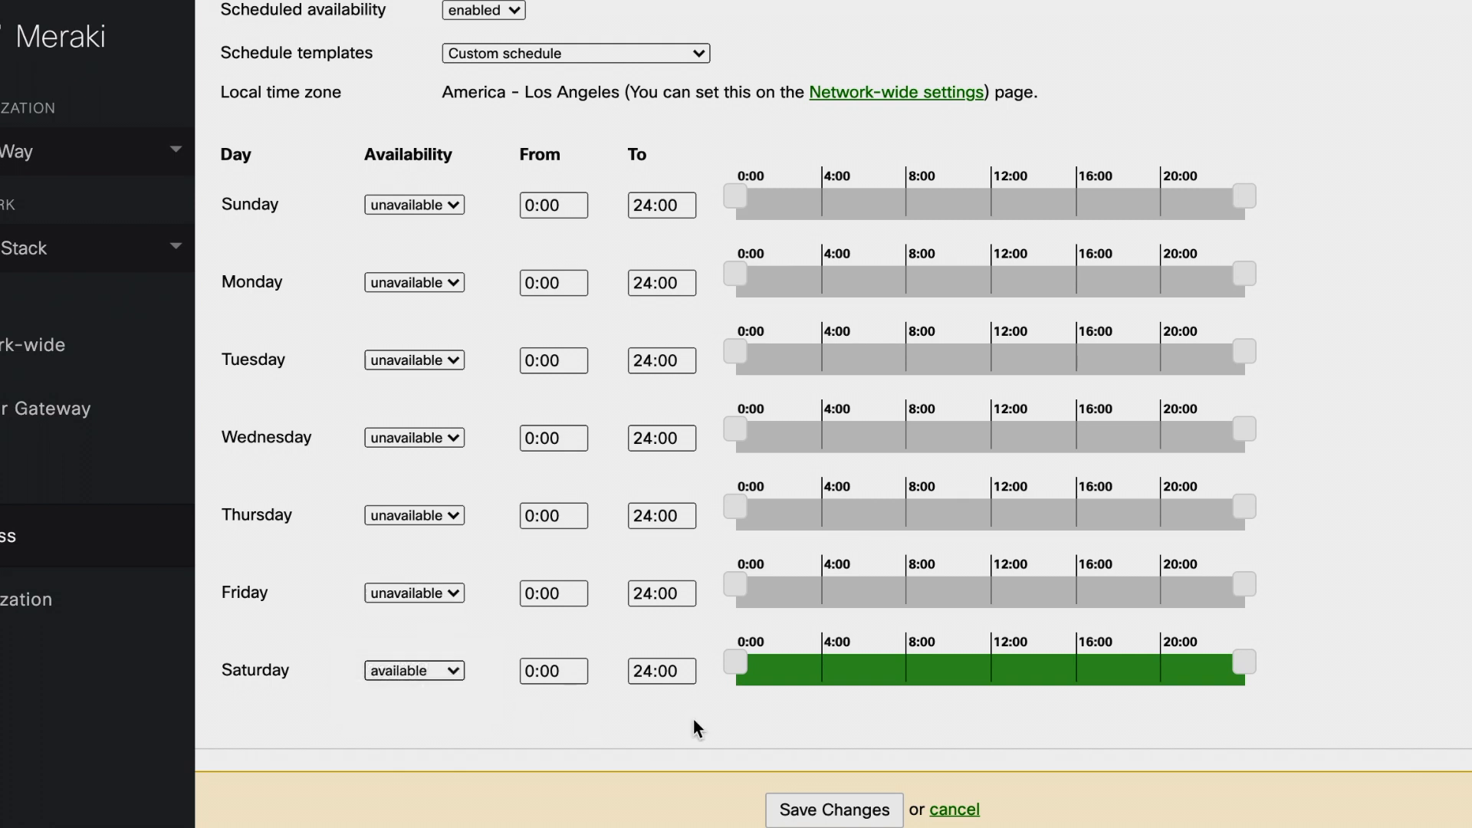
left_click(832, 810)
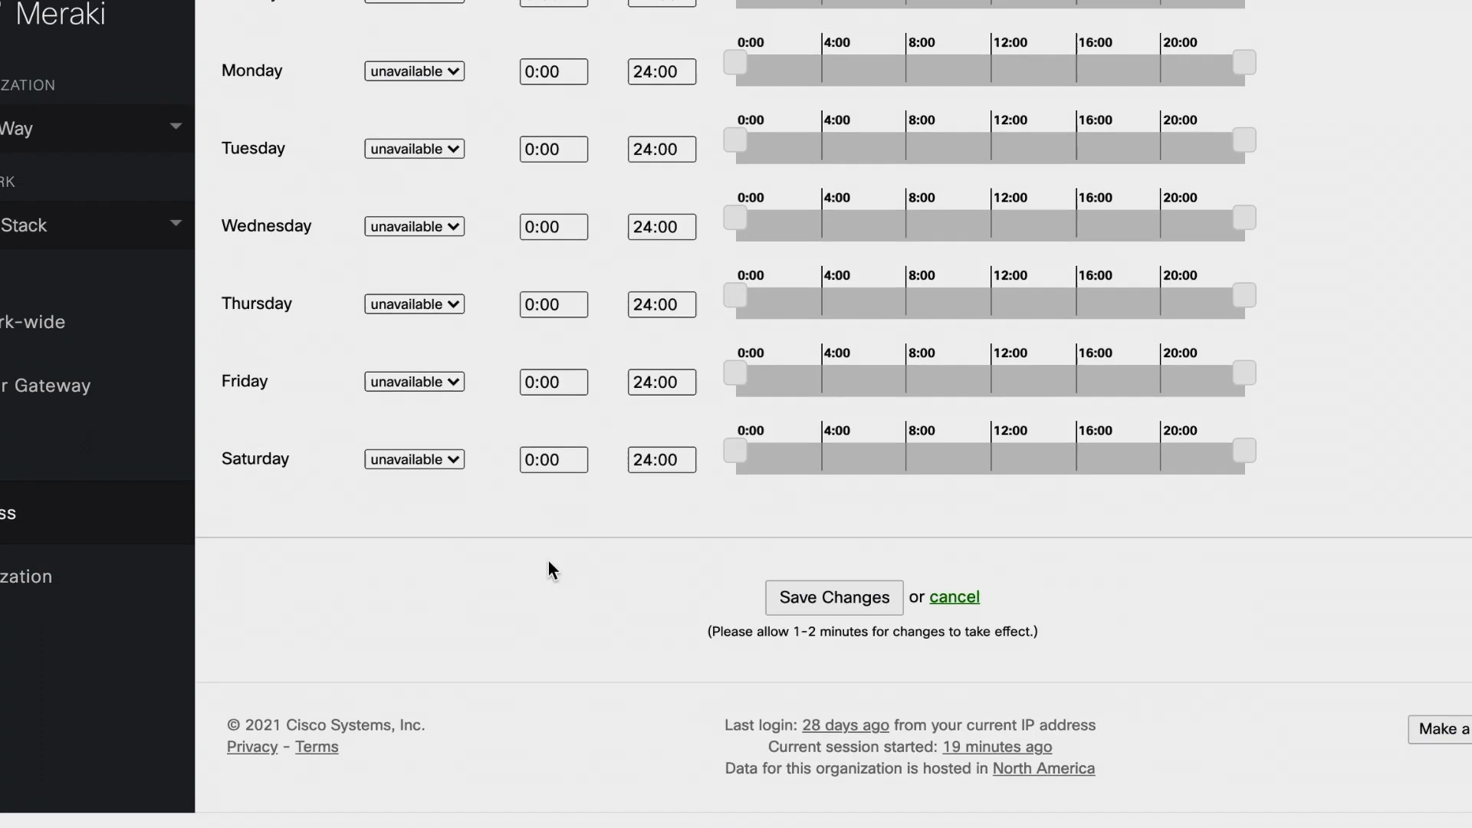
left_click(832, 597)
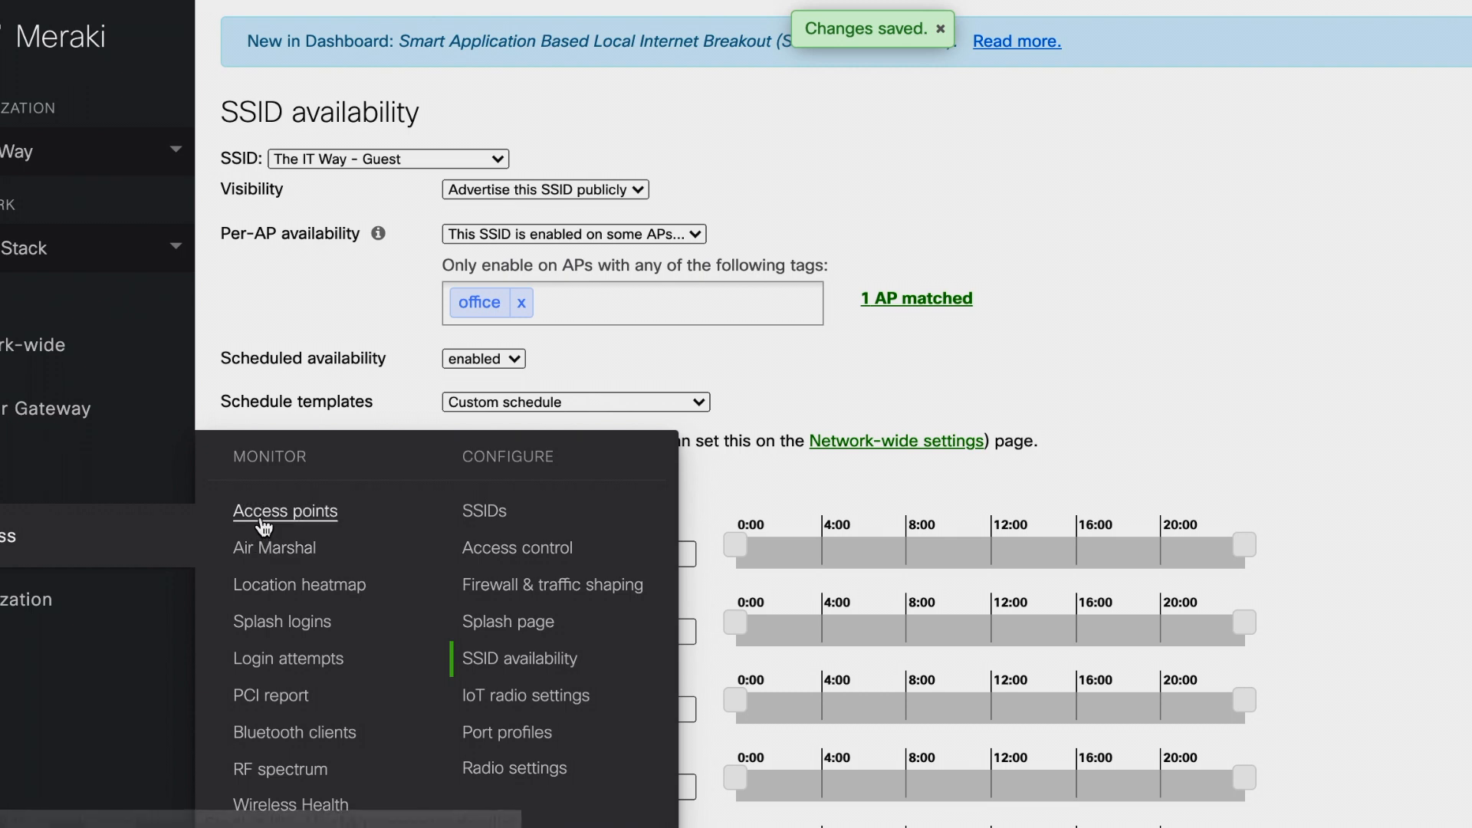
- Open MR30H AP from the Wireless access points list
left_click(284, 510)
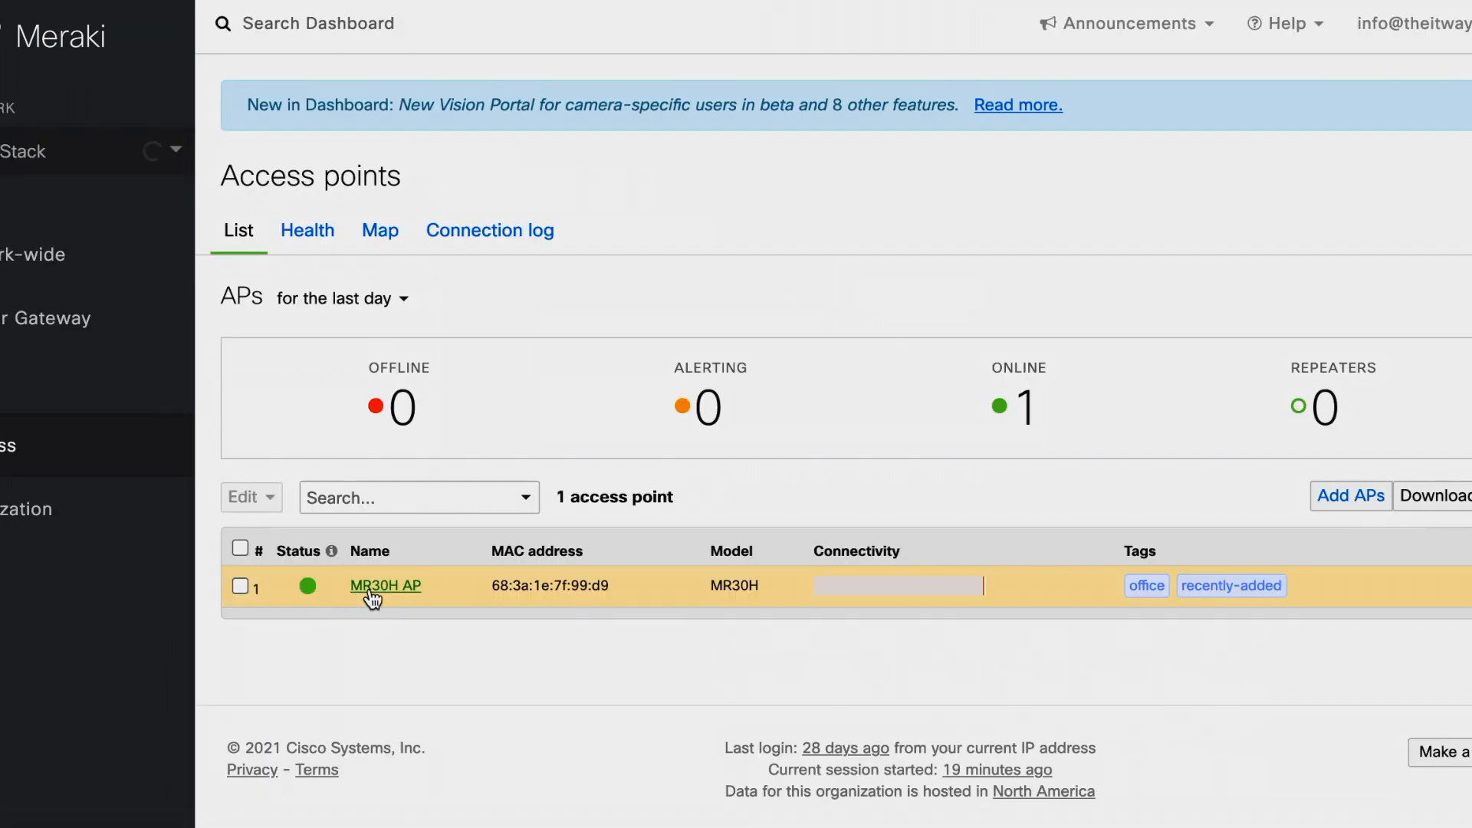
left_click(385, 585)
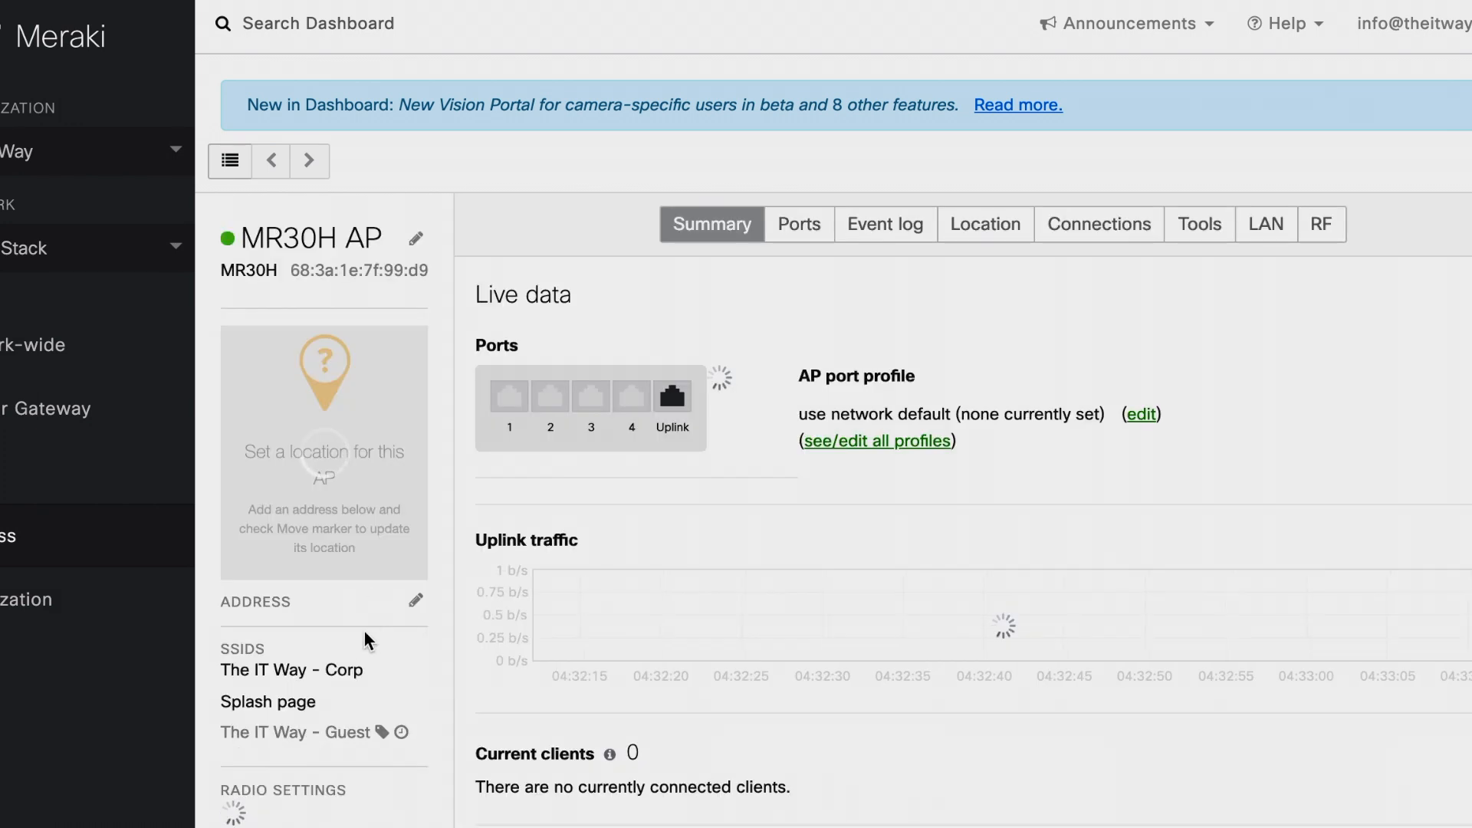